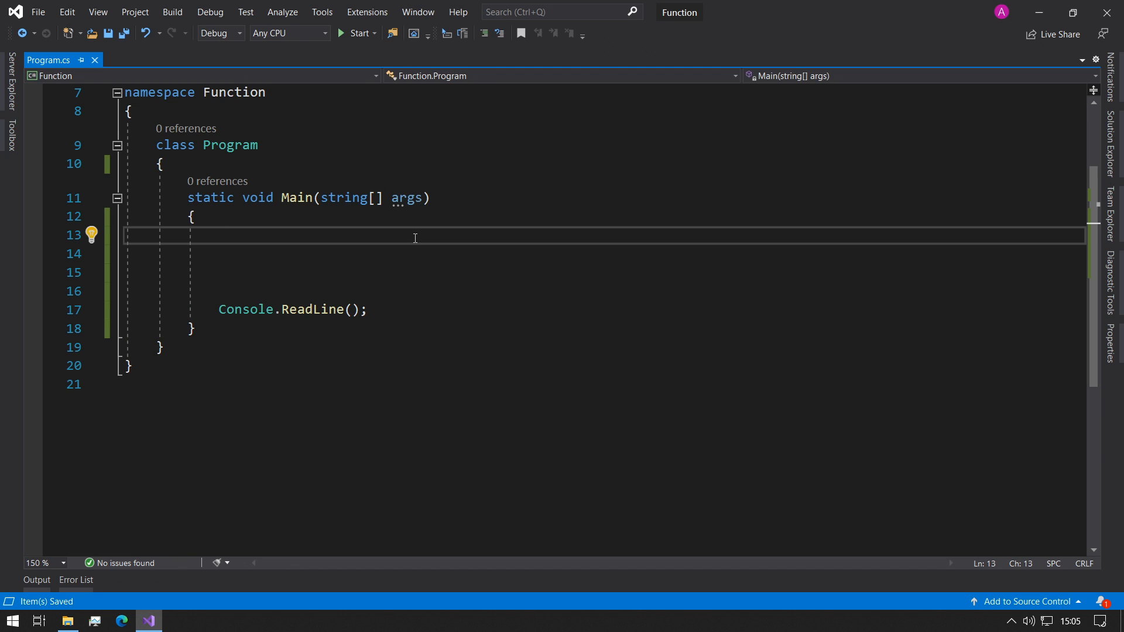
In Main, prompt for the name, read it into string name with Console.ReadLine(), and print it
{"action": "left_click", "coordinate": [218, 236]}
{"action": "type", "text": "Console.Write(\"What is your name?: \");"}
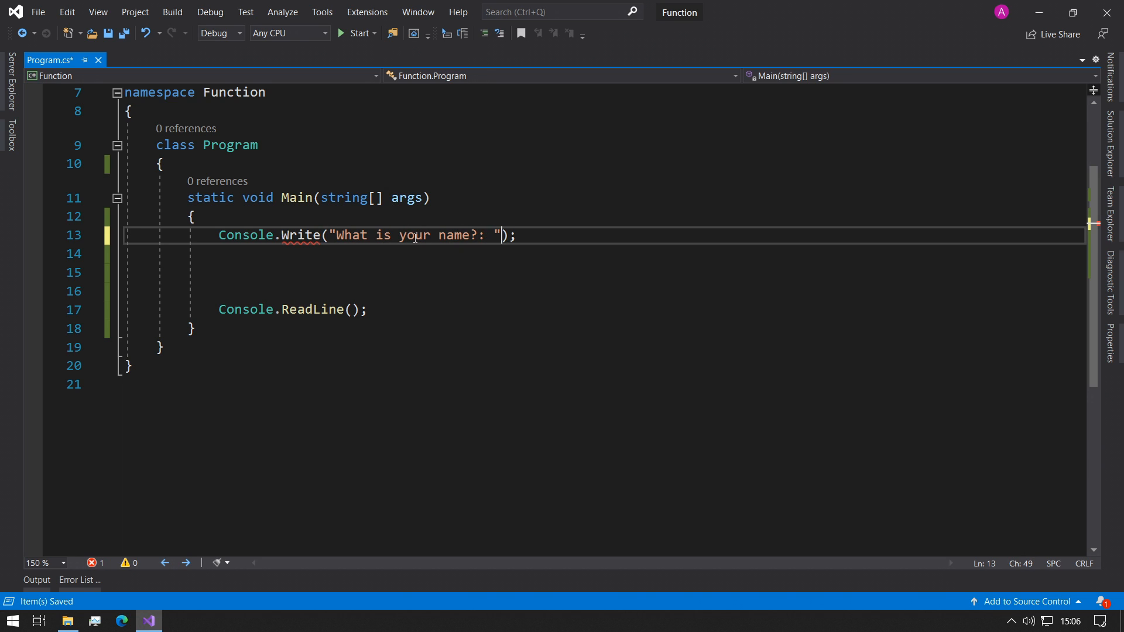
{"action": "type", "text": "string name"}
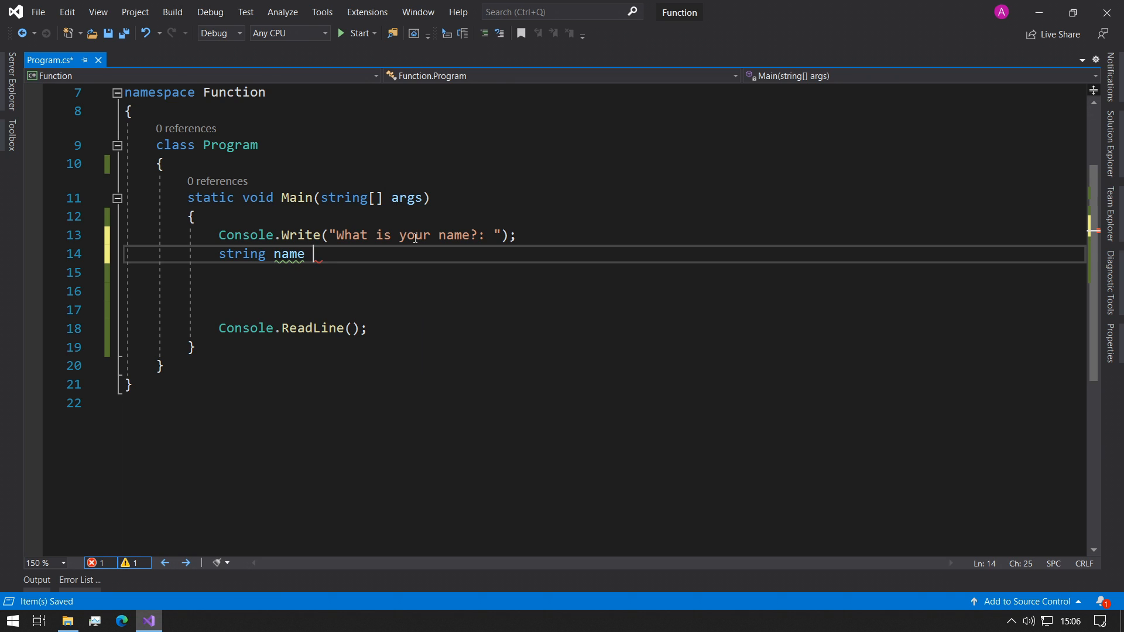
{"action": "type", "text": "= Console."}
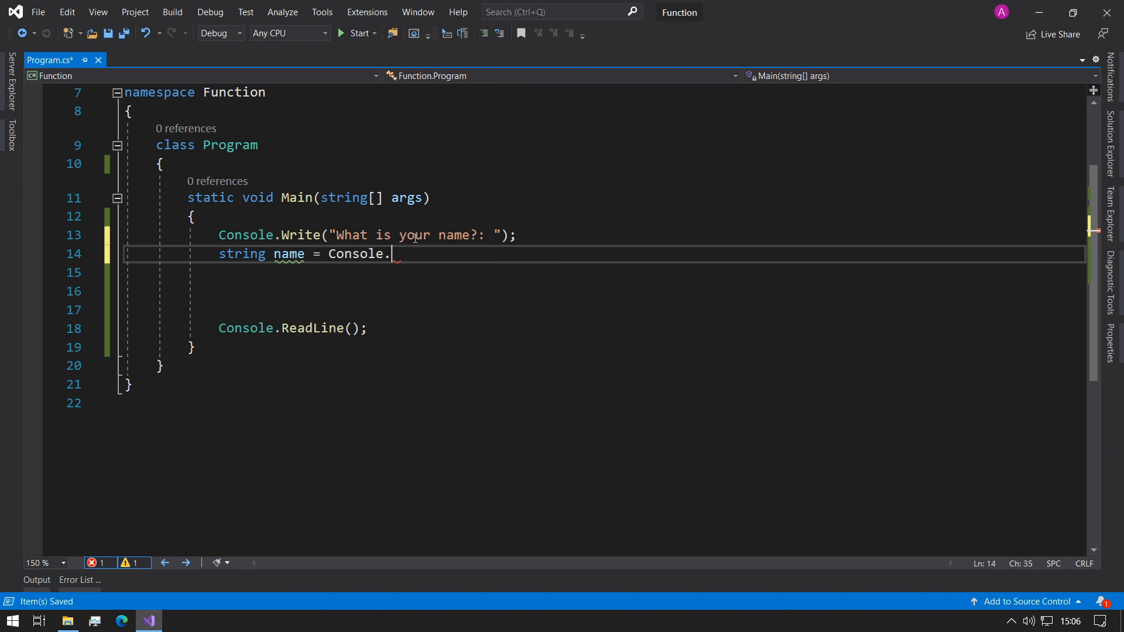
{"action": "type", "text": "ReadLine)"}
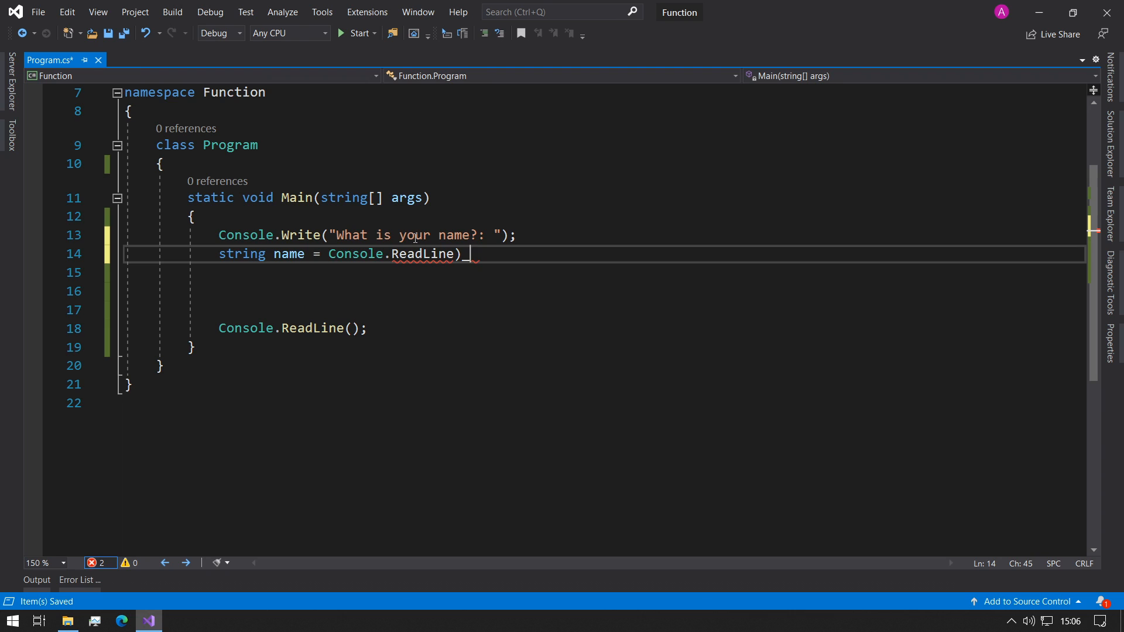
{"action": "key", "text": "enter"}
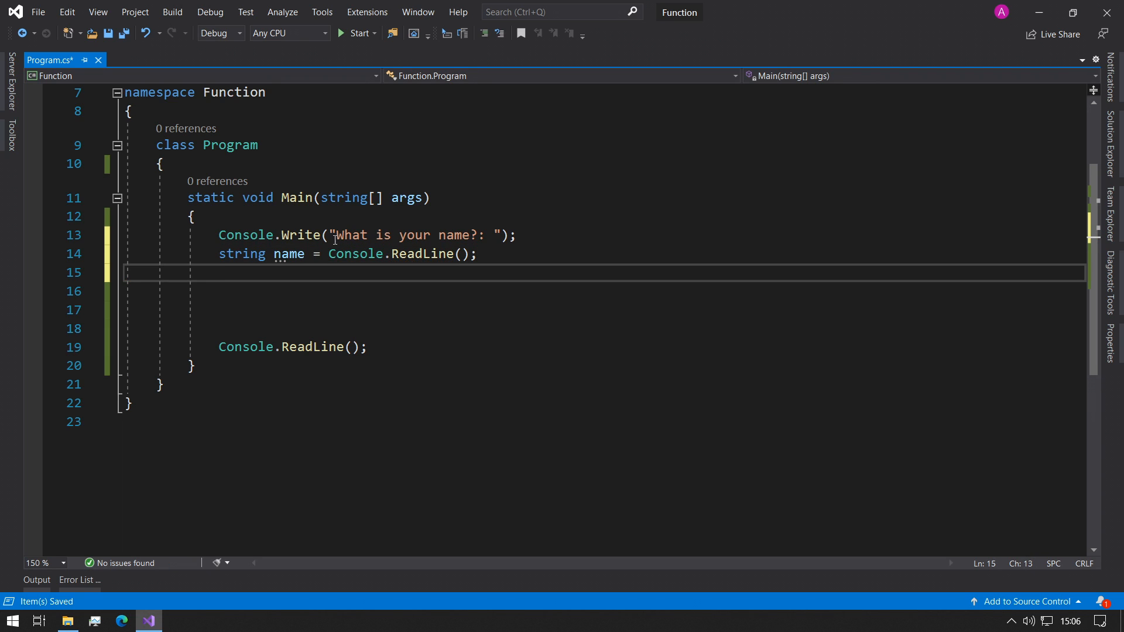
{"action": "left_click", "coordinate": [485, 235]}
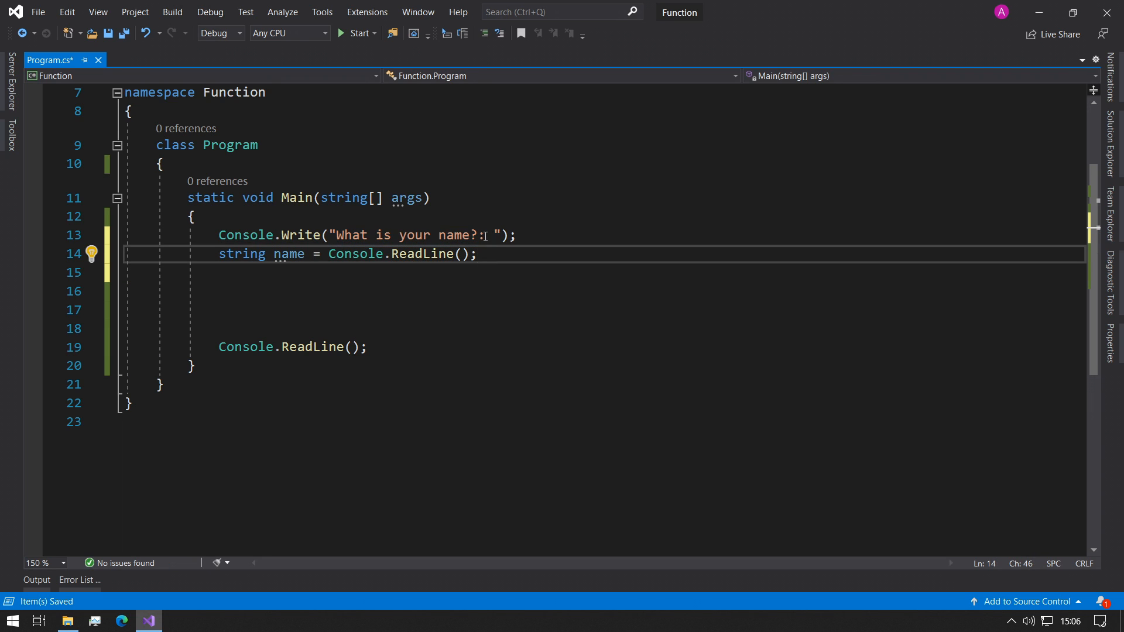
{"action": "left_click", "coordinate": [490, 236]}
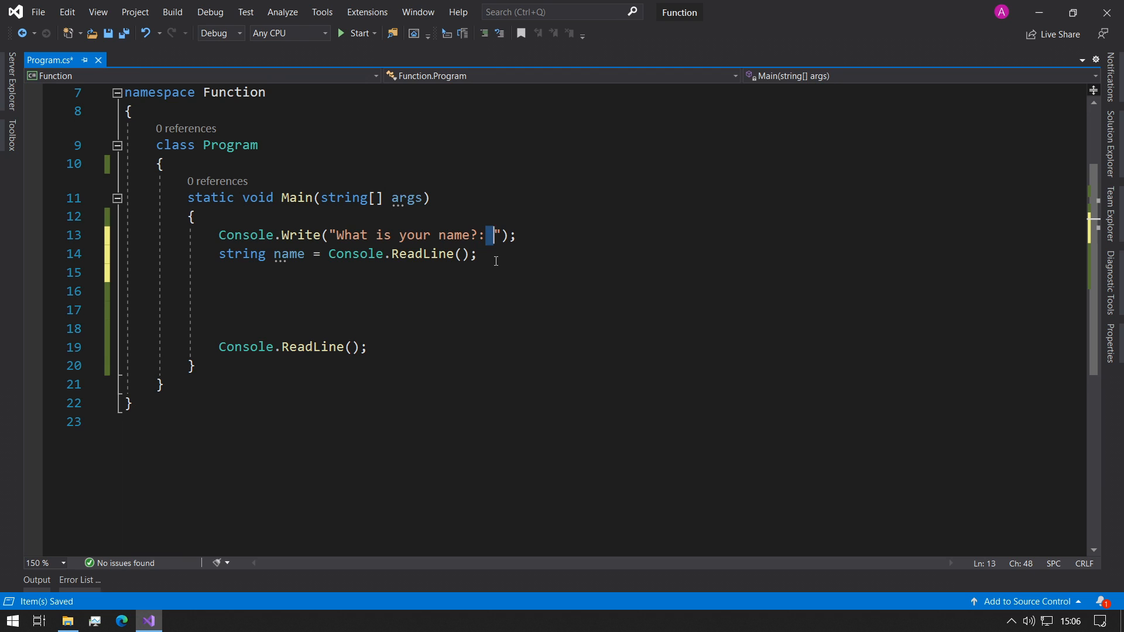
{"action": "left_click", "coordinate": [495, 254]}
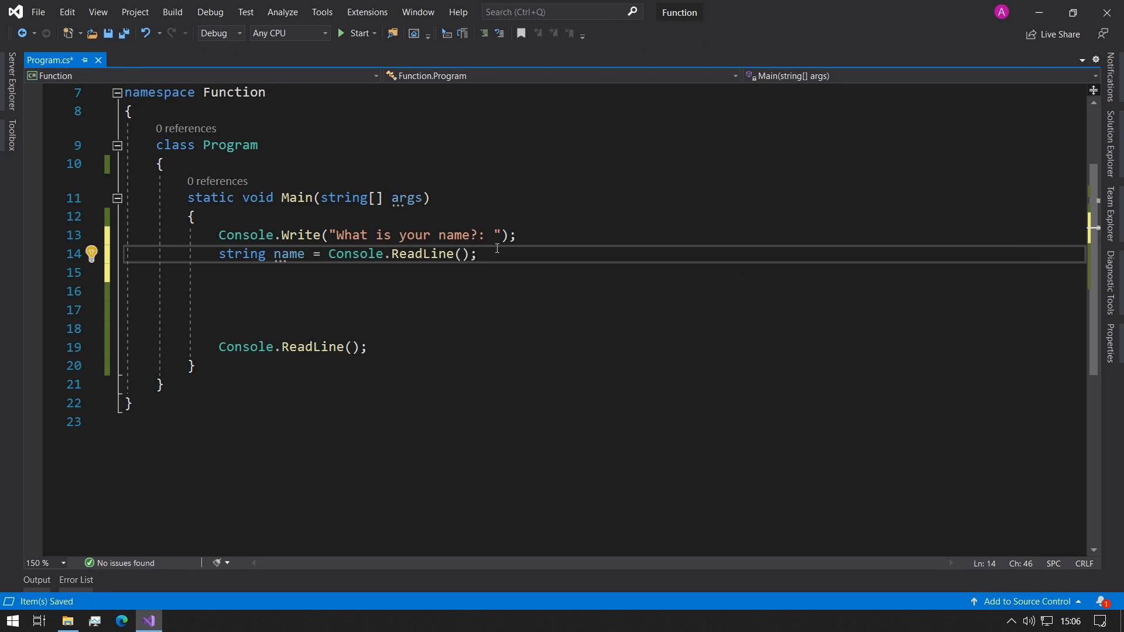
{"action": "type", "text": "d"}
{"action": "type", "text": "Console.WriteLine(name);"}
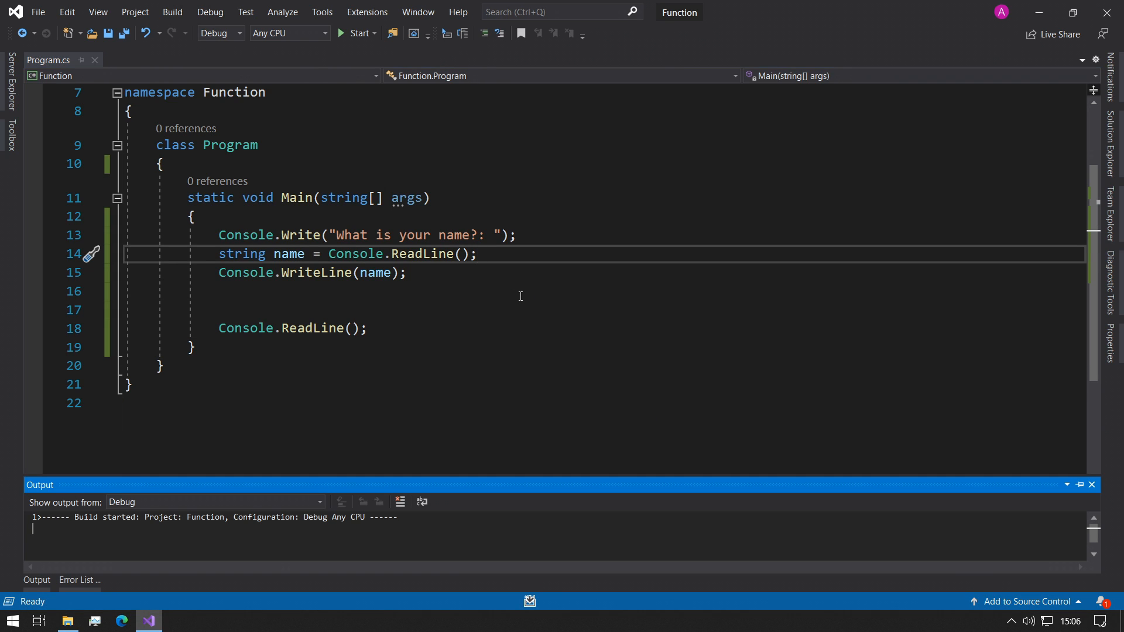
Duplicate the name block as a 'birthday month' prompt stored in month, then rebuild
{"action": "left_click", "coordinate": [357, 33]}
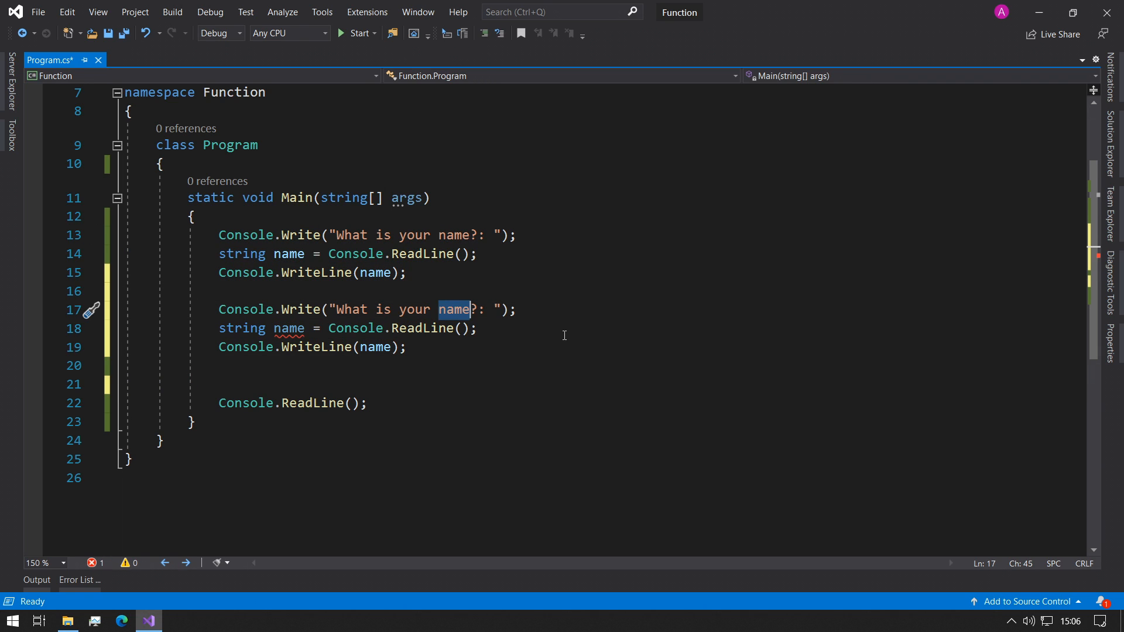
{"action": "type", "text": "birthday m"}
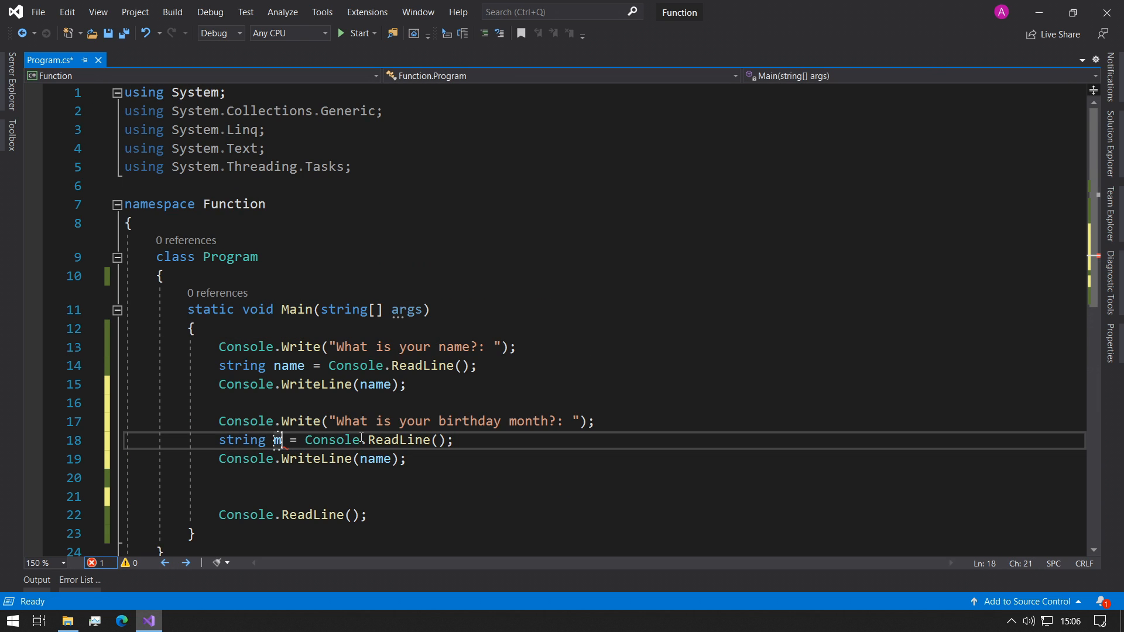
{"action": "type", "text": "onth"}
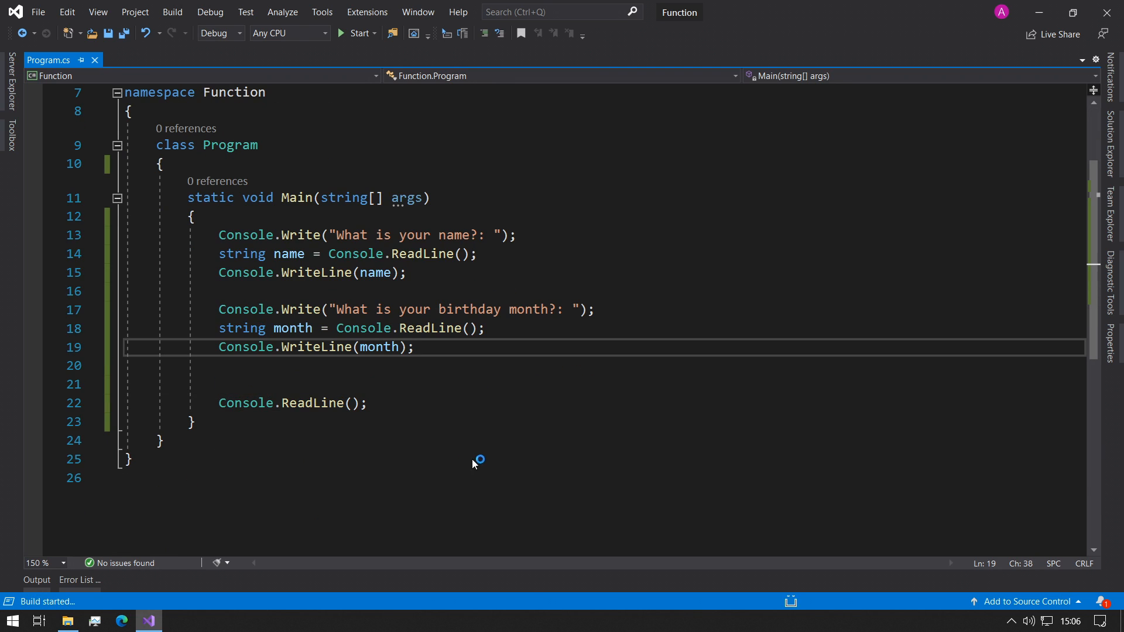
{"action": "left_click", "coordinate": [356, 32]}
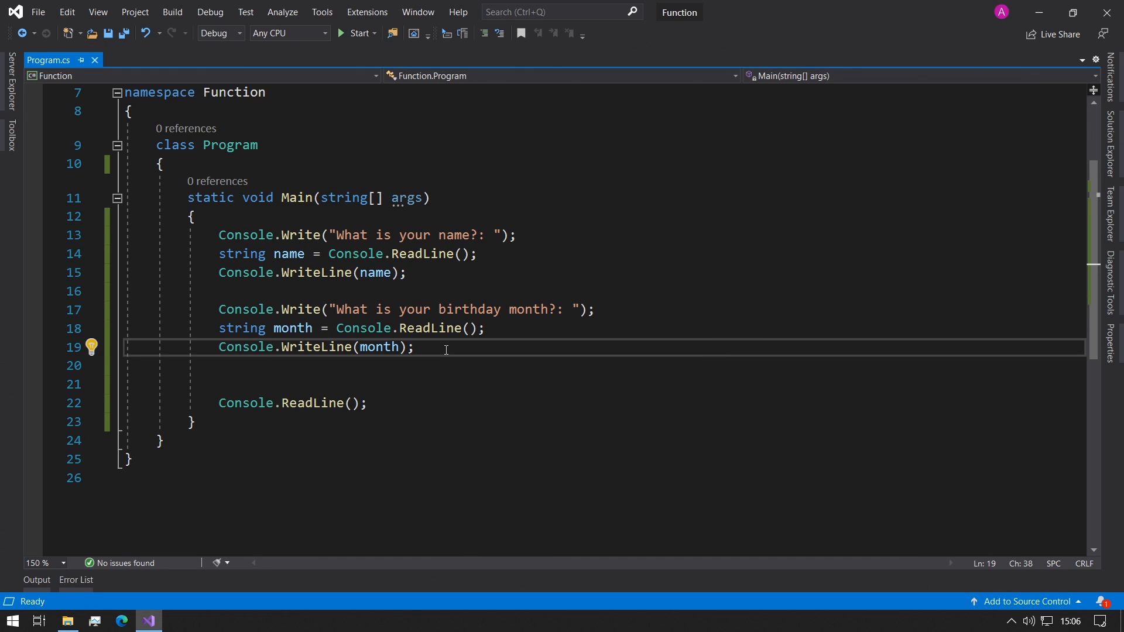
{"action": "mouse_move", "coordinate": [521, 351]}
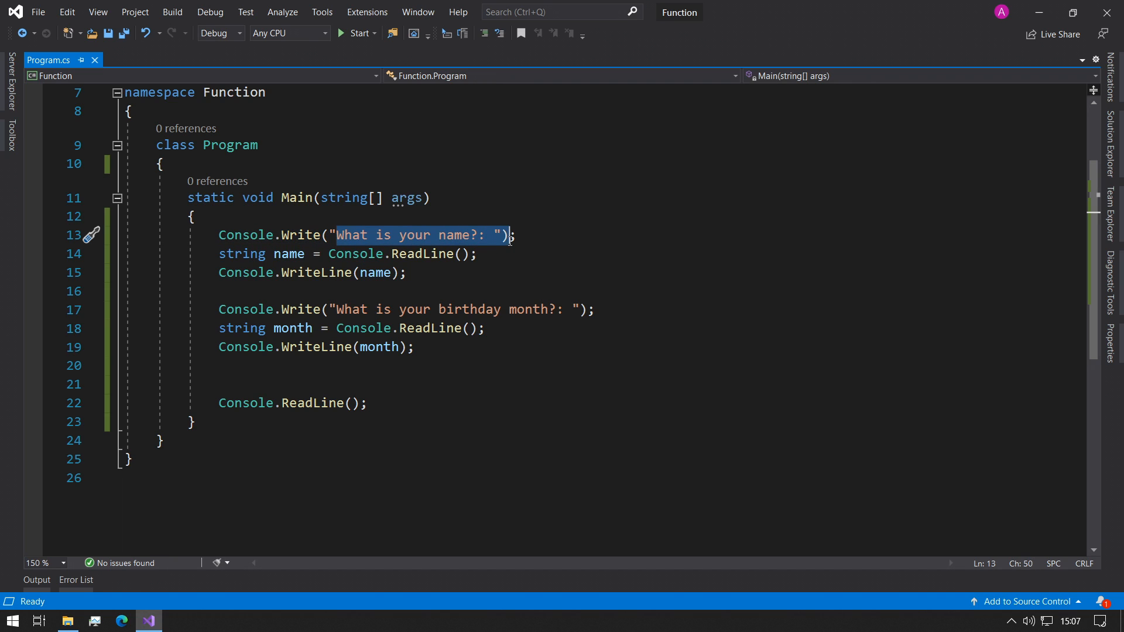
Review the name and month blocks, then add blank lines after Main's closing brace
{"action": "left_click", "coordinate": [384, 272]}
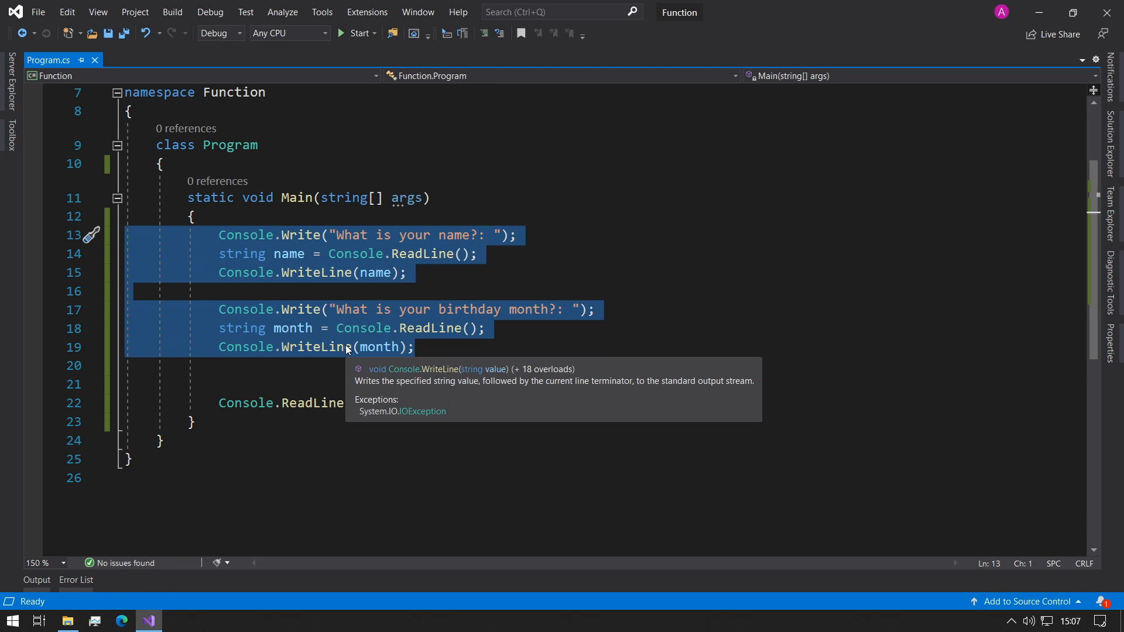
{"action": "mouse_move", "coordinate": [403, 346]}
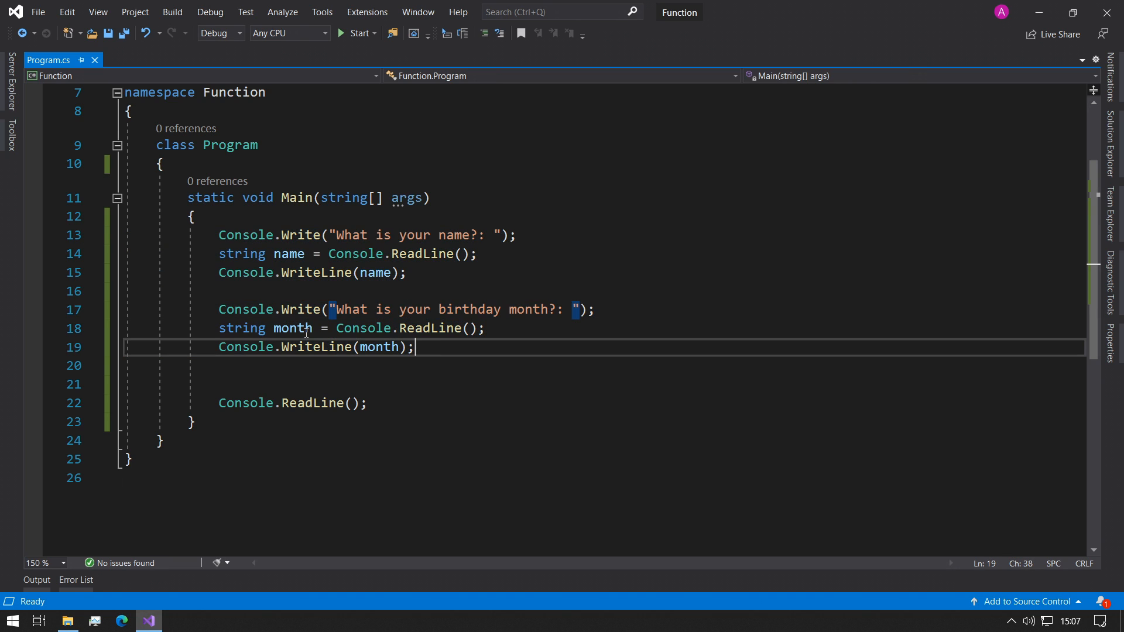
{"action": "double_click", "coordinate": [380, 348]}
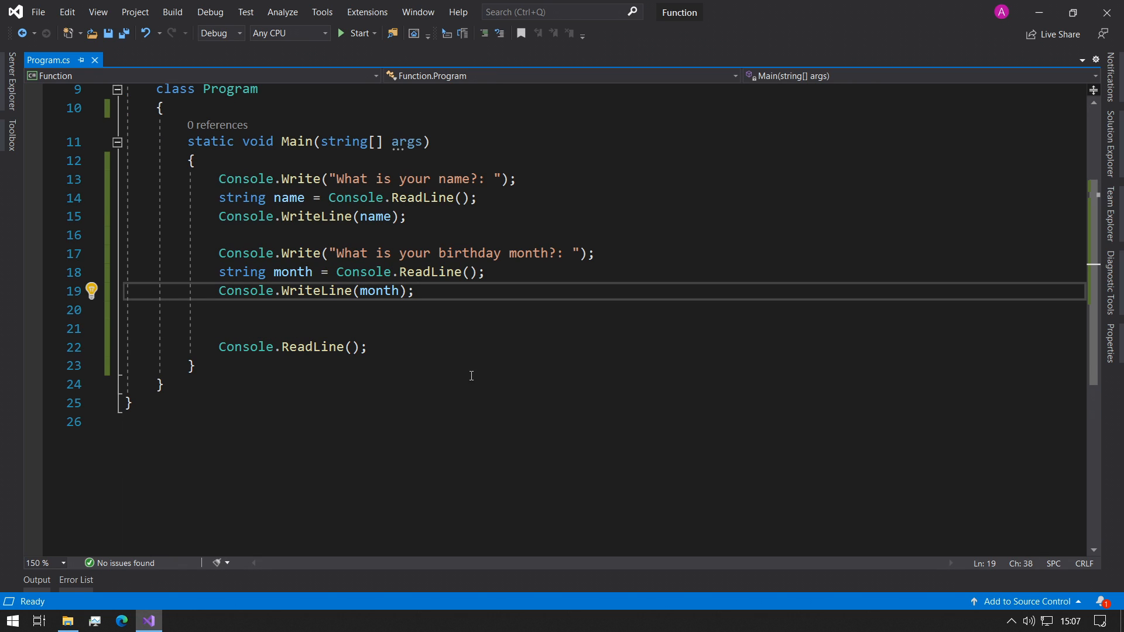
{"action": "left_click", "coordinate": [192, 365]}
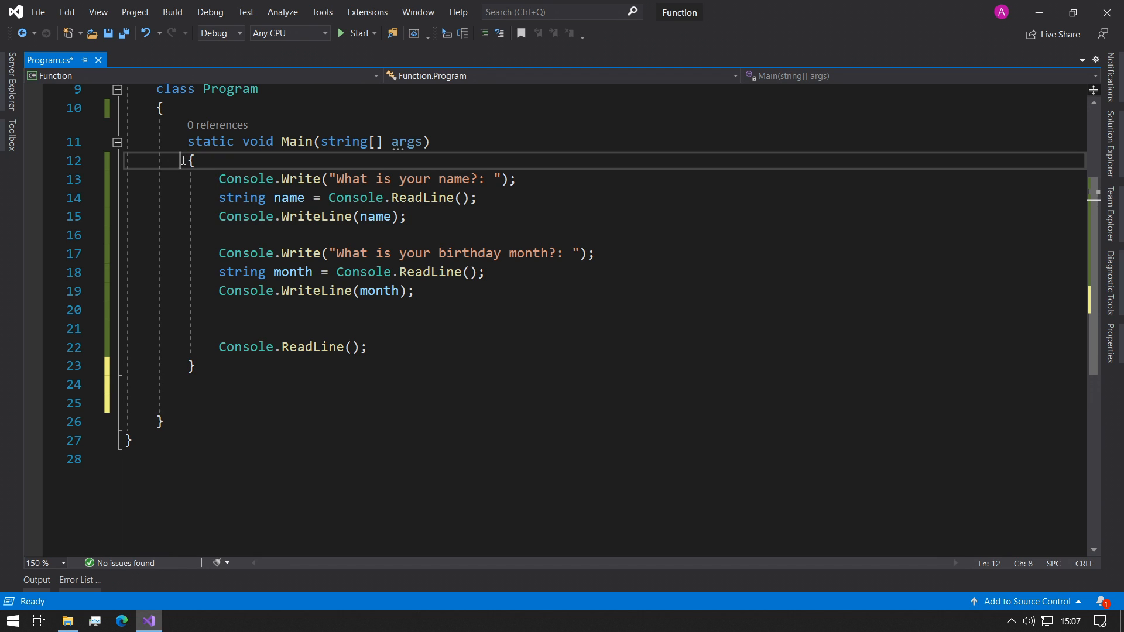
Type the empty 'public static void readName() { }' stub below Main and compare it with Main
{"action": "left_click", "coordinate": [381, 403]}
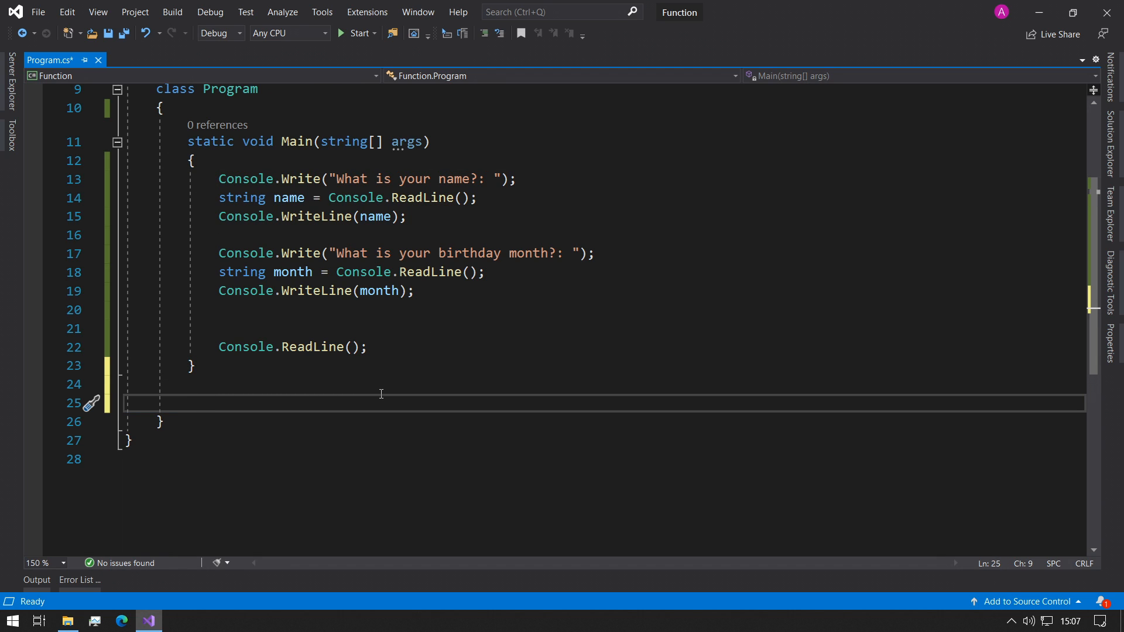
{"action": "type", "text": "public static void readName("}
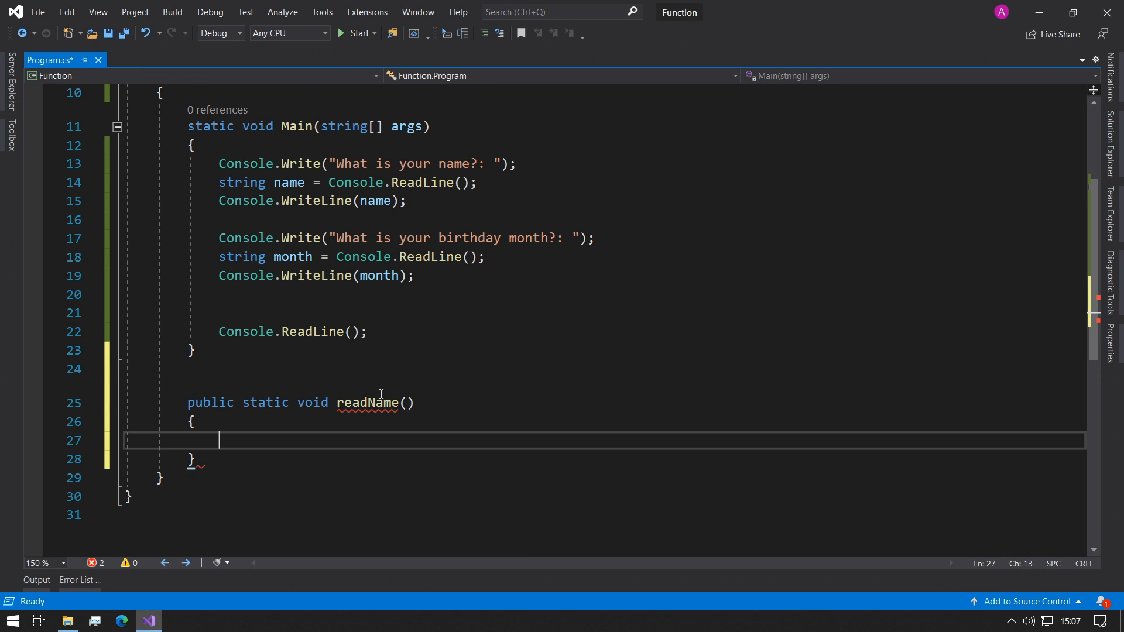
{"action": "key", "text": "ctrl+s"}
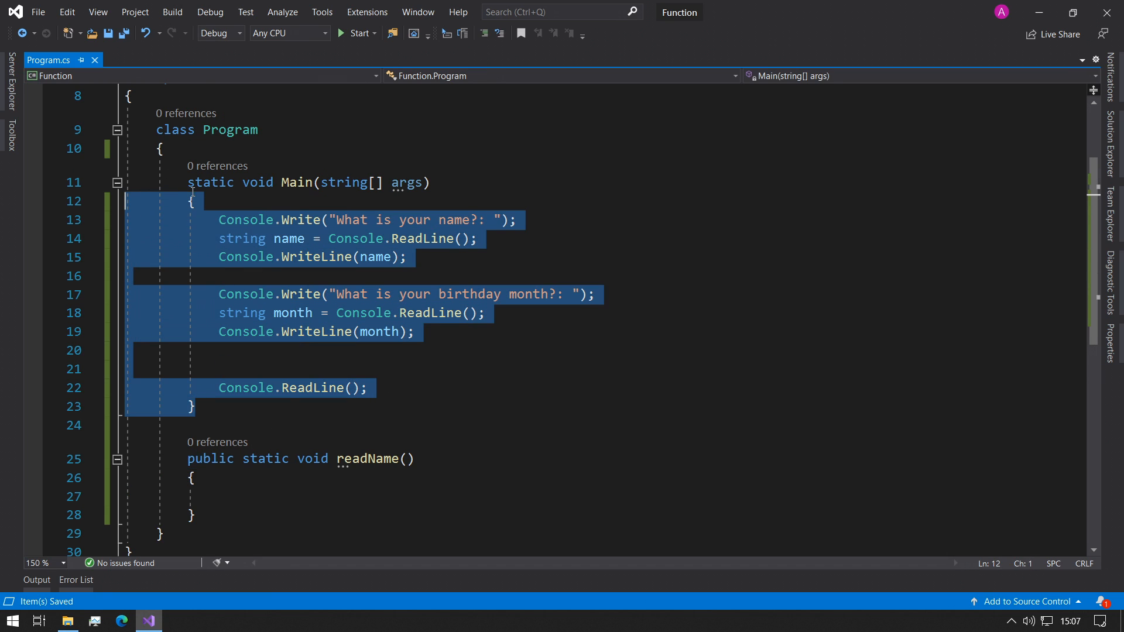
{"action": "double_click", "coordinate": [265, 459]}
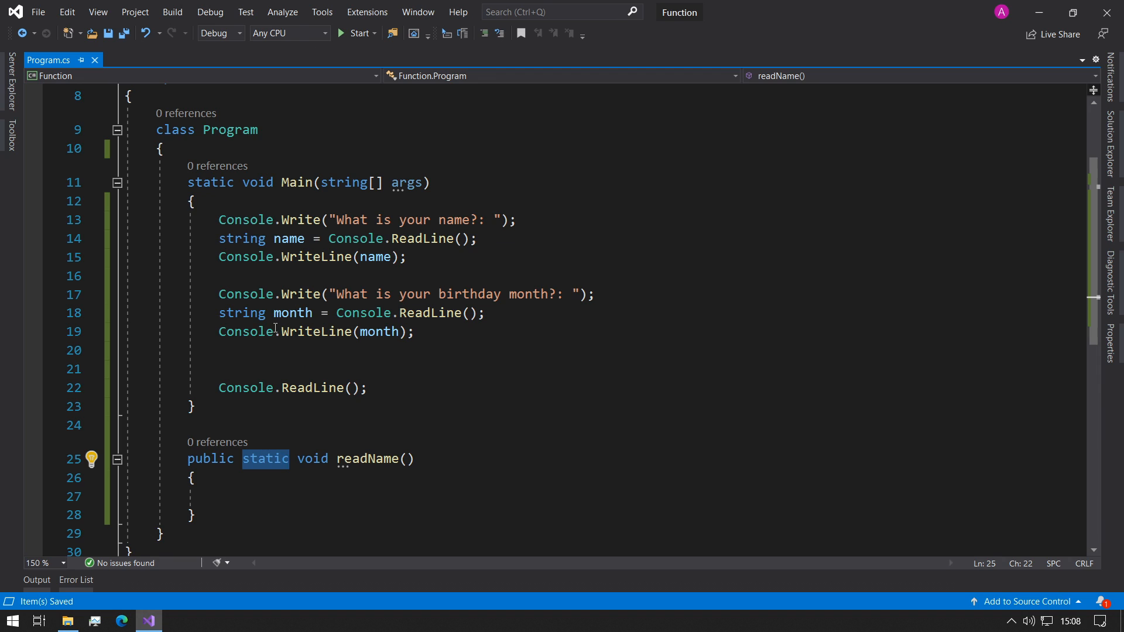
{"action": "left_click", "coordinate": [296, 182]}
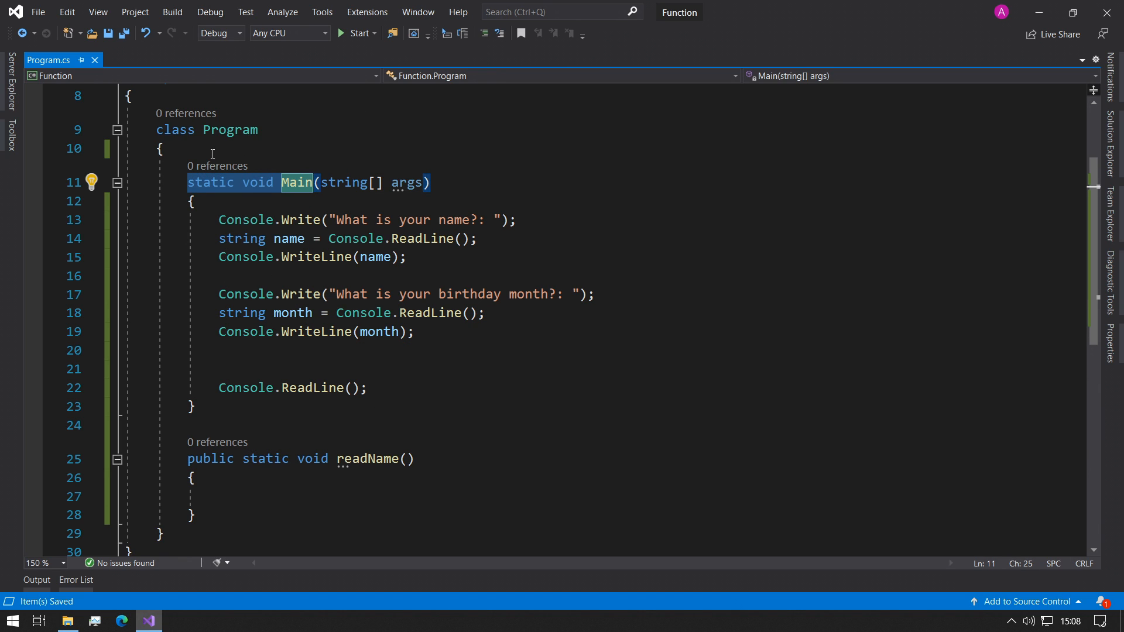
{"action": "double_click", "coordinate": [265, 459]}
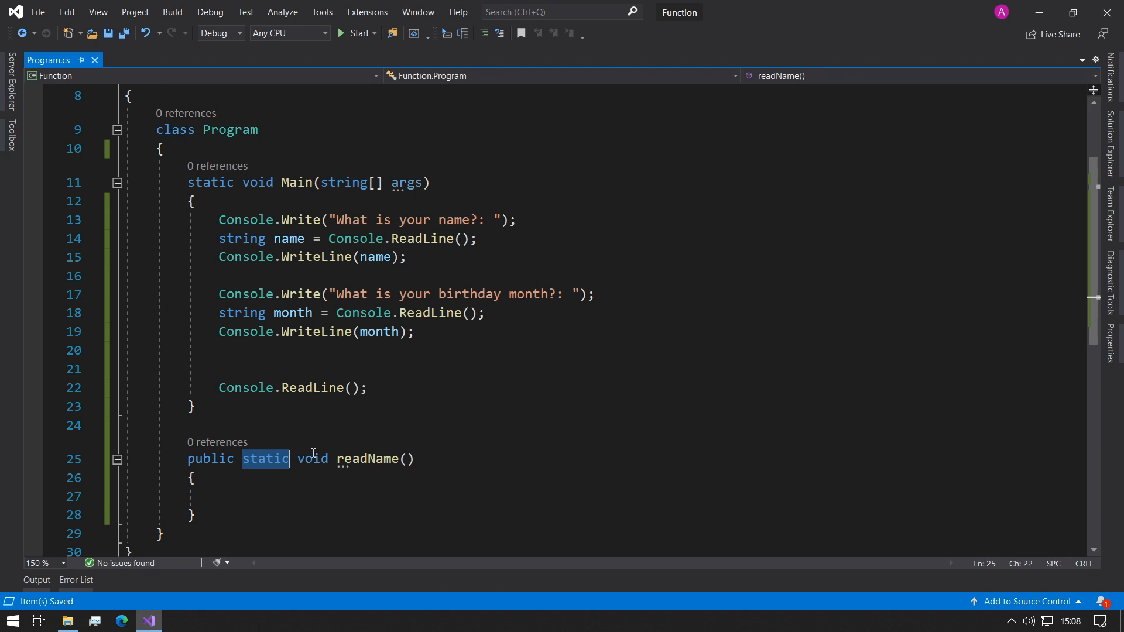
{"action": "scroll", "scroll_direction": "down", "scroll_amount": 3}
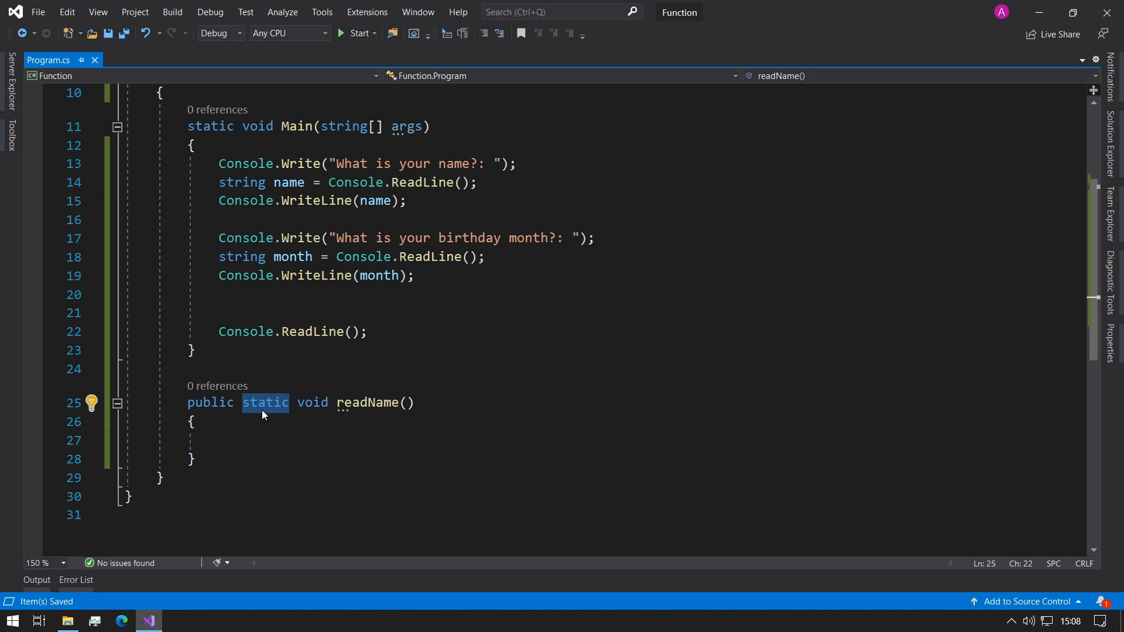
{"action": "mouse_move", "coordinate": [254, 418]}
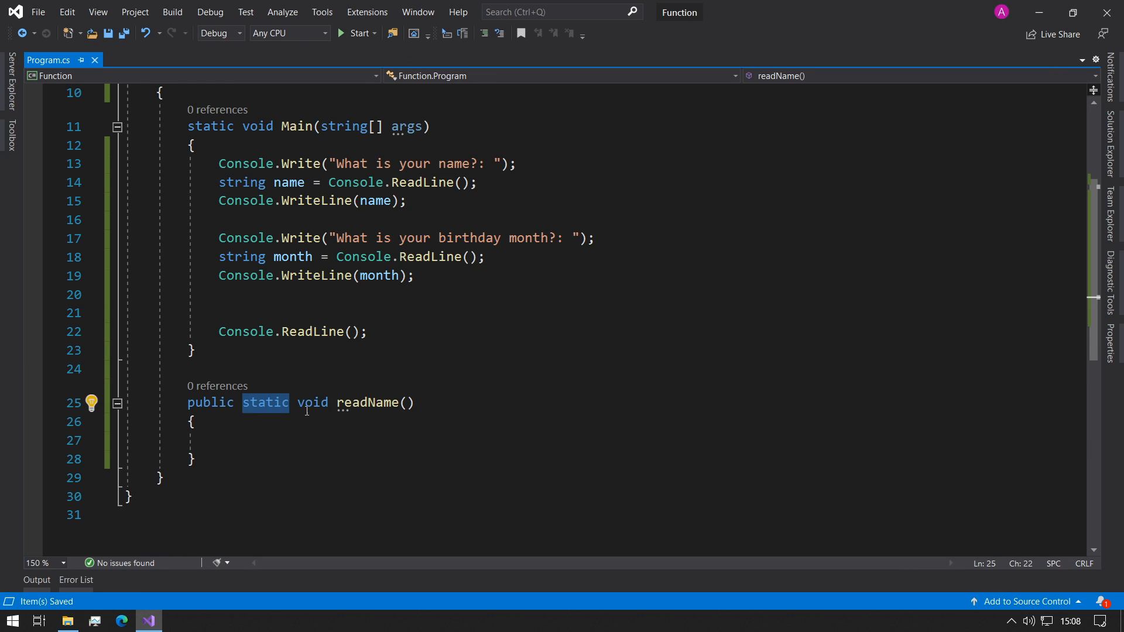
{"action": "double_click", "coordinate": [312, 459]}
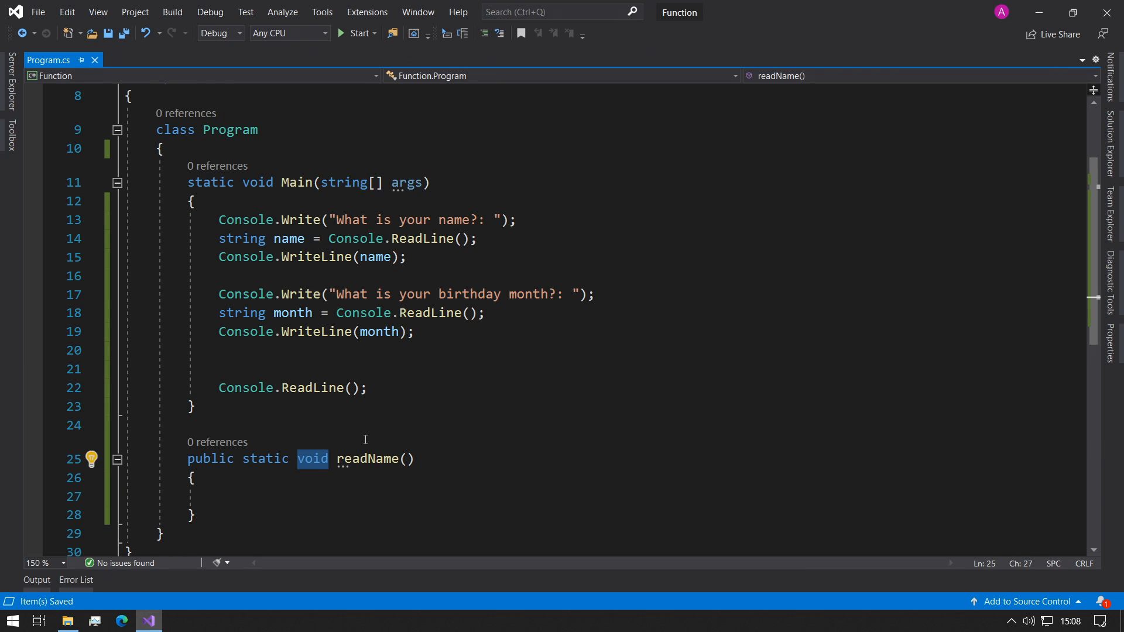
{"action": "scroll", "scroll_direction": "down", "scroll_amount": 3}
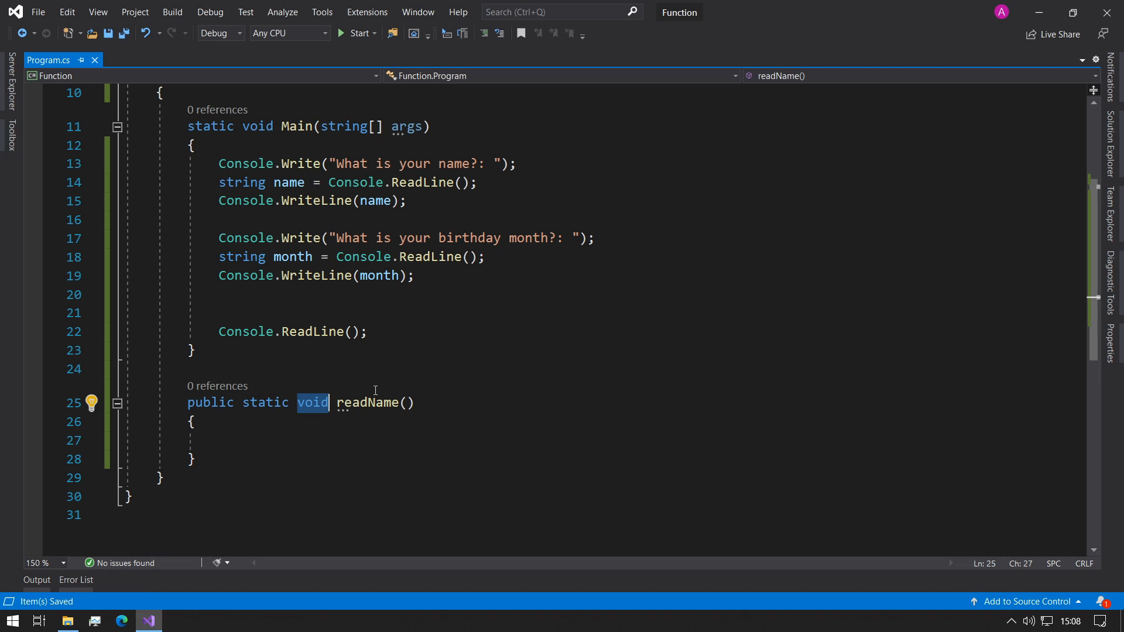
{"action": "mouse_move", "coordinate": [309, 409]}
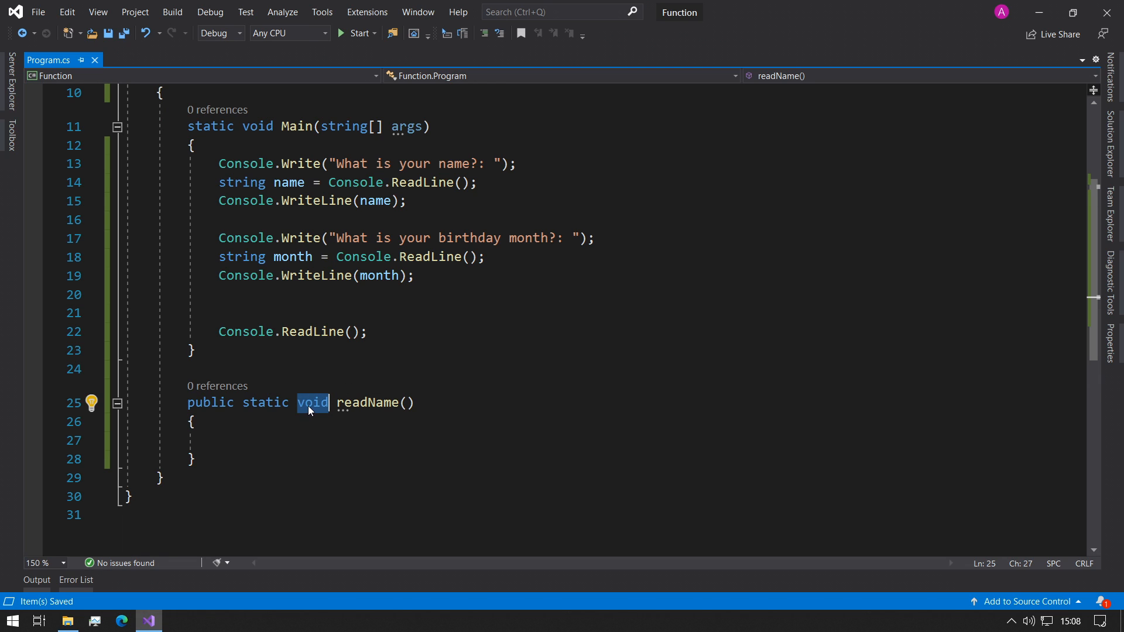
{"action": "mouse_move", "coordinate": [181, 448]}
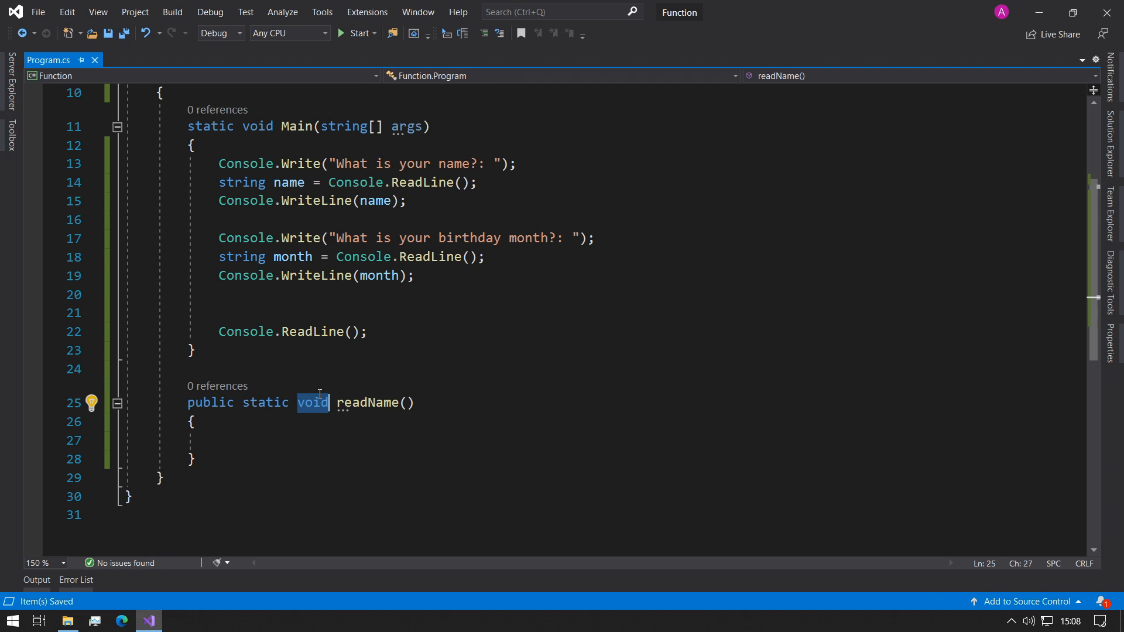
{"action": "mouse_move", "coordinate": [310, 405]}
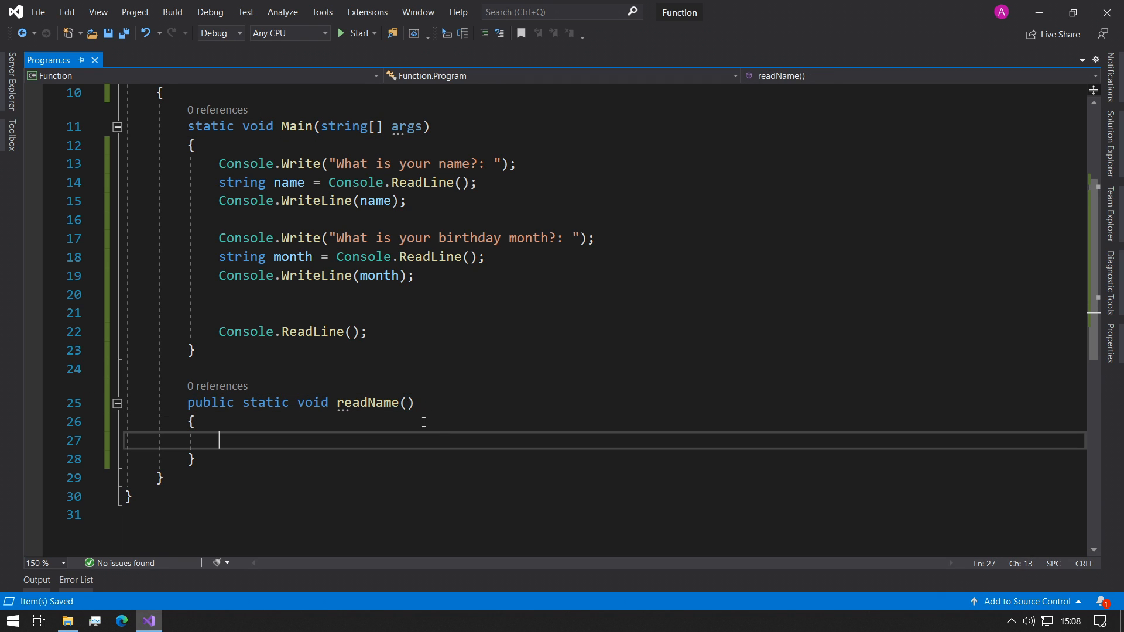
{"action": "mouse_move", "coordinate": [362, 307]}
{"action": "type", "text": "/"}
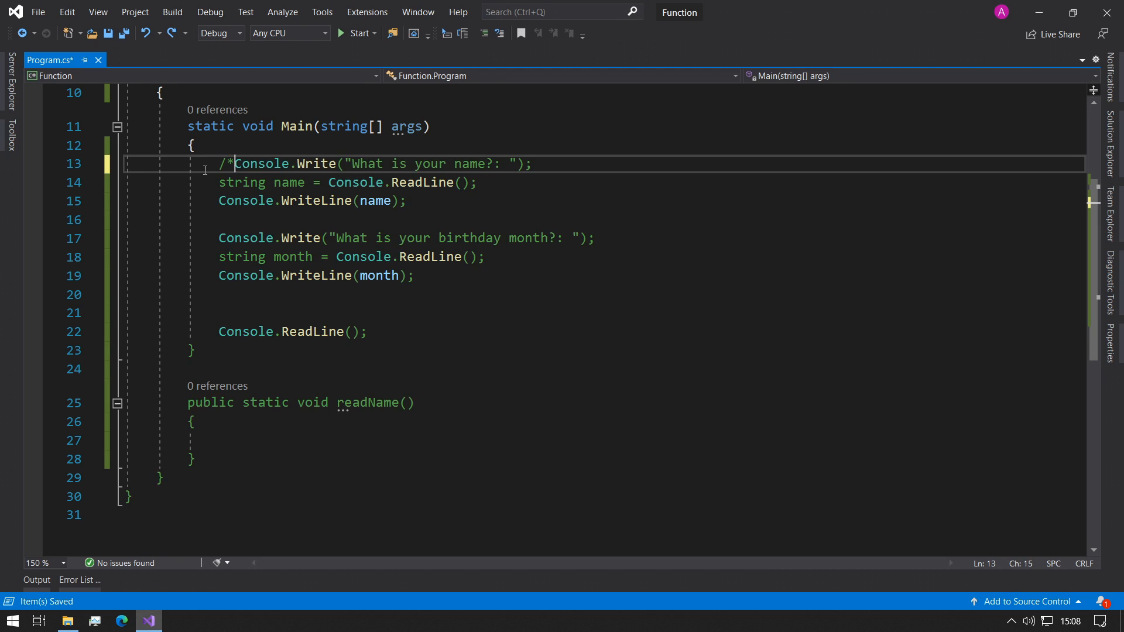
Wrap Main's prompt code in /* */, put the name prompt lines in readName, and run
{"action": "type", "text": "*/"}
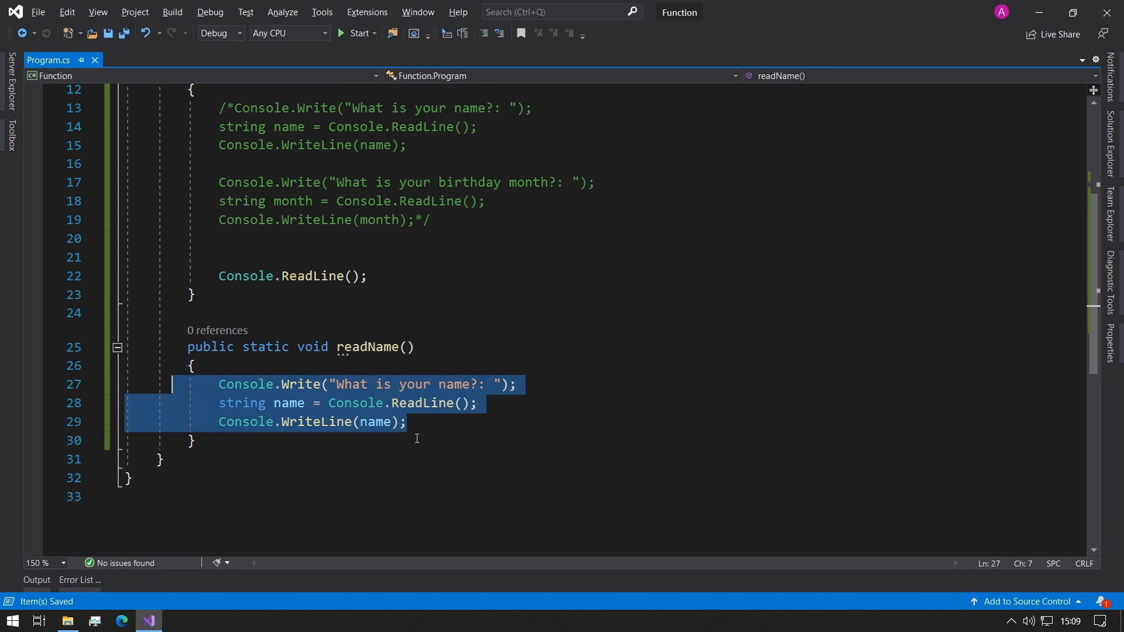
{"action": "left_click", "coordinate": [357, 32]}
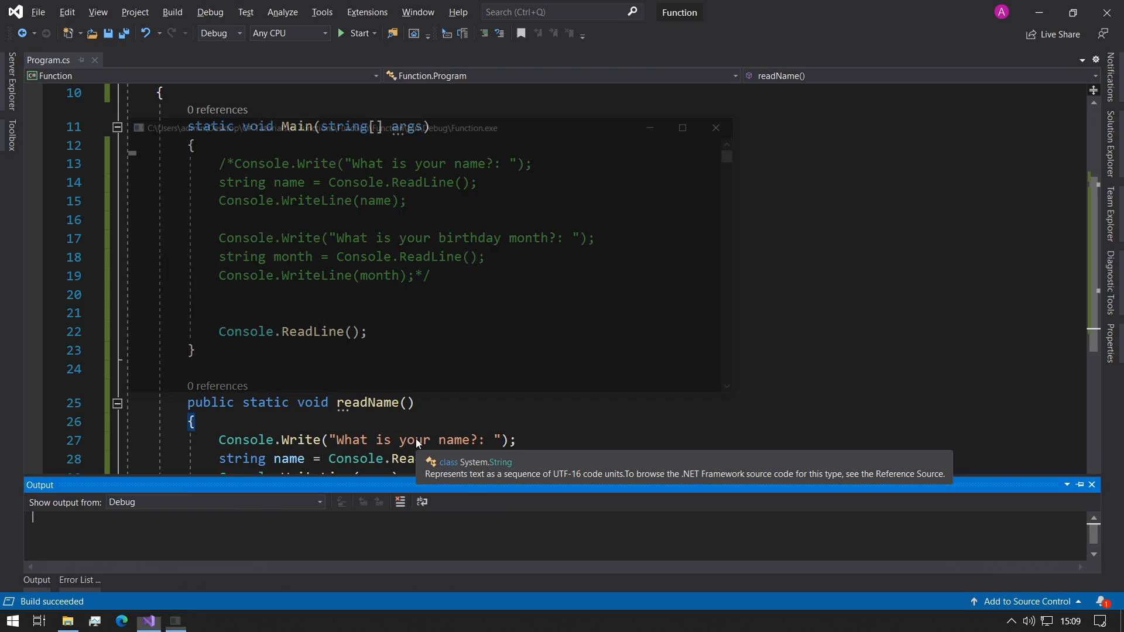
{"action": "left_click", "coordinate": [357, 33]}
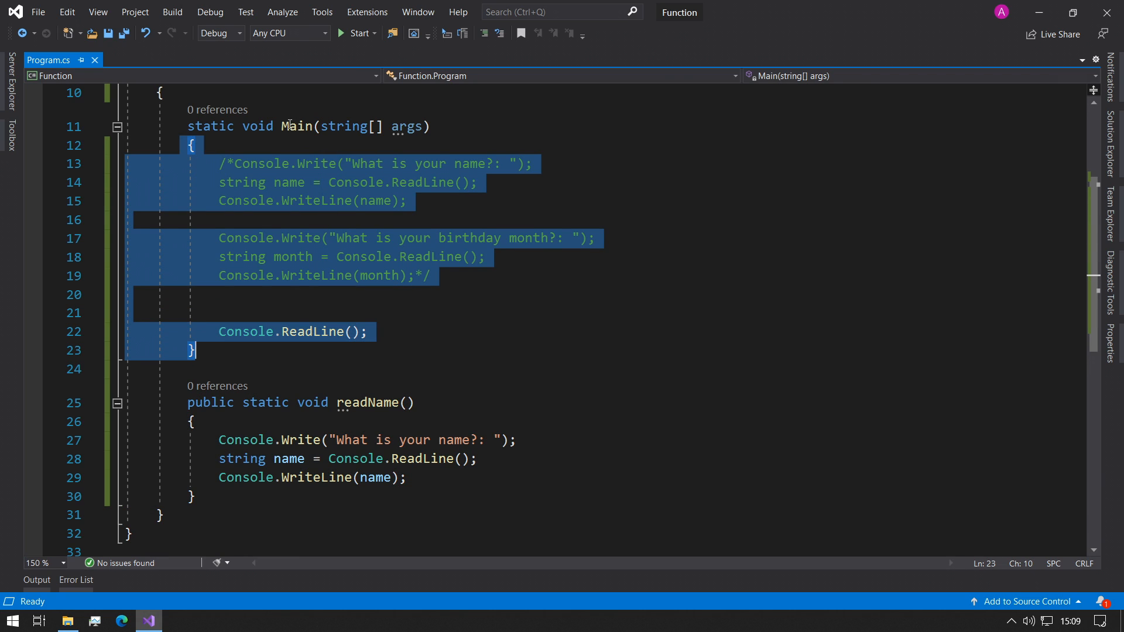
Add a readName(); call on the empty line in Main
{"action": "left_click", "coordinate": [335, 294]}
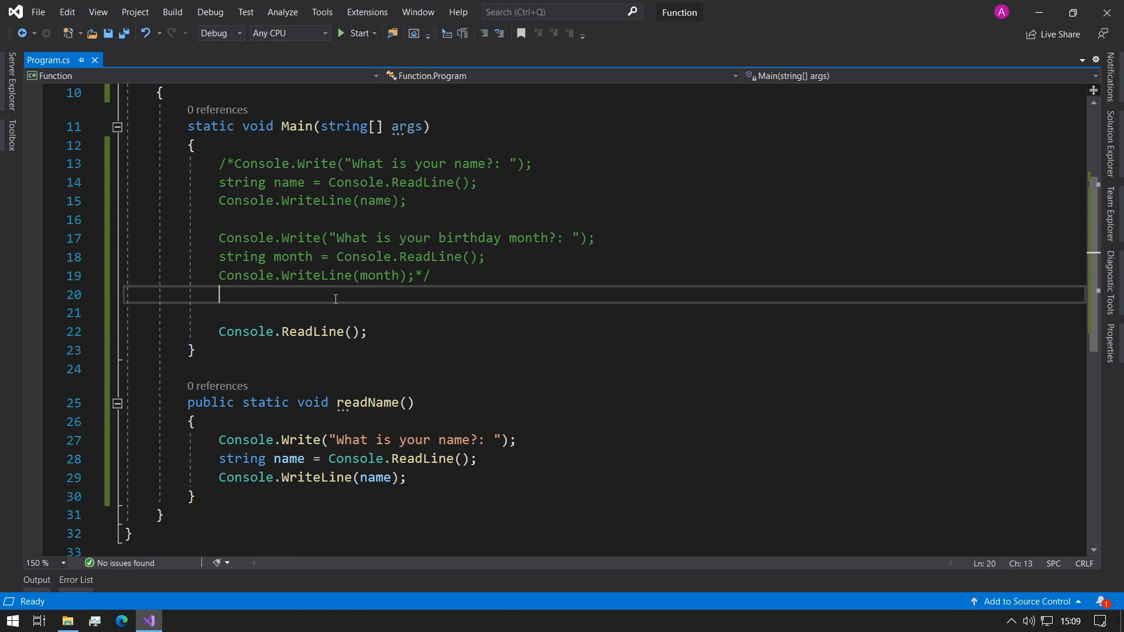
{"action": "type", "text": "readName();"}
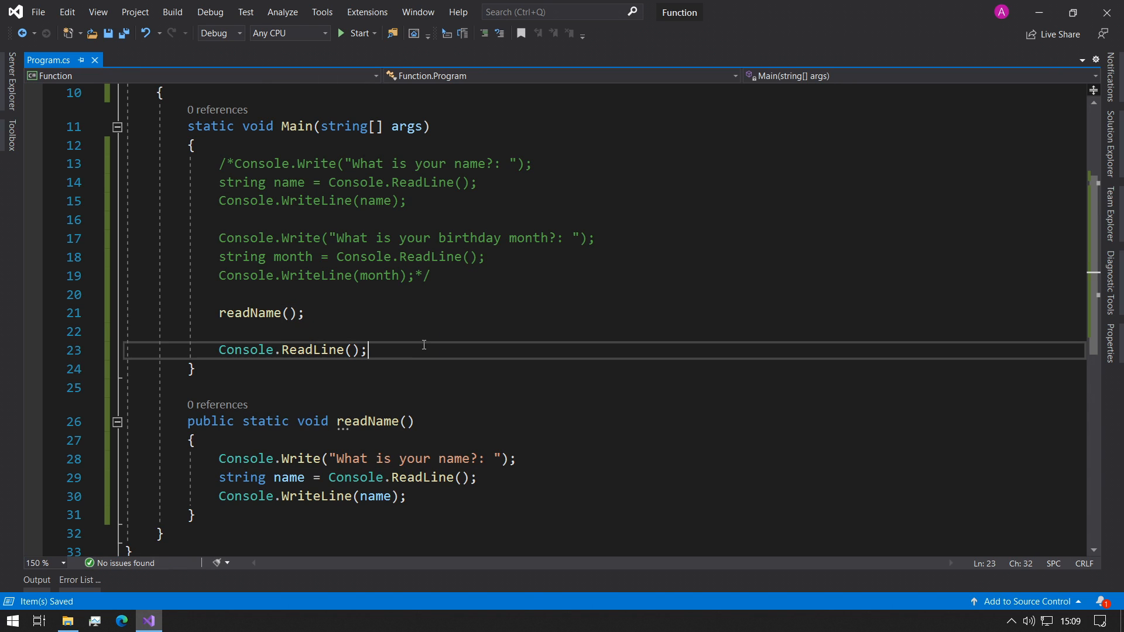
{"action": "left_click", "coordinate": [218, 331]}
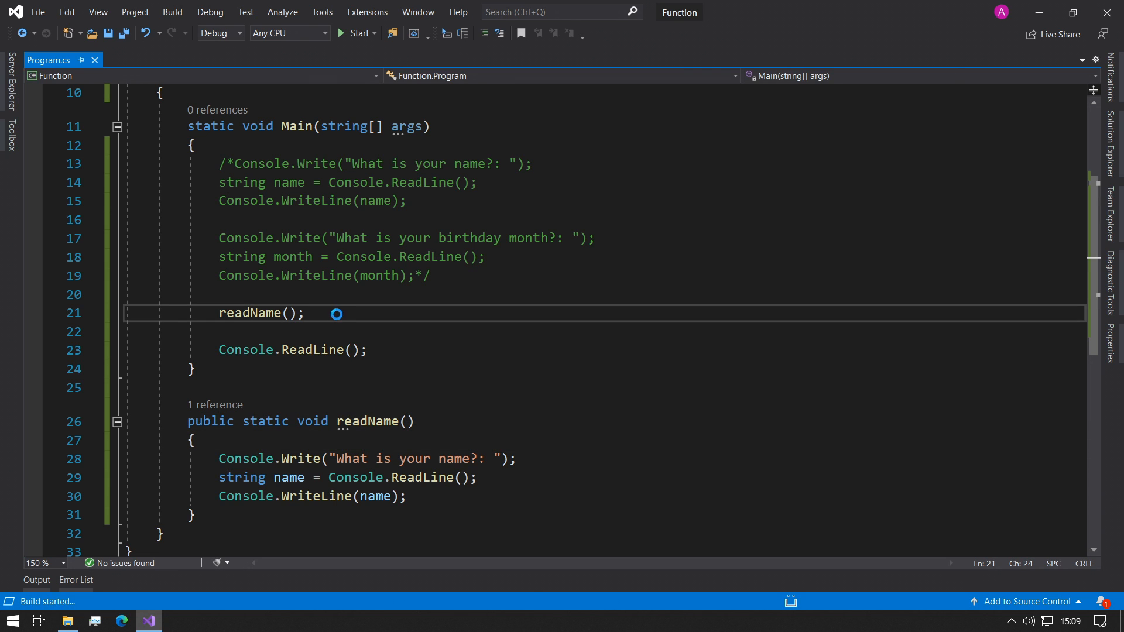
{"action": "left_click", "coordinate": [357, 32]}
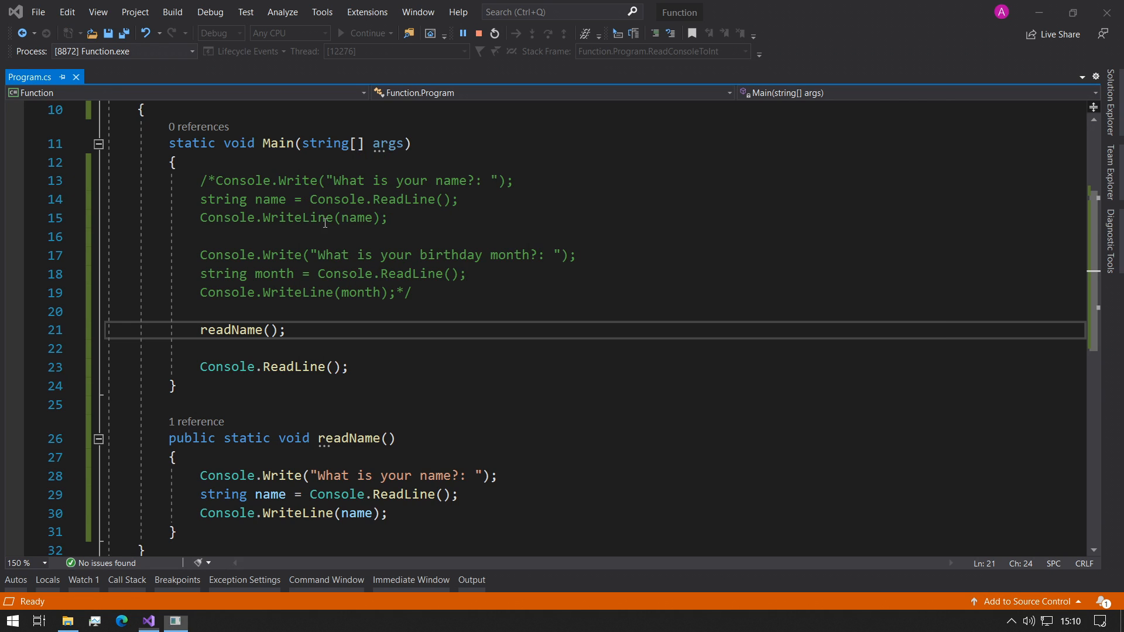
{"action": "left_click", "coordinate": [494, 32]}
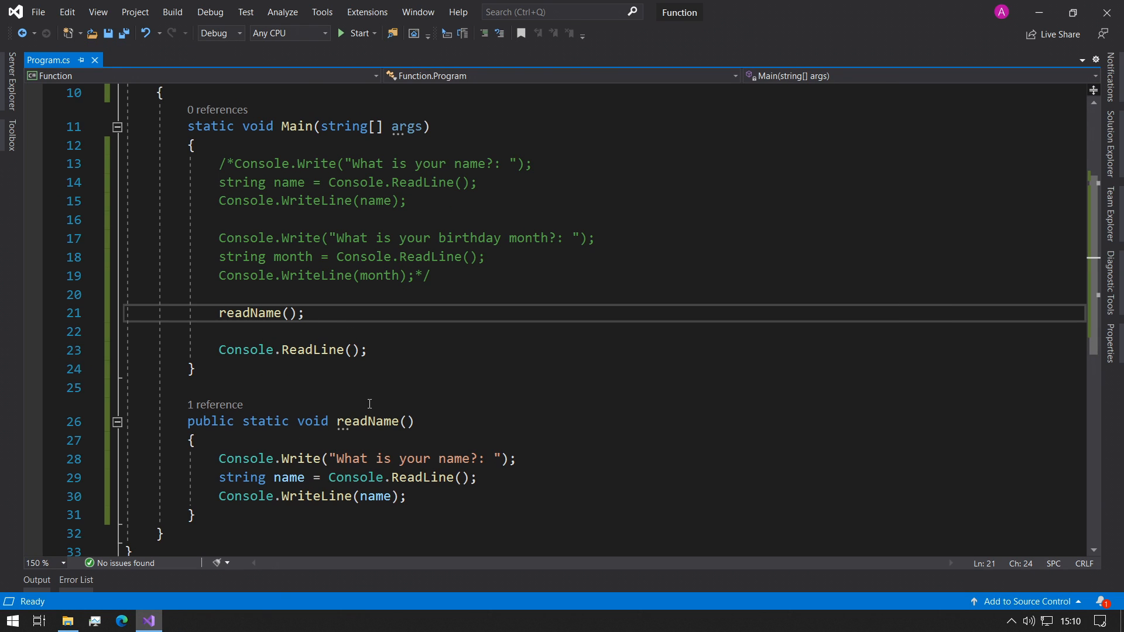
{"action": "scroll", "scroll_direction": "down", "scroll_amount": 3}
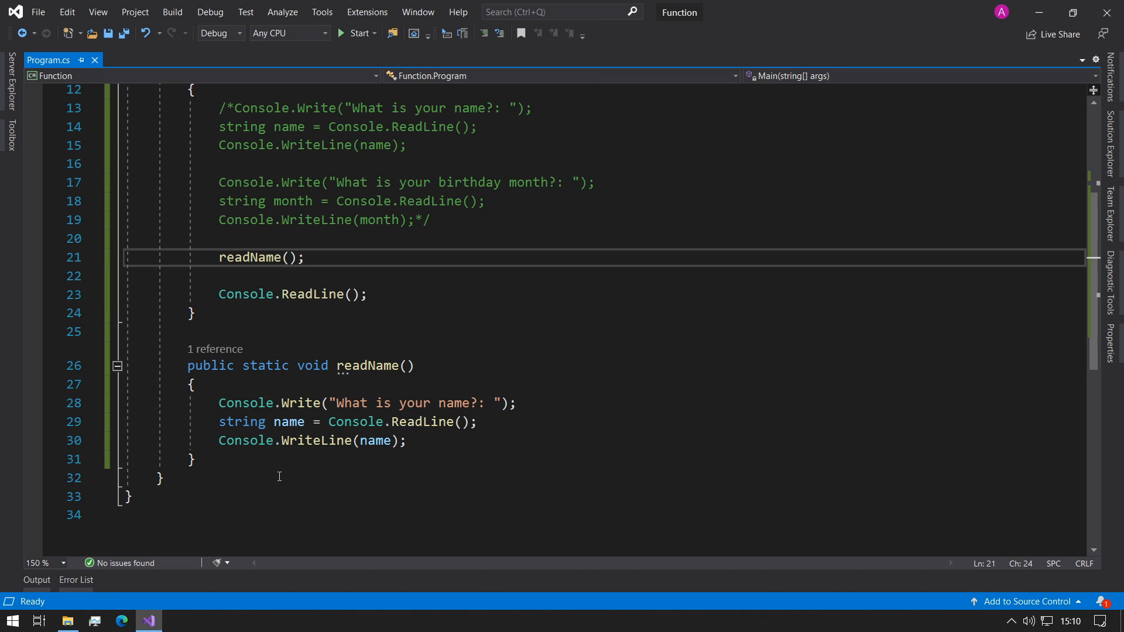
Create readMonth() with the 'What is your birthday month?: ' prompt, read and print, and call it
{"action": "type", "text": "public static"}
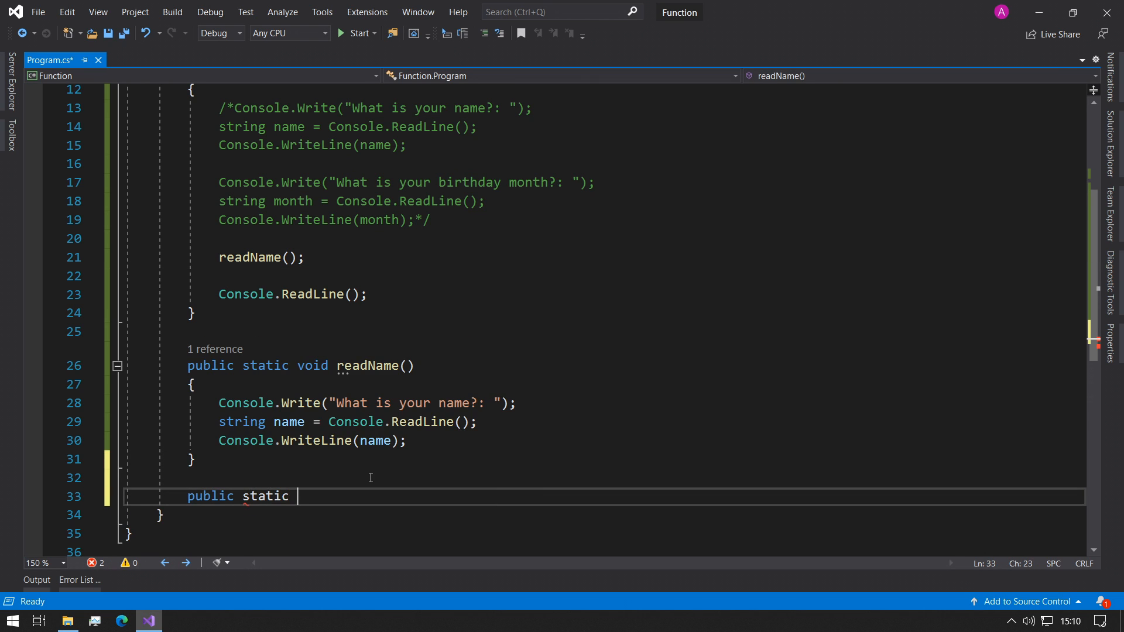
{"action": "type", "text": "void readMo"}
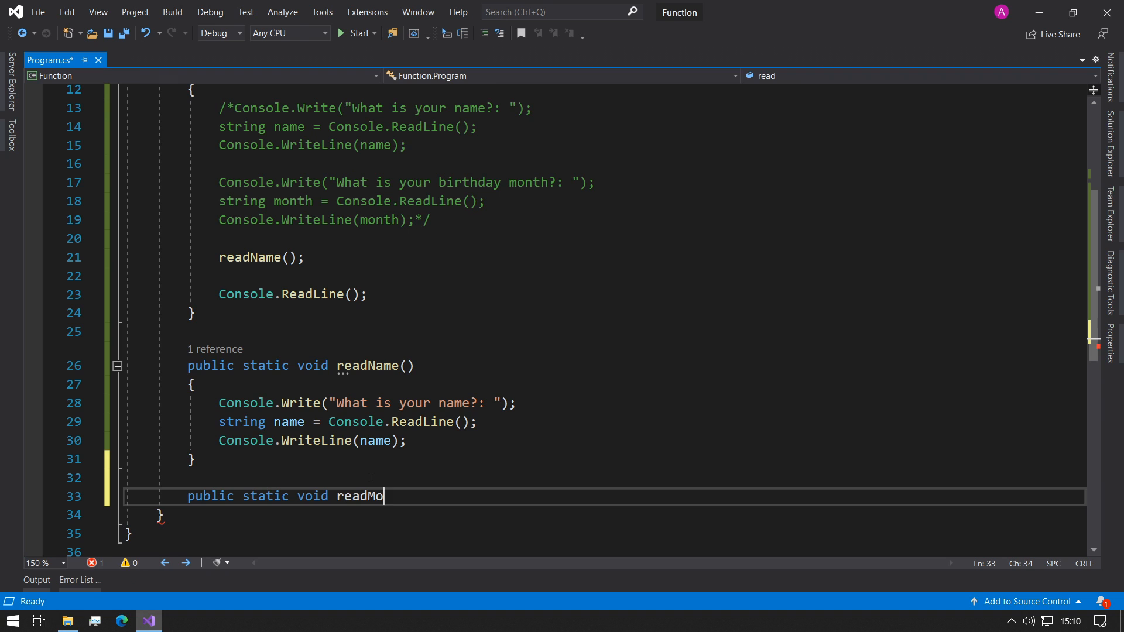
{"action": "type", "text": "nth() { }"}
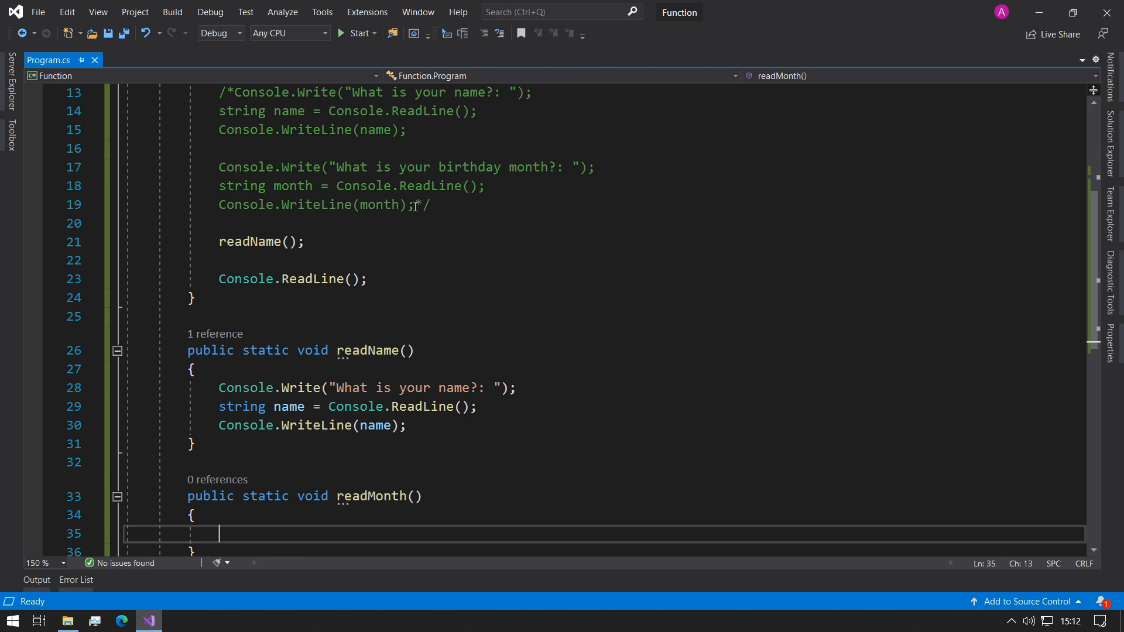
{"action": "type", "text": "Console.Write(\"What is your birthday month?: \");"}
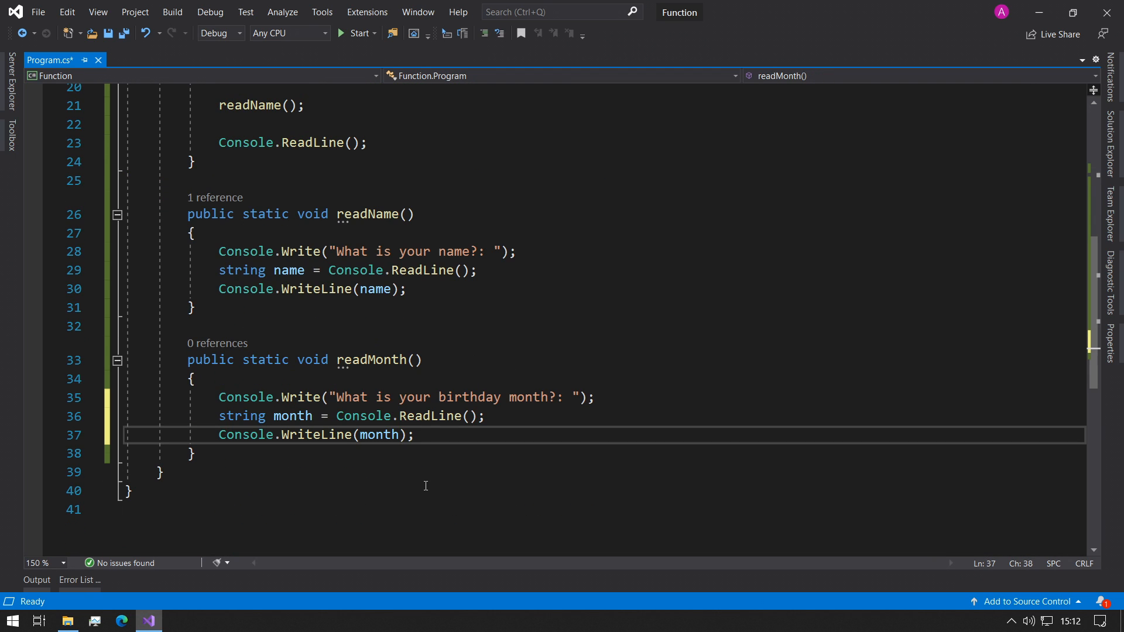
{"action": "type", "text": "er"}
{"action": "type", "text": "readMonth();"}
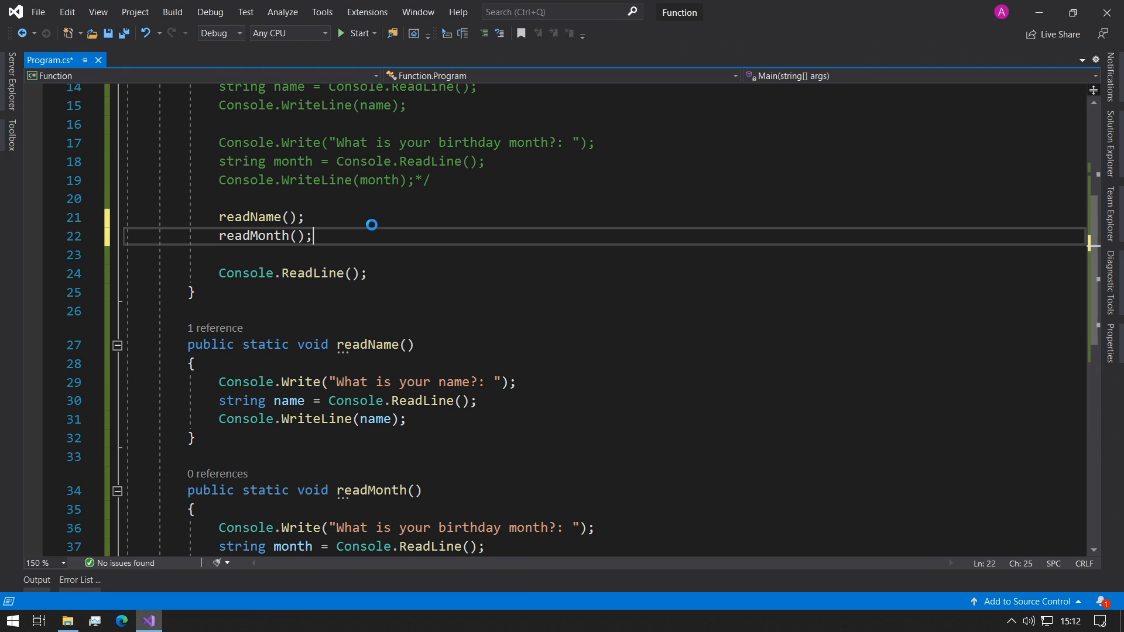
Delete the /* */ commented-out block from Main and save the file
{"action": "left_click", "coordinate": [357, 33]}
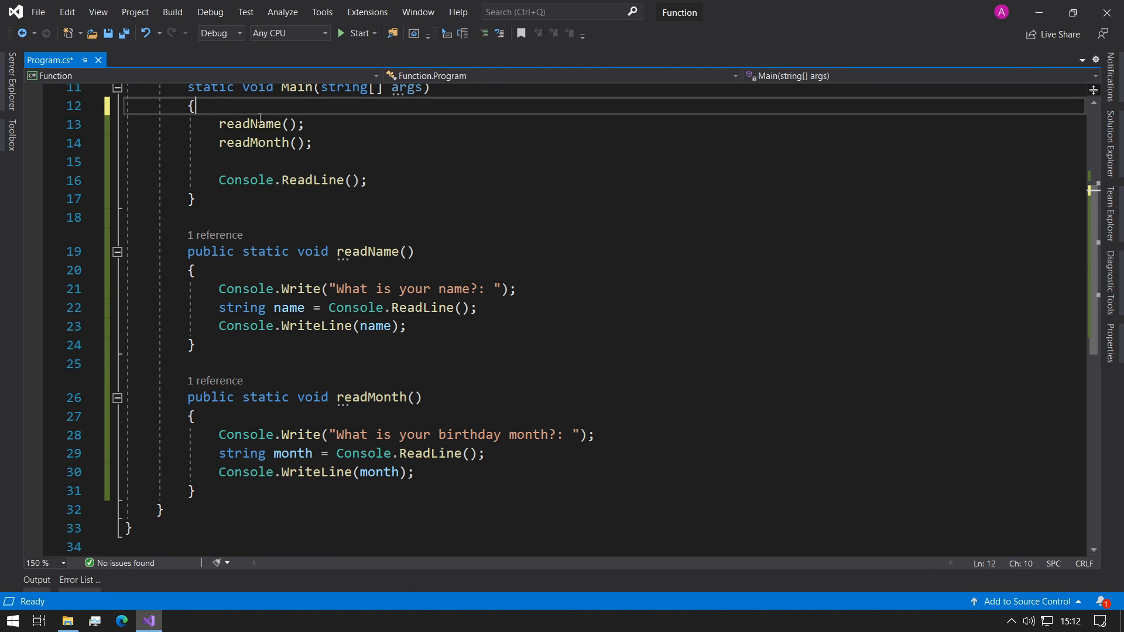
{"action": "key", "text": "ctrl+s"}
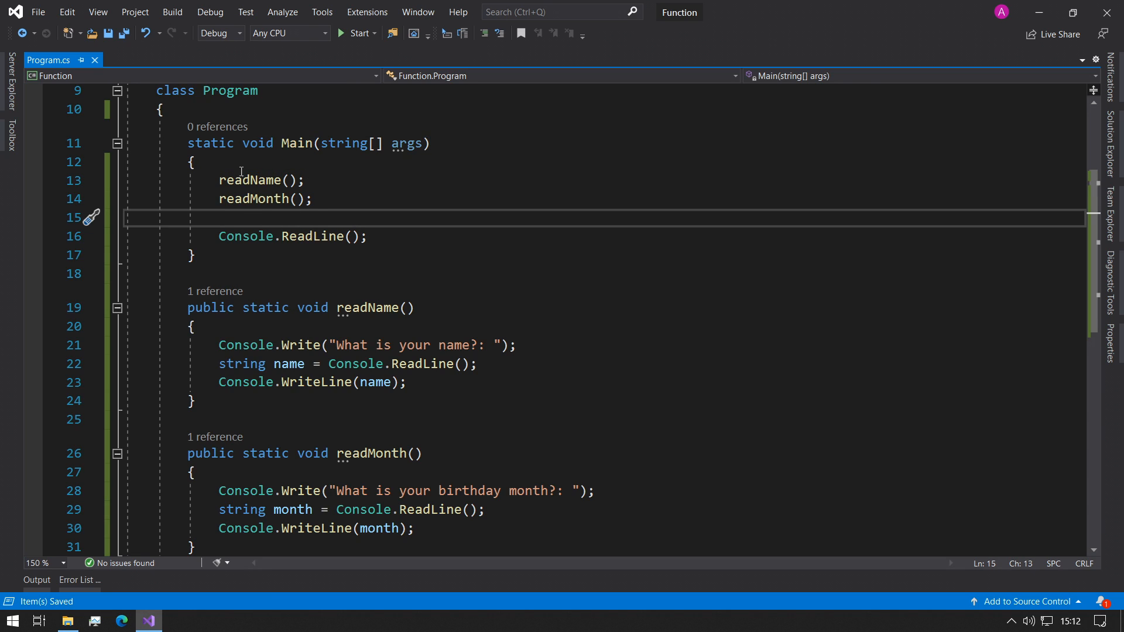
{"action": "left_click", "coordinate": [387, 236]}
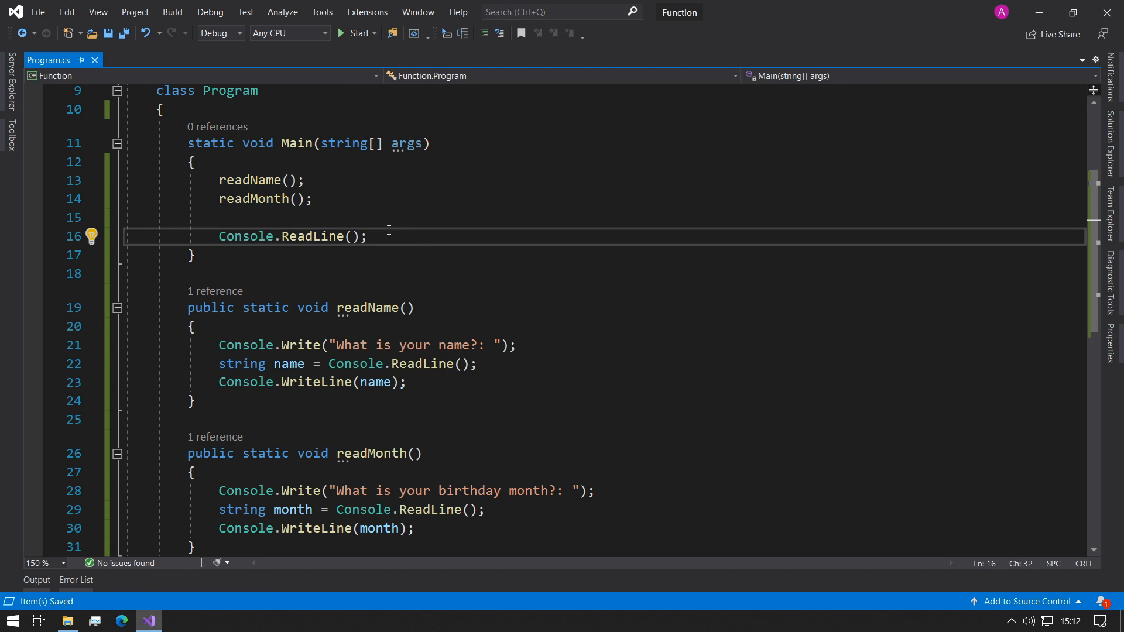
{"action": "left_click", "coordinate": [223, 217]}
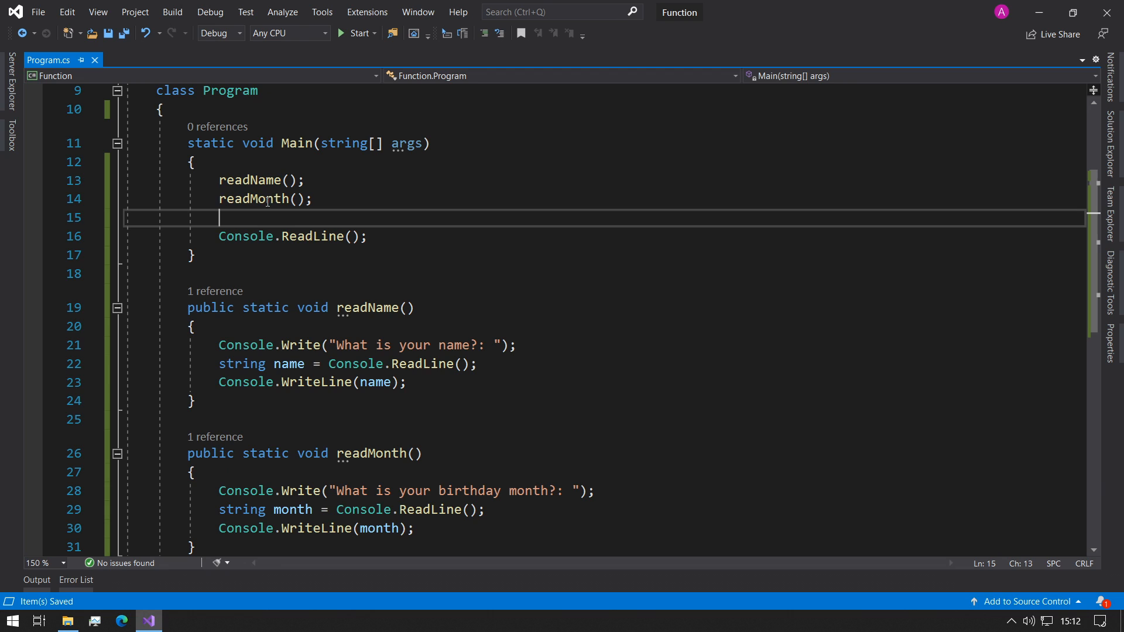
{"action": "scroll", "scroll_direction": "down", "scroll_amount": 3}
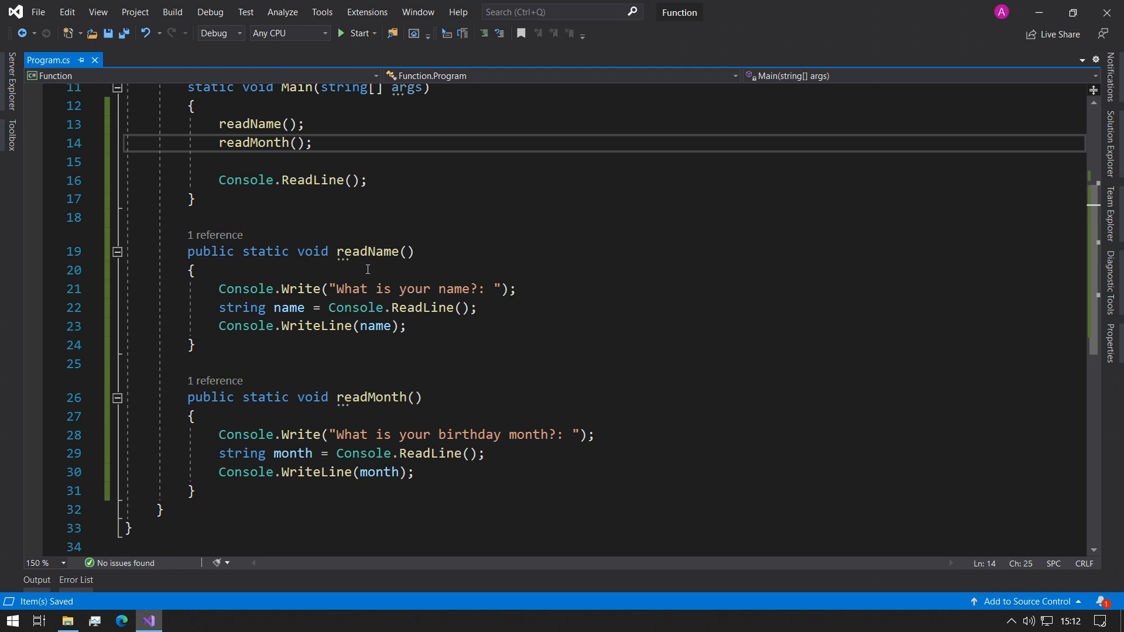
{"action": "scroll", "scroll_direction": "up", "scroll_amount": 3}
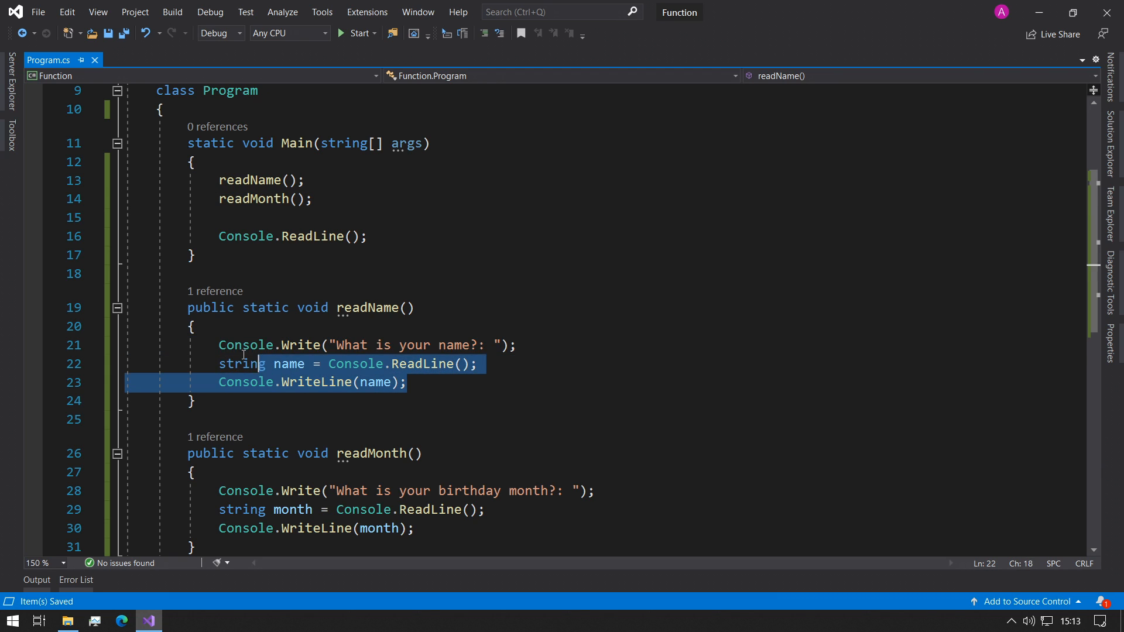
{"action": "left_click", "coordinate": [243, 510]}
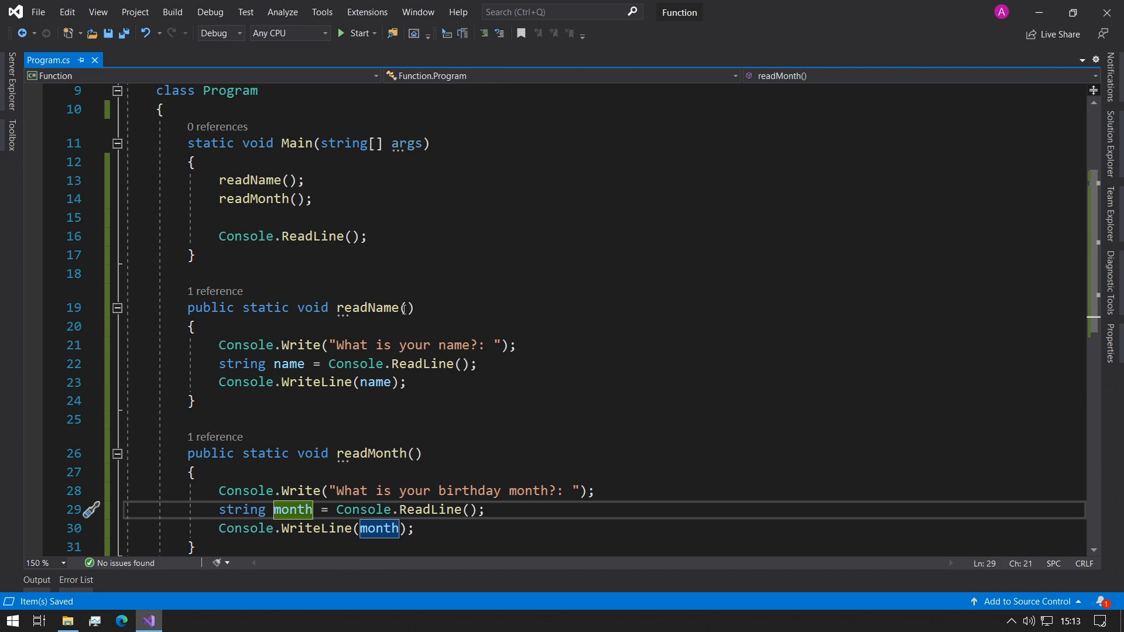
Delete the readMonth method and switch its call to readValue();
{"action": "left_click", "coordinate": [407, 307]}
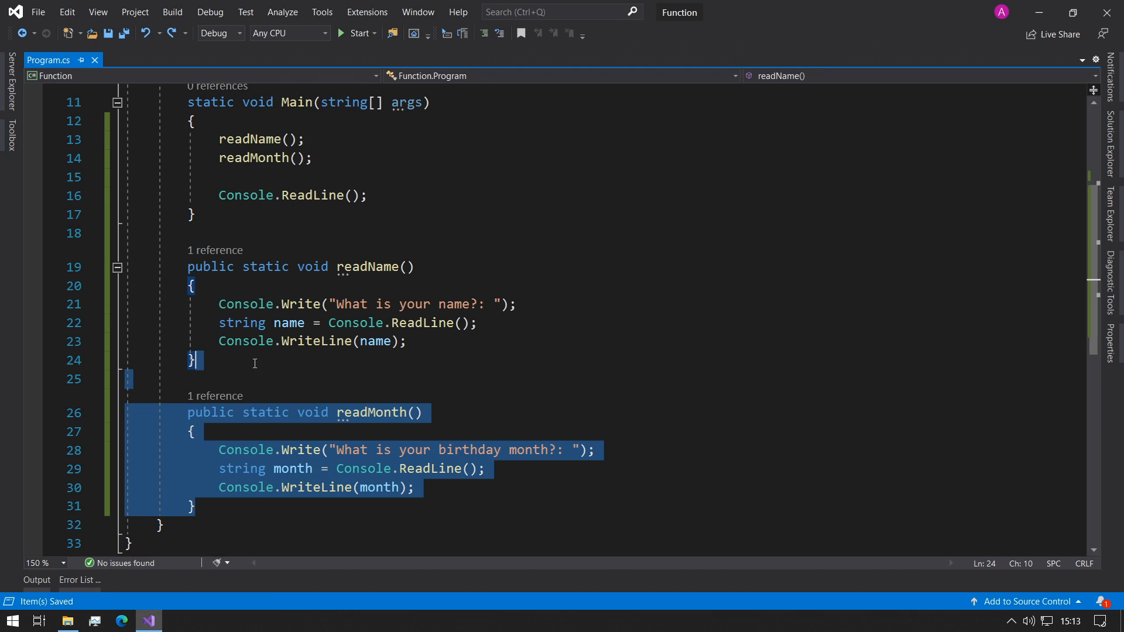
{"action": "key", "text": "Delete"}
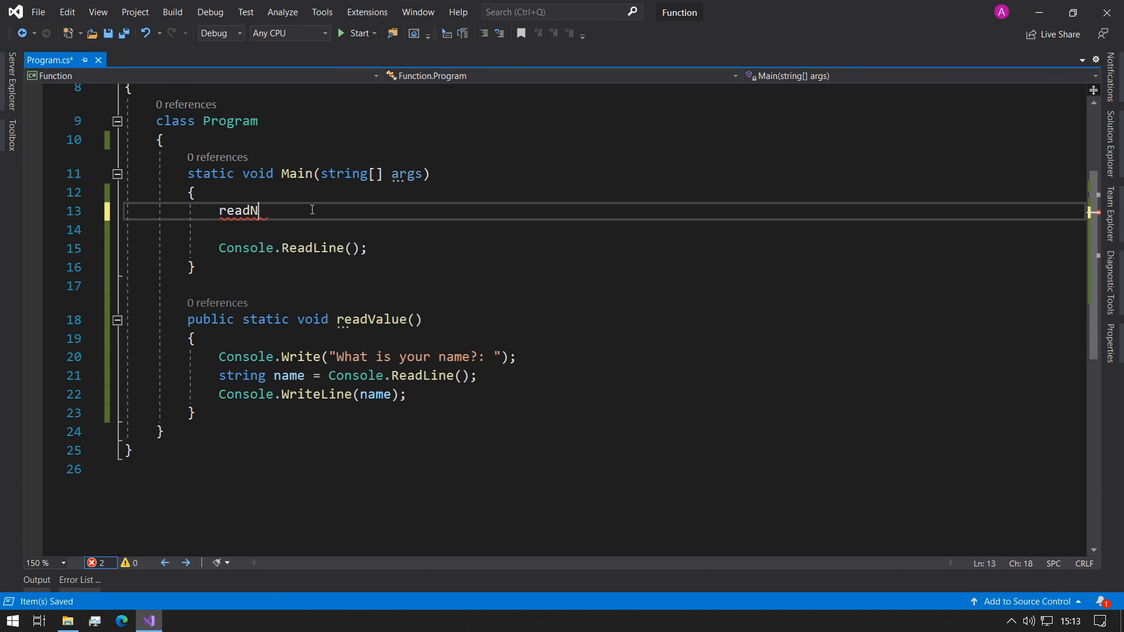
{"action": "type", "text": "Value();"}
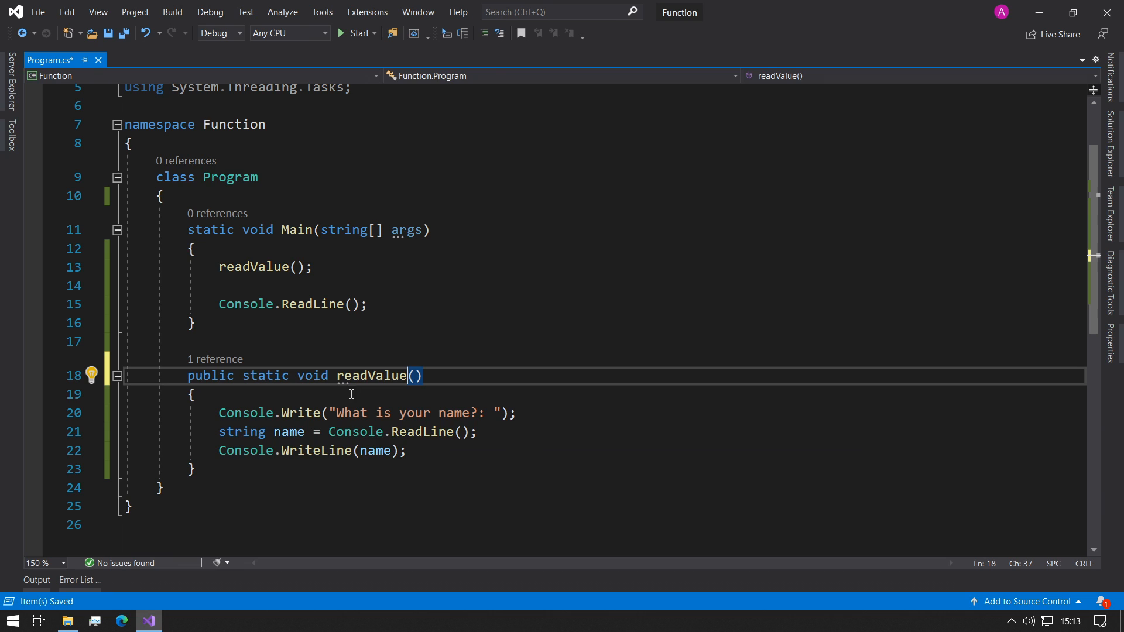
Rename readName to readValue so Main calls readValue() twice
{"action": "double_click", "coordinate": [288, 431]}
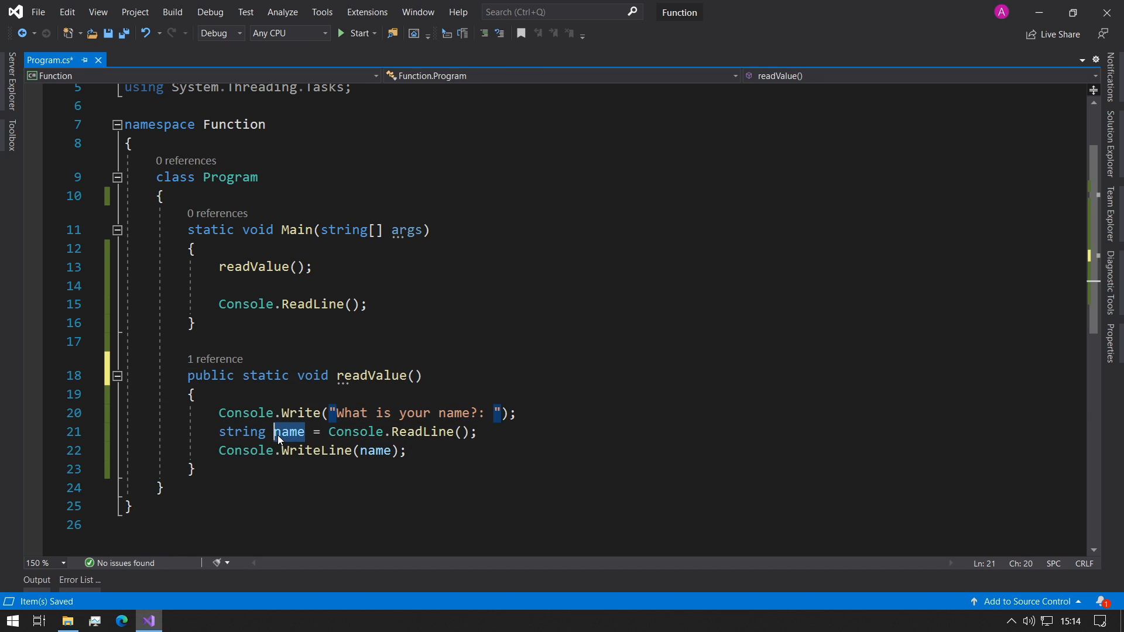
{"action": "type", "text": "r"}
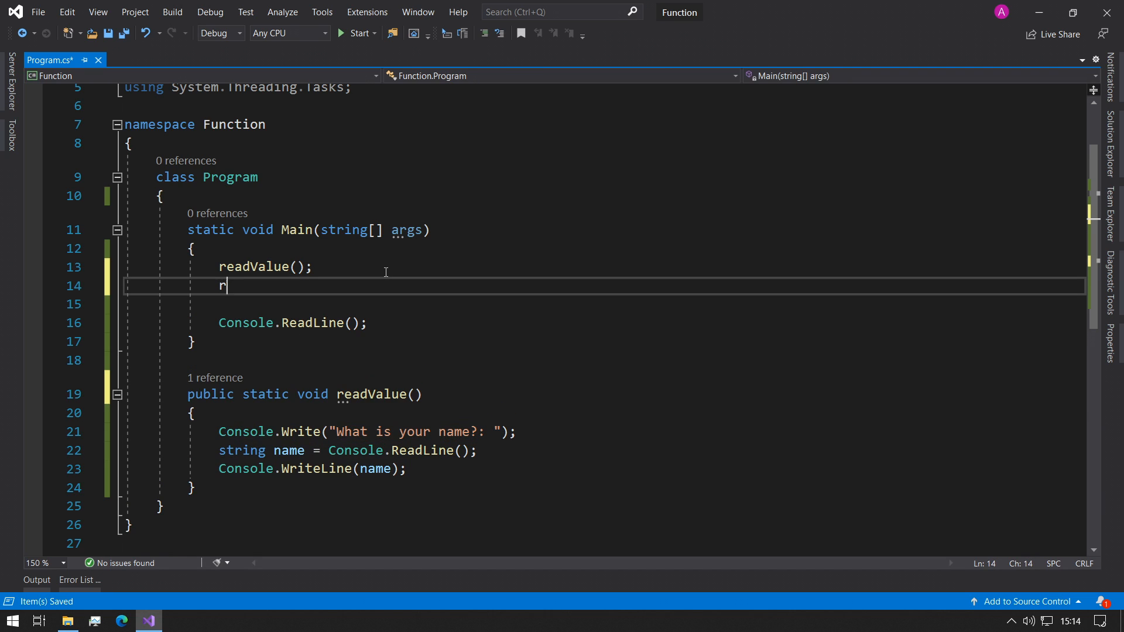
{"action": "type", "text": "eadValue();"}
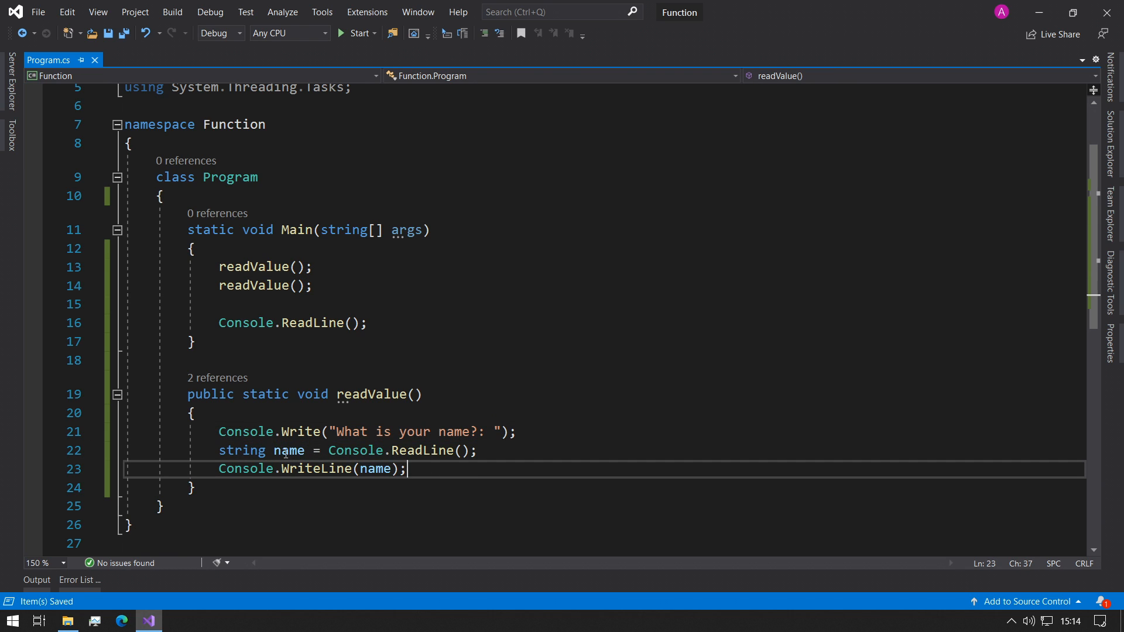
Rename the local variable to value and replace the prompt string with question
{"action": "type", "text": "valu"}
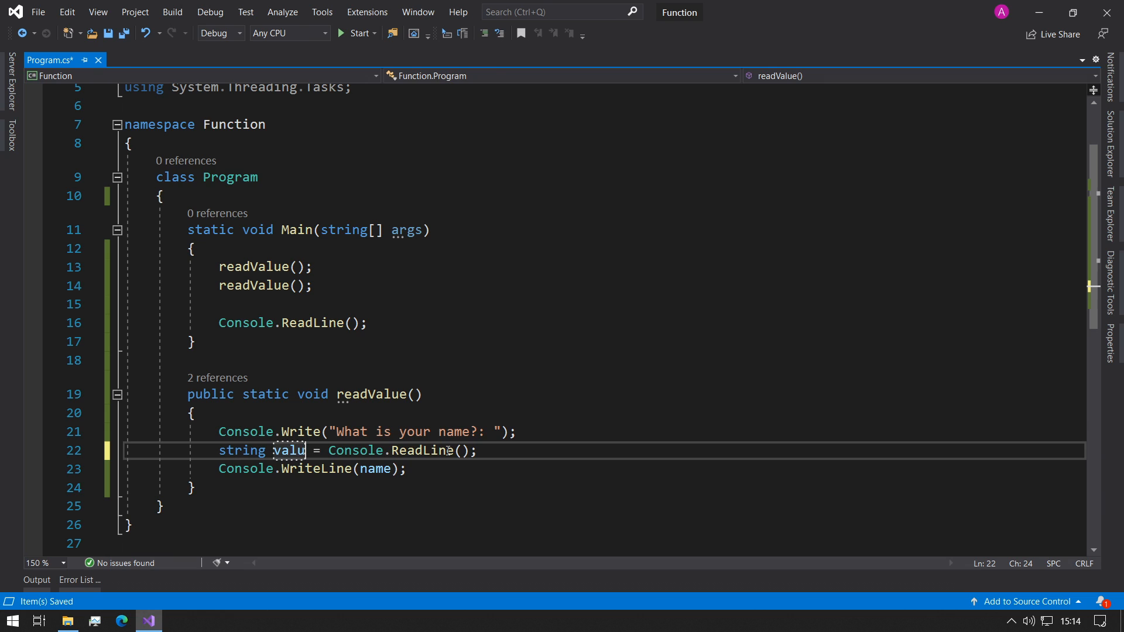
{"action": "type", "text": "valu"}
{"action": "type", "text": "e"}
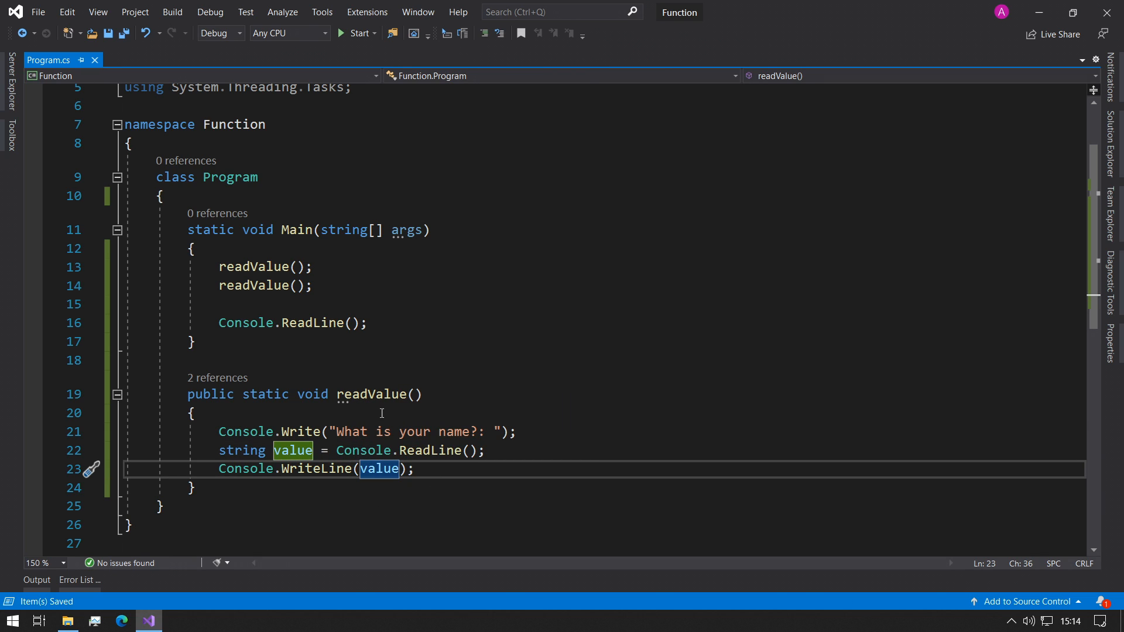
{"action": "scroll", "scroll_direction": "down", "scroll_amount": 3}
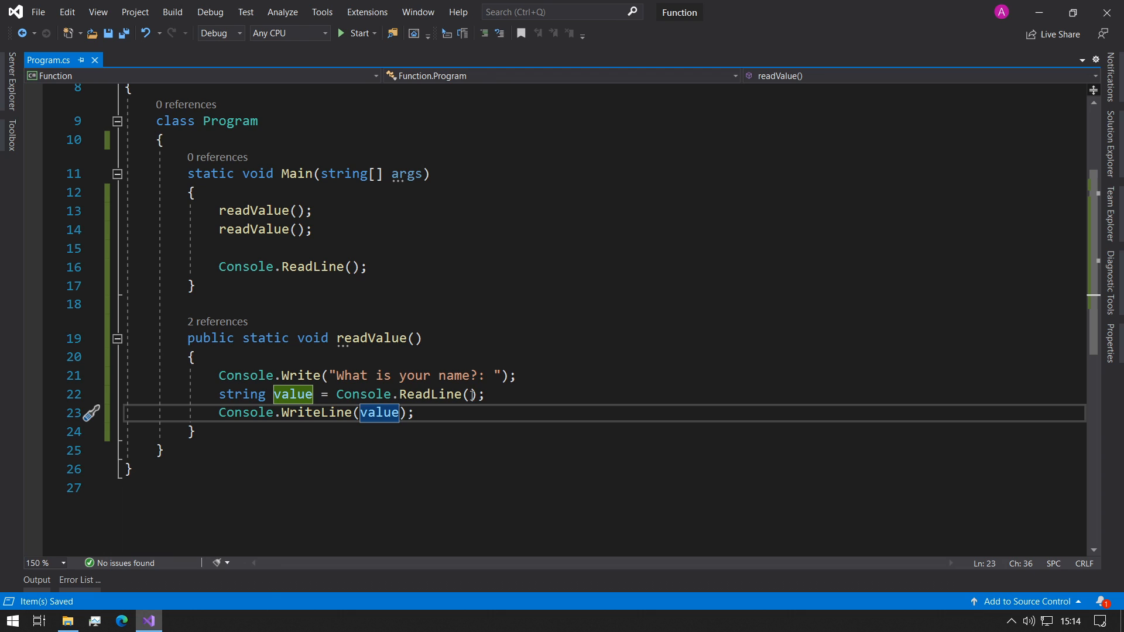
{"action": "scroll", "scroll_direction": "up", "scroll_amount": 3}
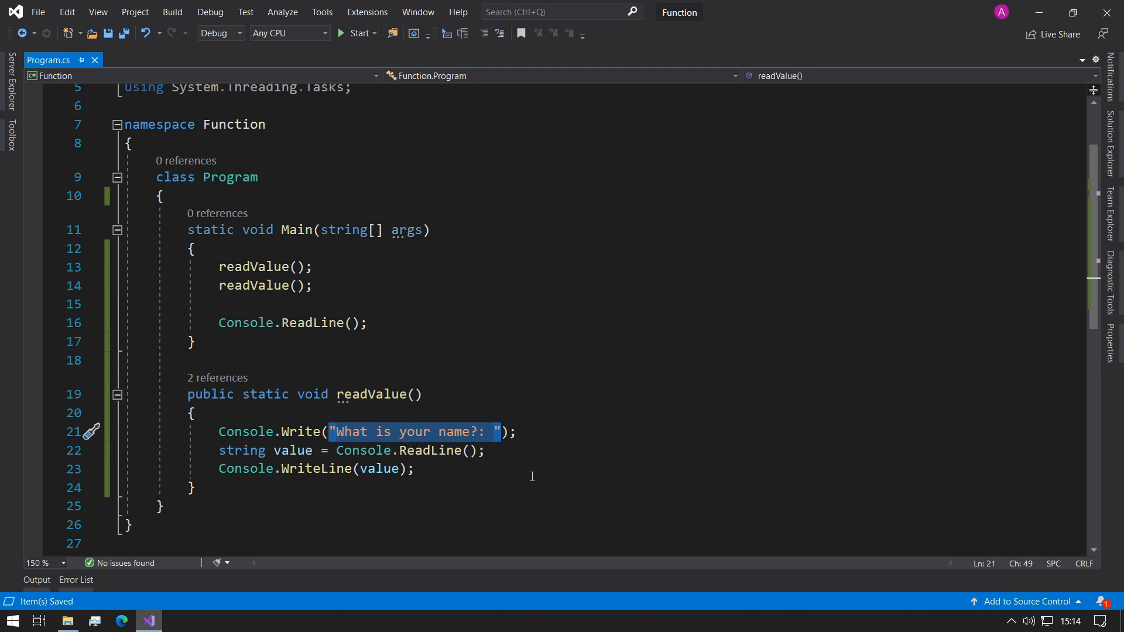
{"action": "type", "text": "qu);"}
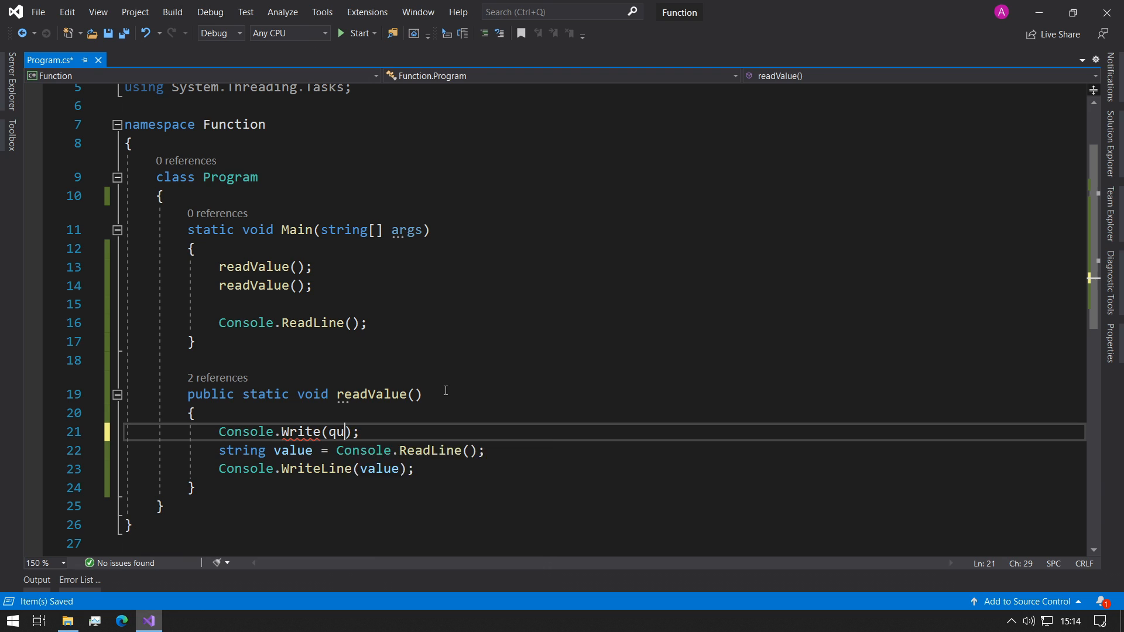
{"action": "type", "text": "estion"}
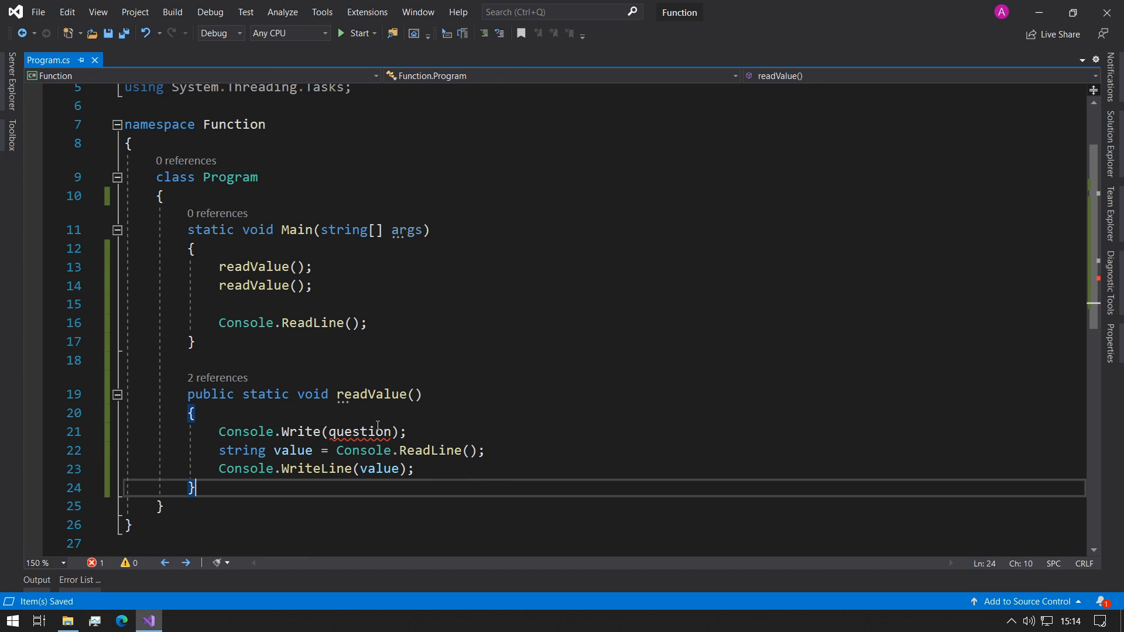
{"action": "mouse_move", "coordinate": [365, 431]}
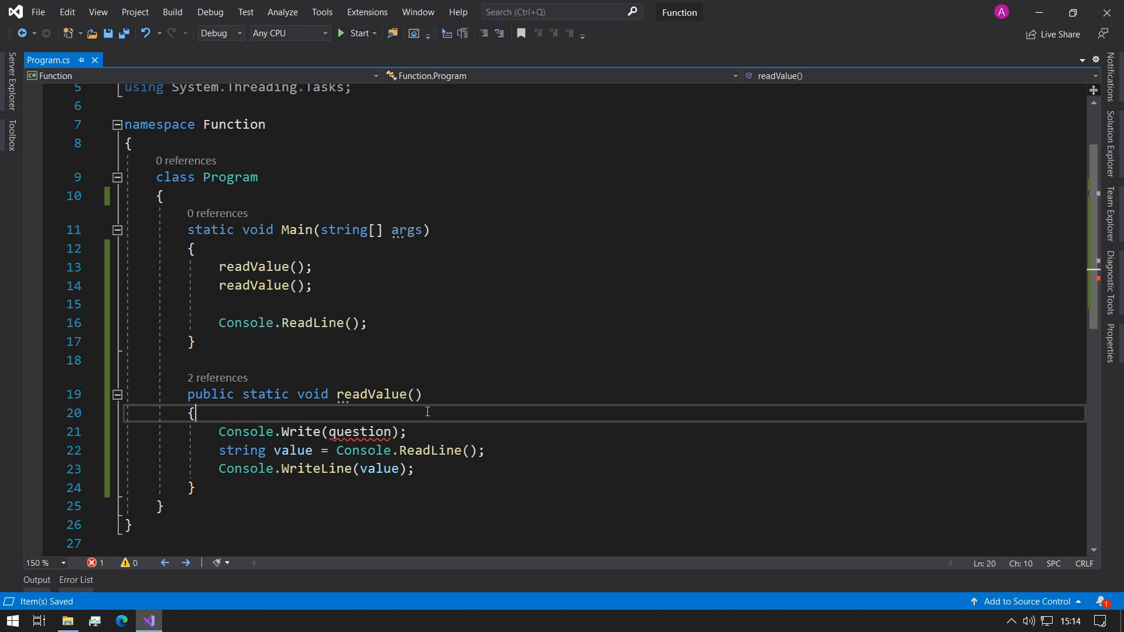
{"action": "left_click", "coordinate": [408, 432]}
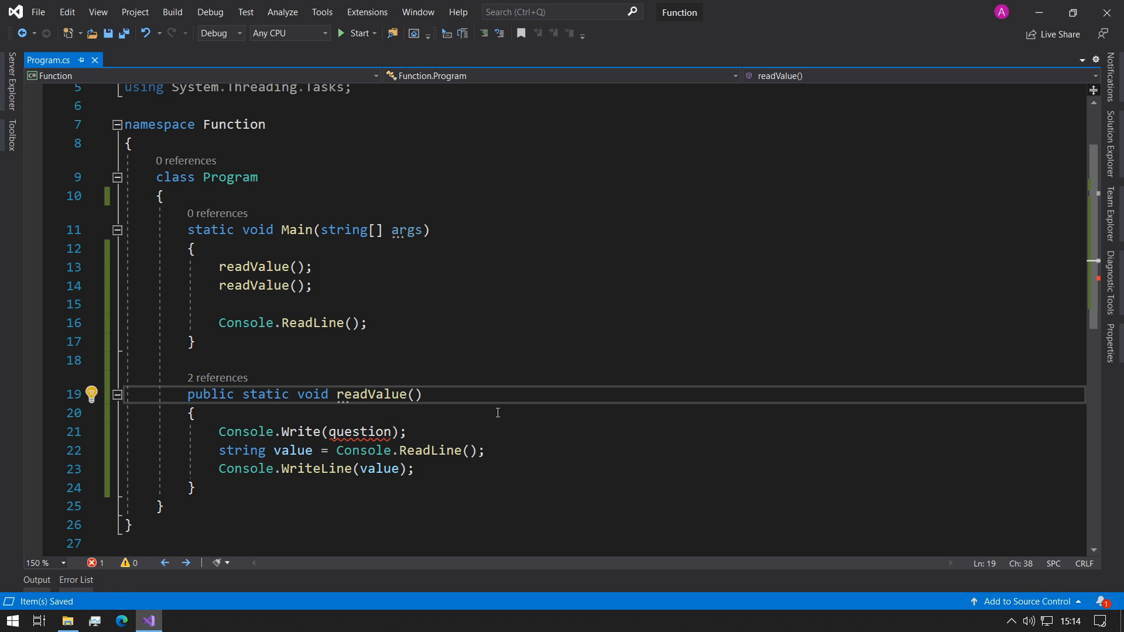
Add a 'string question' parameter to readValue and begin an argument in its first call
{"action": "type", "text": "string question"}
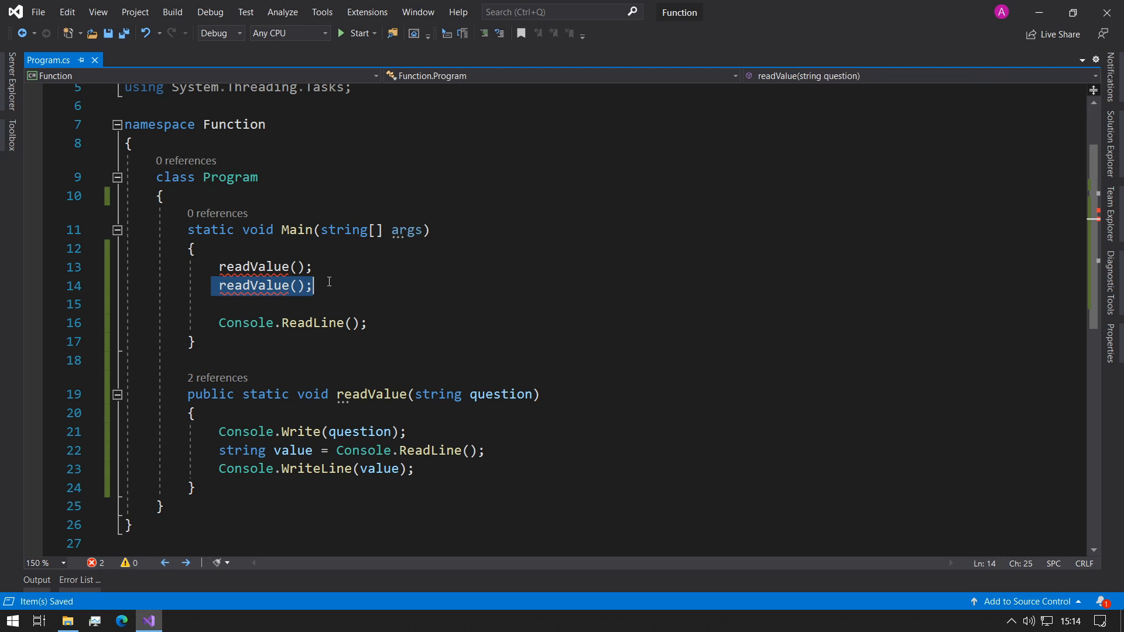
{"action": "double_click", "coordinate": [438, 394]}
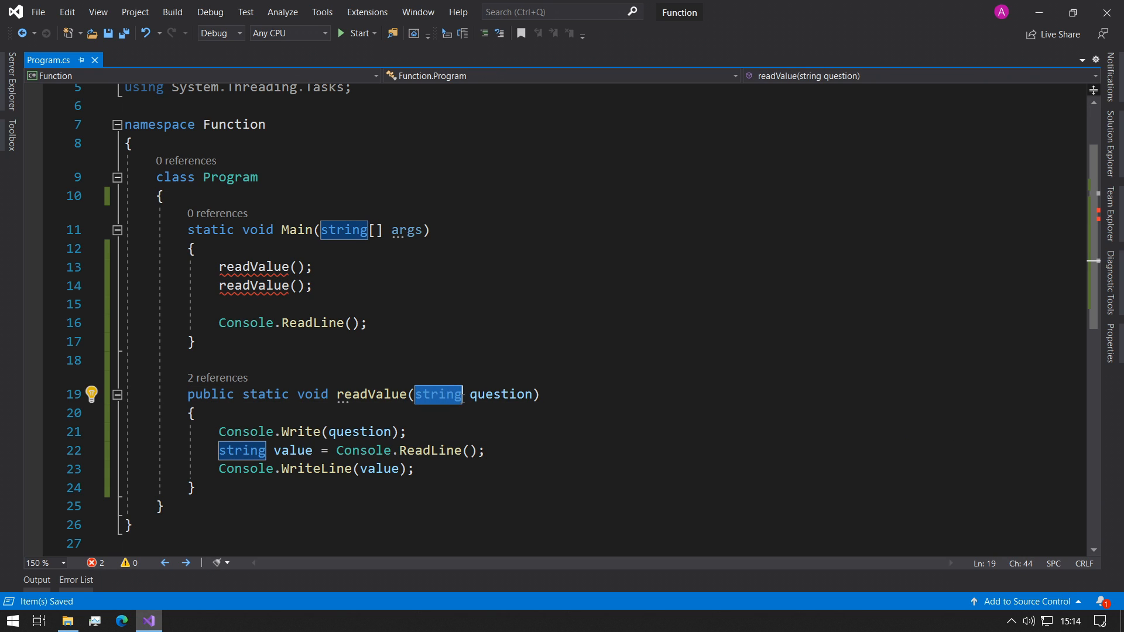
{"action": "double_click", "coordinate": [502, 394]}
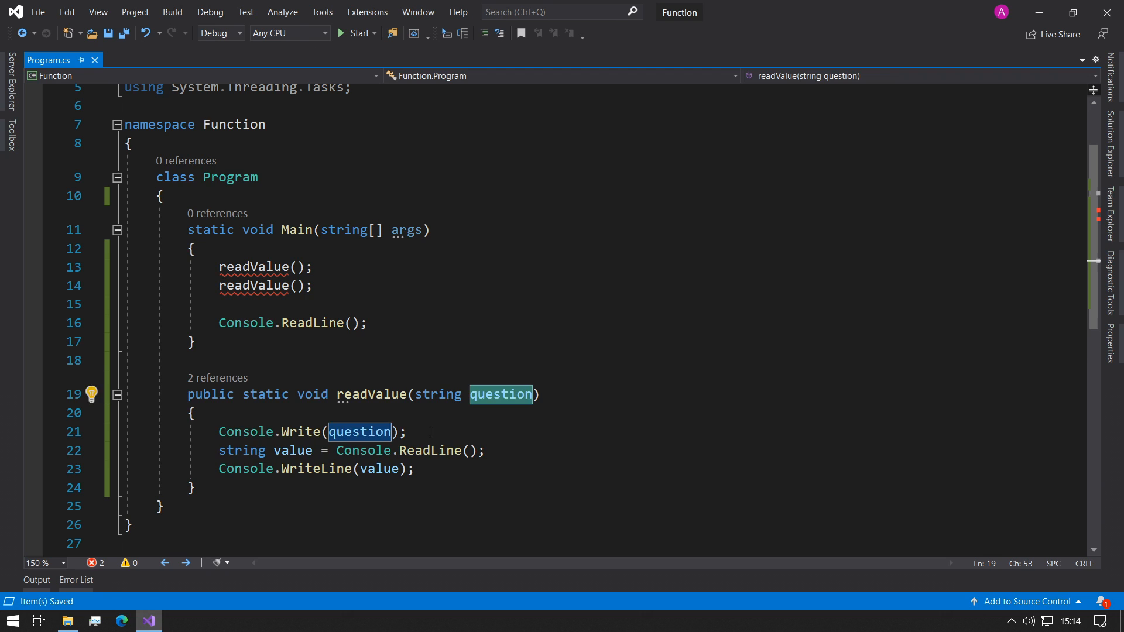
{"action": "double_click", "coordinate": [371, 394]}
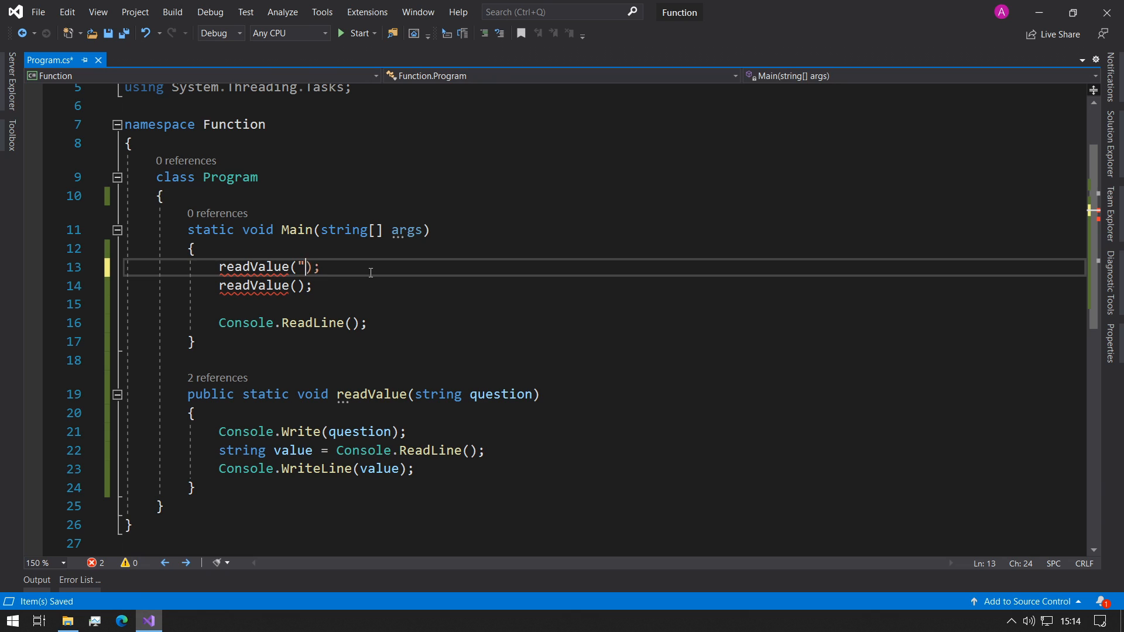
Pass "What is your name:" and "What is your birthday month:" to the two readValue calls
{"action": "type", "text": "\""}
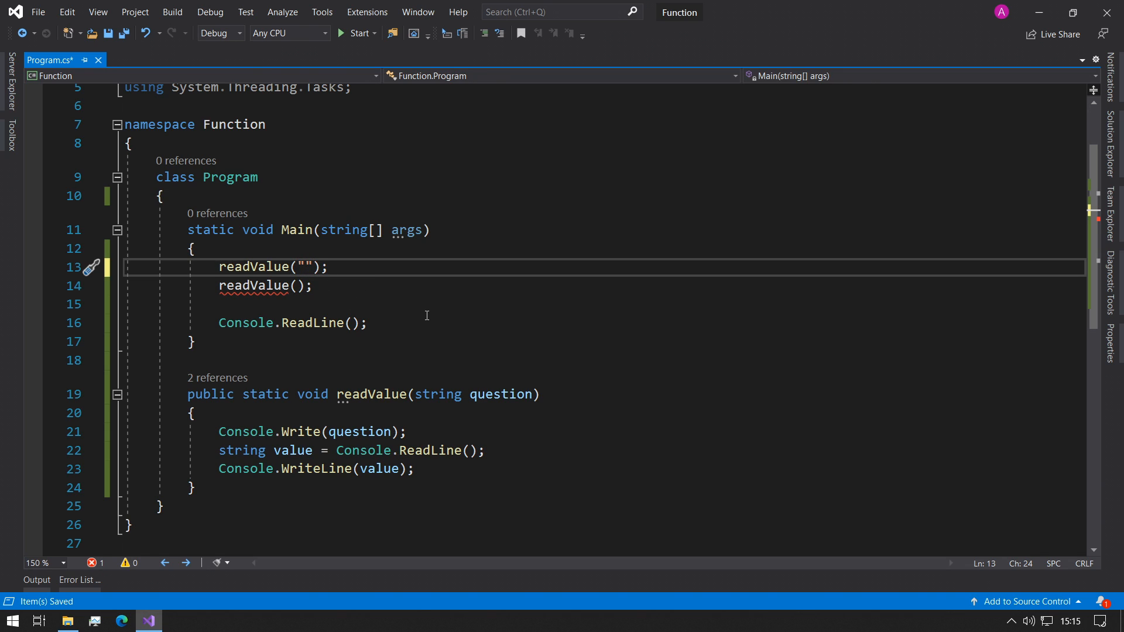
{"action": "type", "text": "What is"}
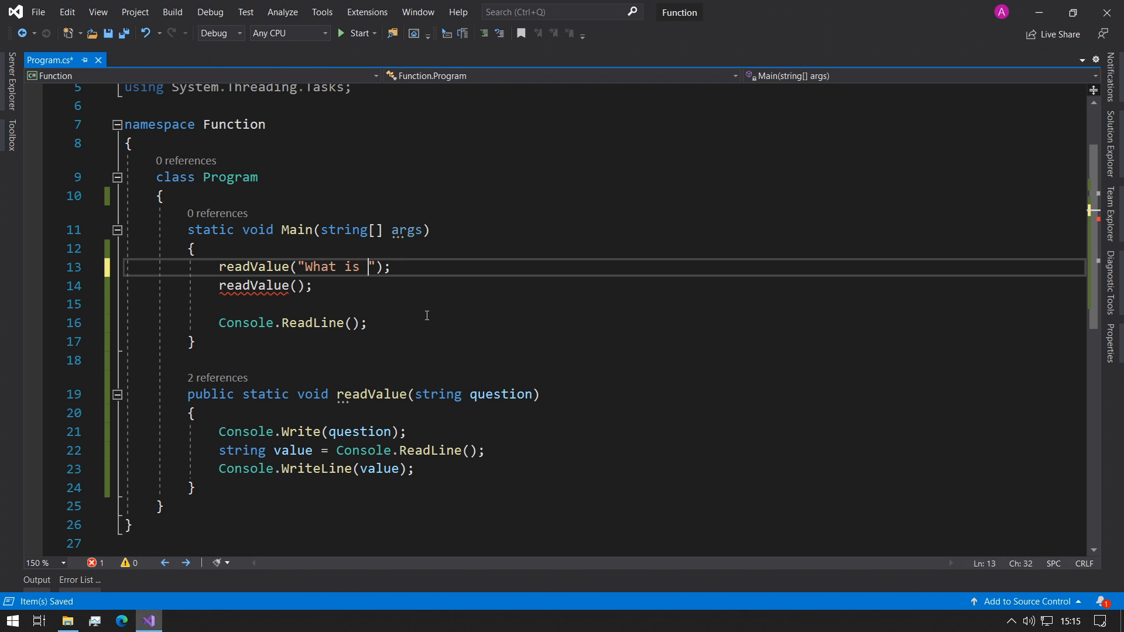
{"action": "type", "text": "your name:"}
{"action": "left_click", "coordinate": [604, 285]}
{"action": "type", "text": "\"What is "}
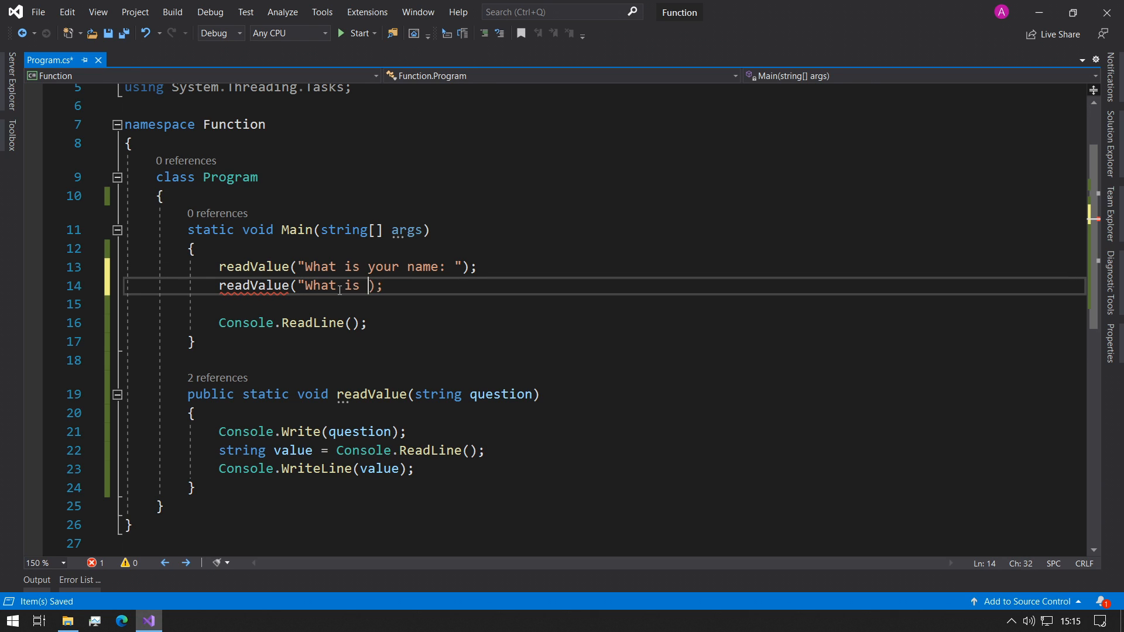
{"action": "type", "text": "your birthday month:\""}
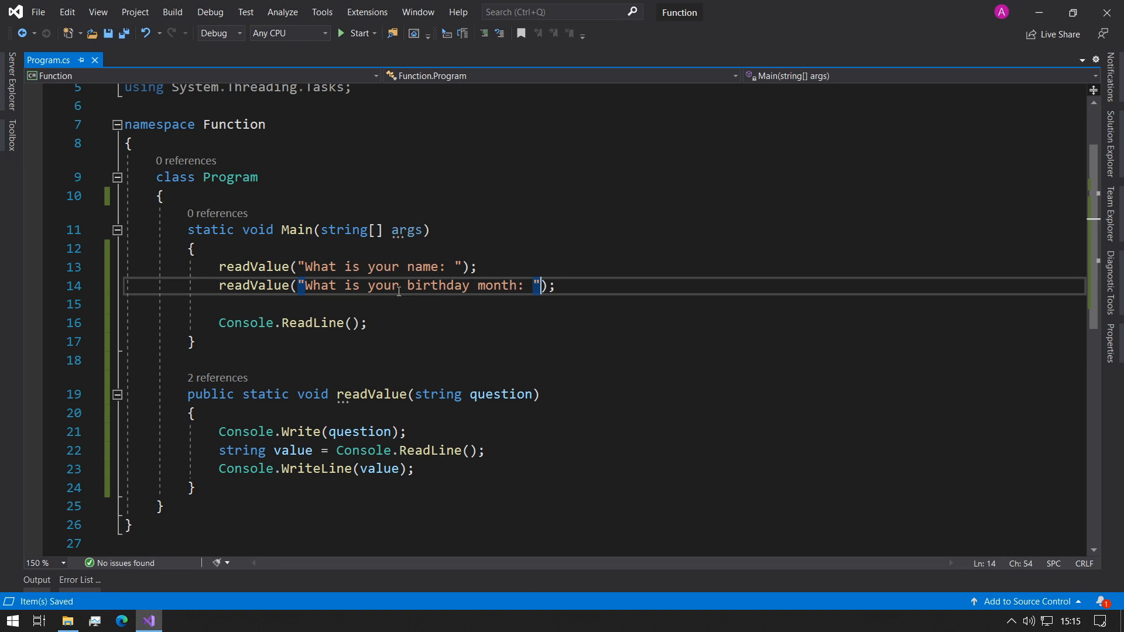
Review the question parameter, answer reading and echo lines, then run the program
{"action": "double_click", "coordinate": [253, 267]}
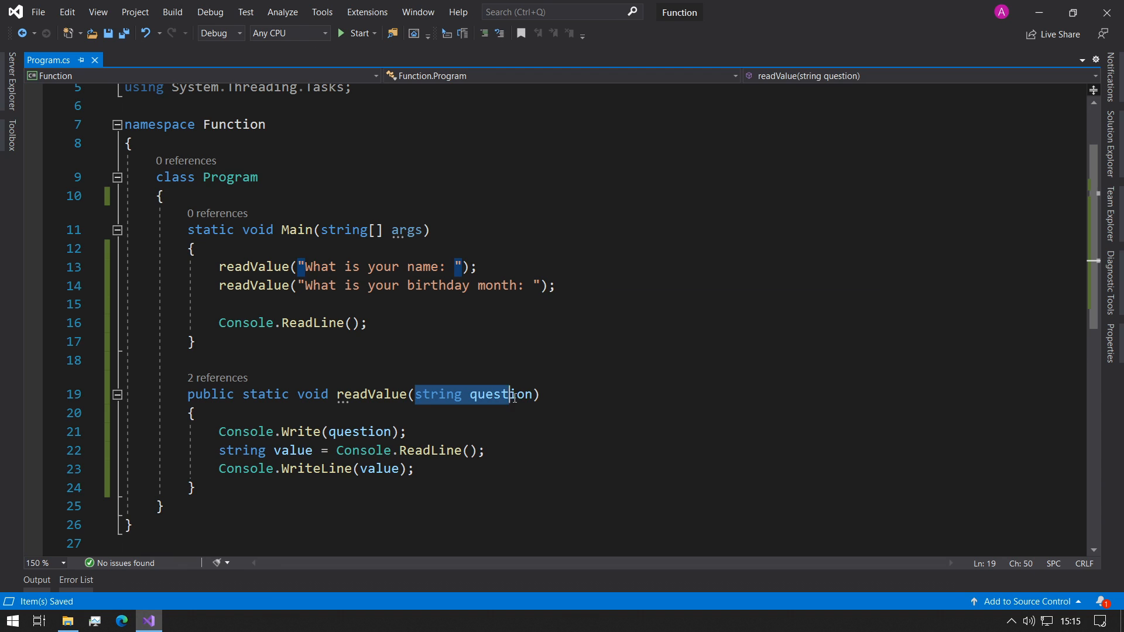
{"action": "left_click", "coordinate": [360, 432]}
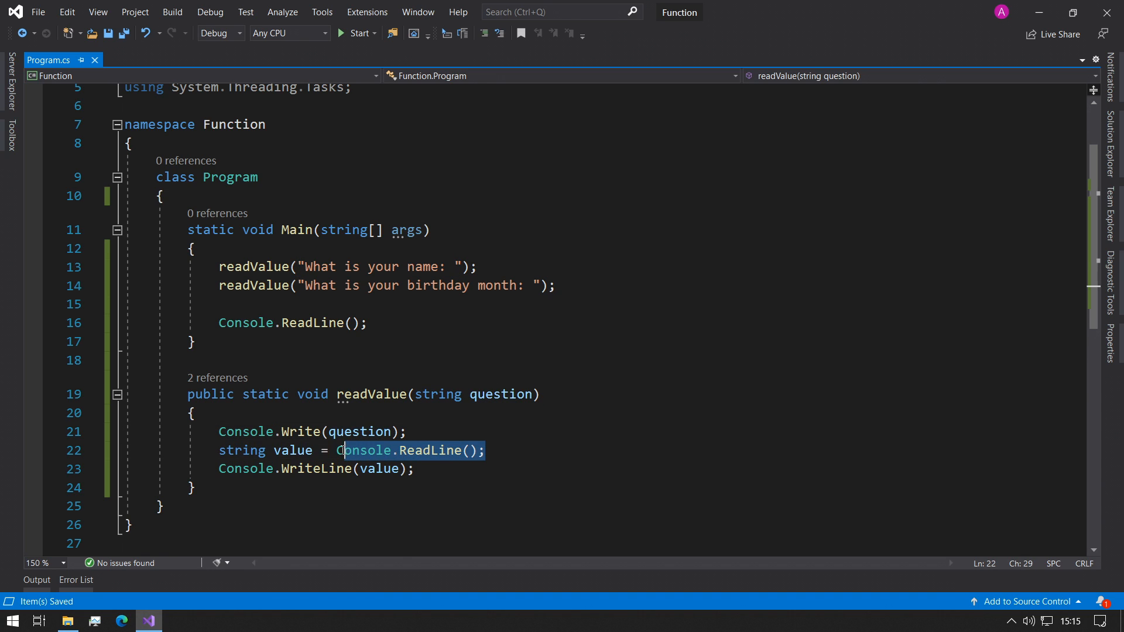
{"action": "left_click", "coordinate": [293, 450]}
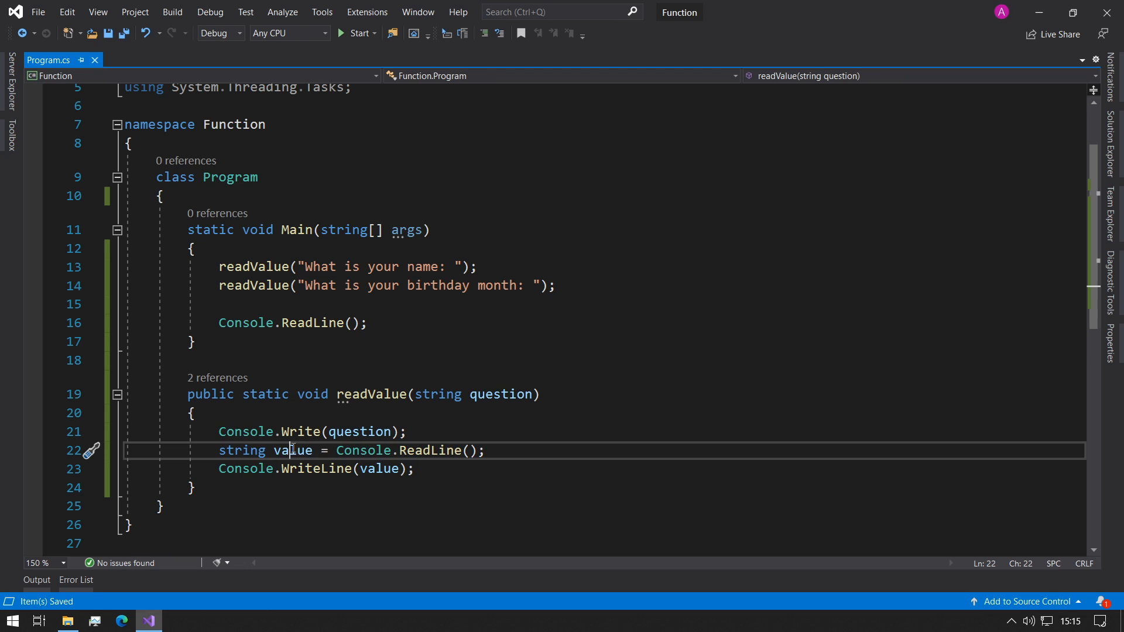
{"action": "left_click", "coordinate": [162, 507]}
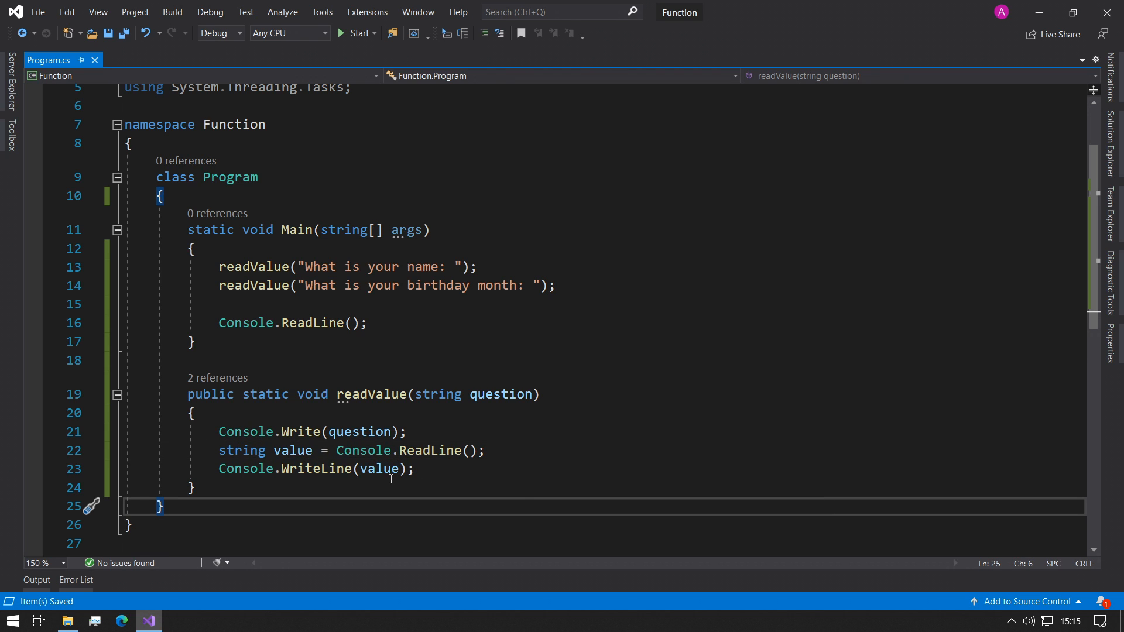
{"action": "left_click", "coordinate": [414, 469]}
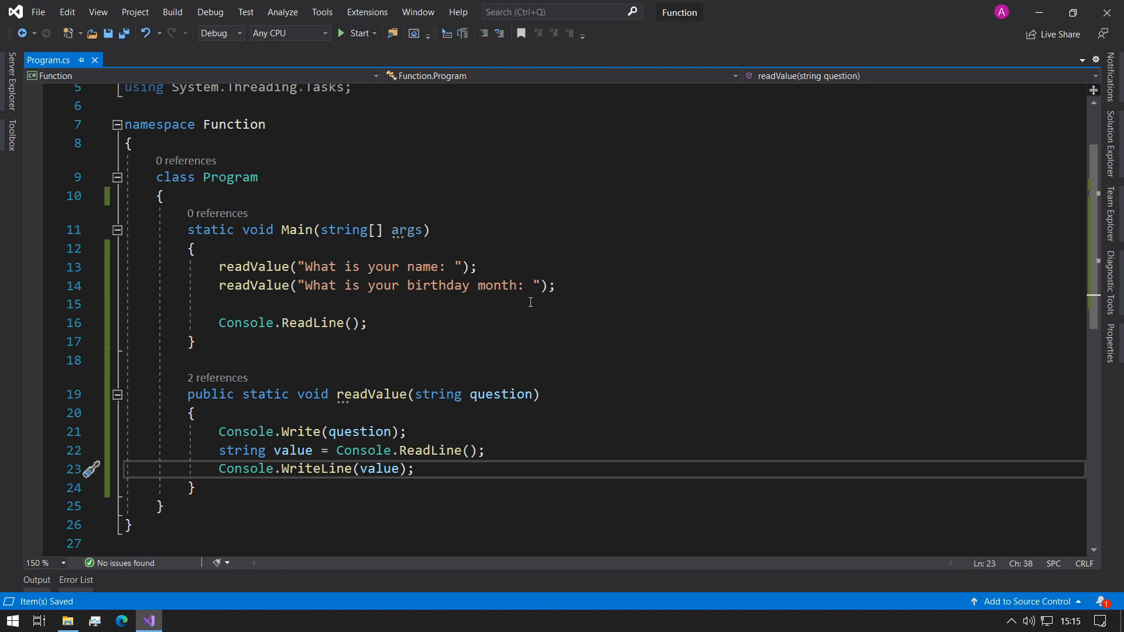
{"action": "left_click", "coordinate": [358, 32]}
{"action": "type", "text": "may"}
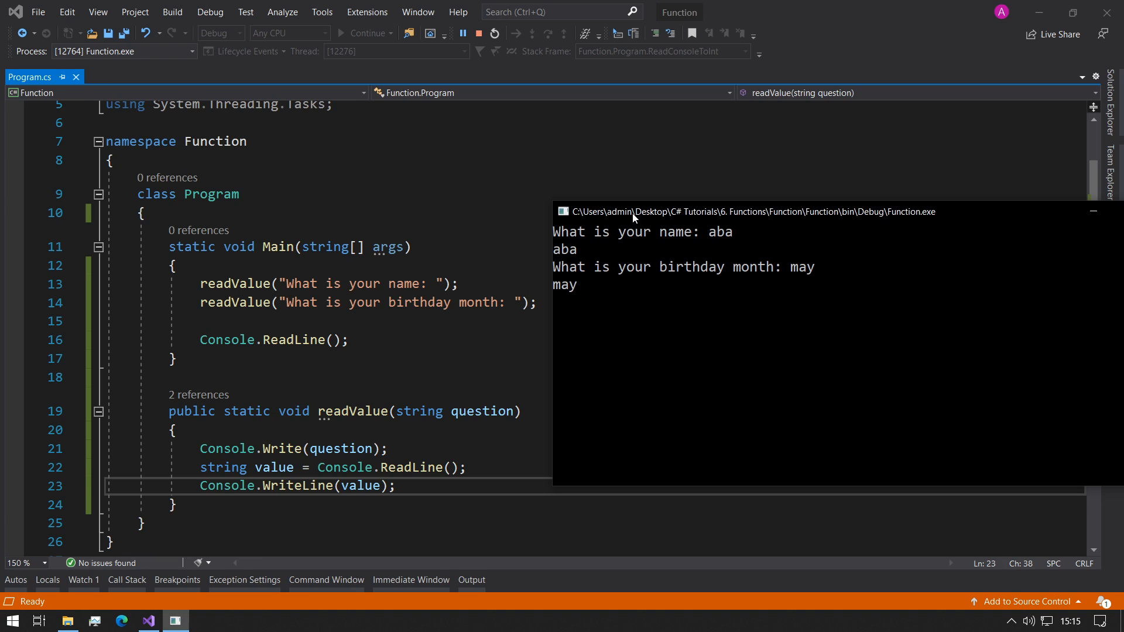
{"action": "mouse_move", "coordinate": [461, 373]}
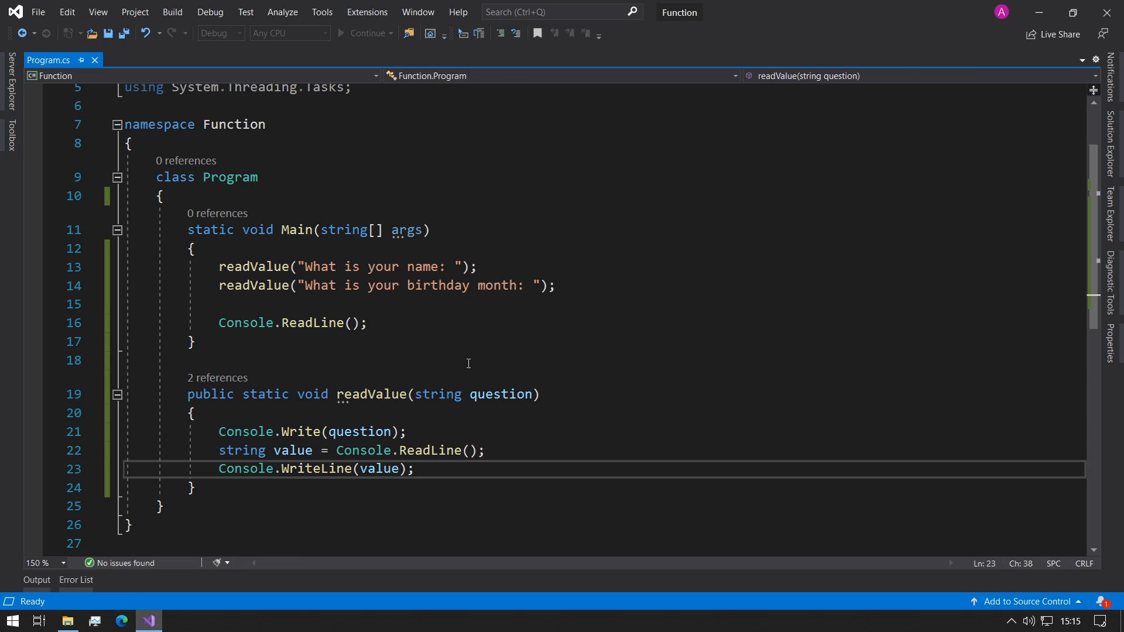
{"action": "left_click", "coordinate": [194, 413]}
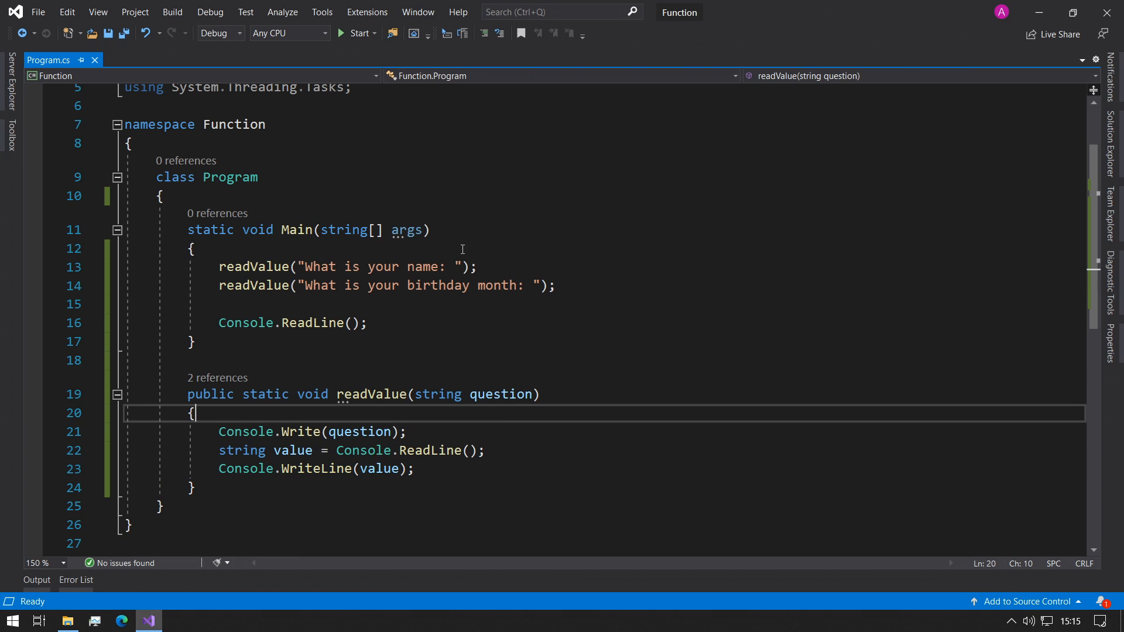
{"action": "mouse_move", "coordinate": [362, 295]}
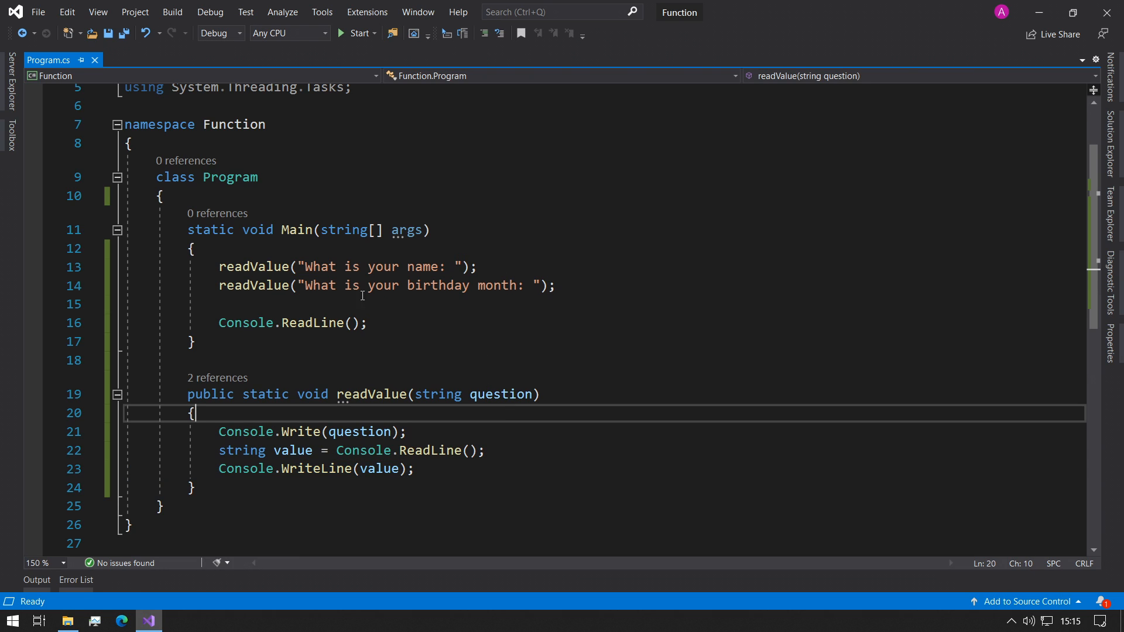
{"action": "mouse_move", "coordinate": [371, 305]}
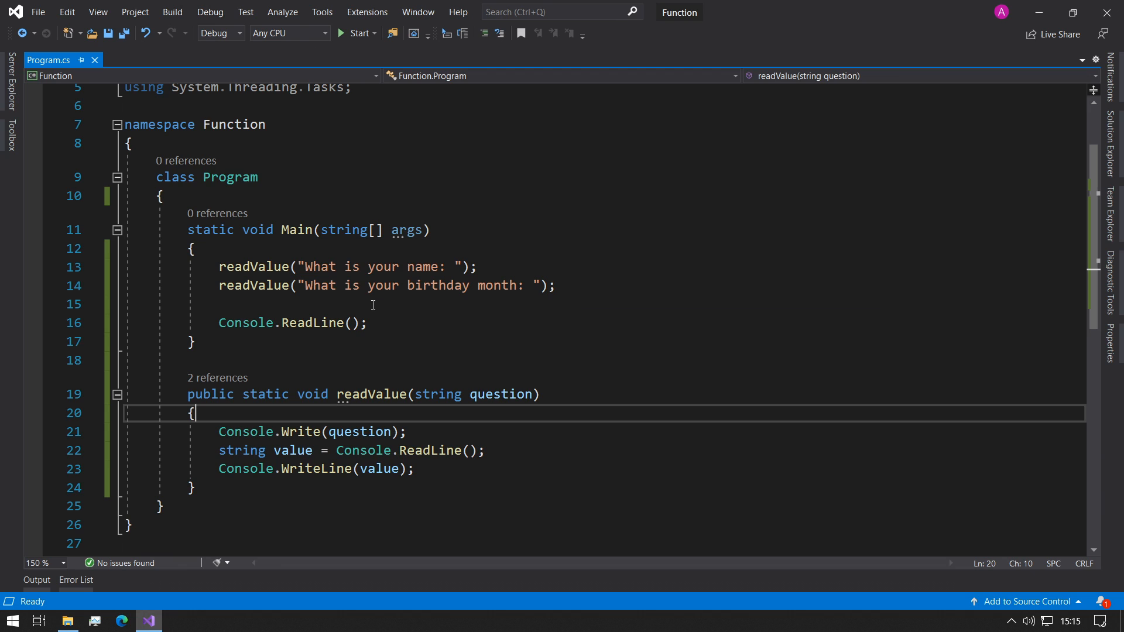
{"action": "mouse_move", "coordinate": [346, 290]}
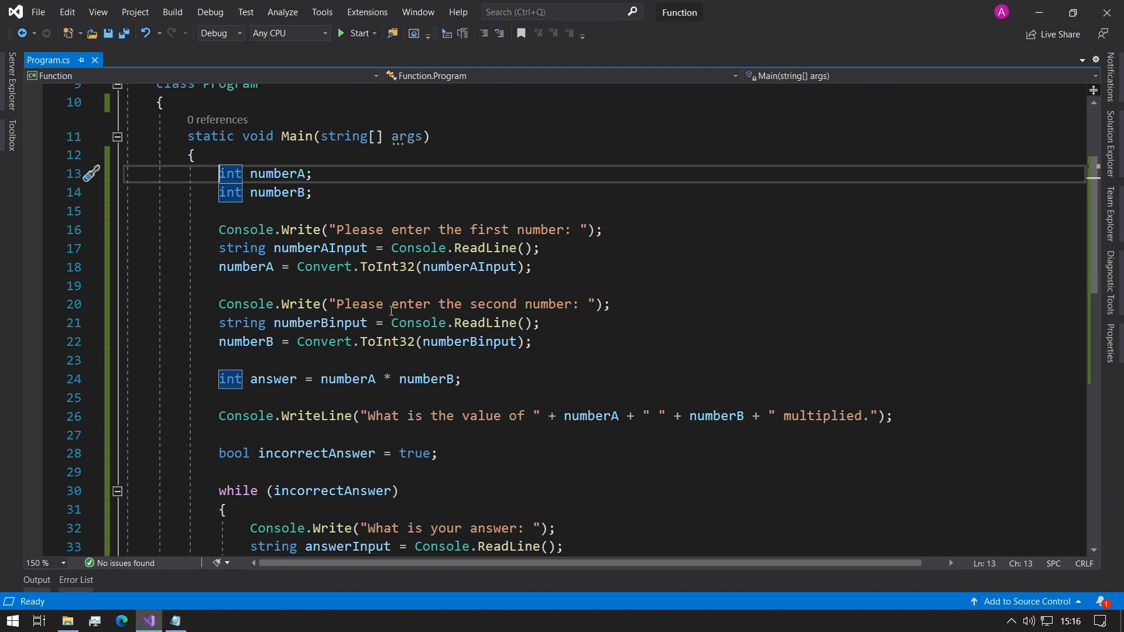
{"action": "mouse_move", "coordinate": [242, 323]}
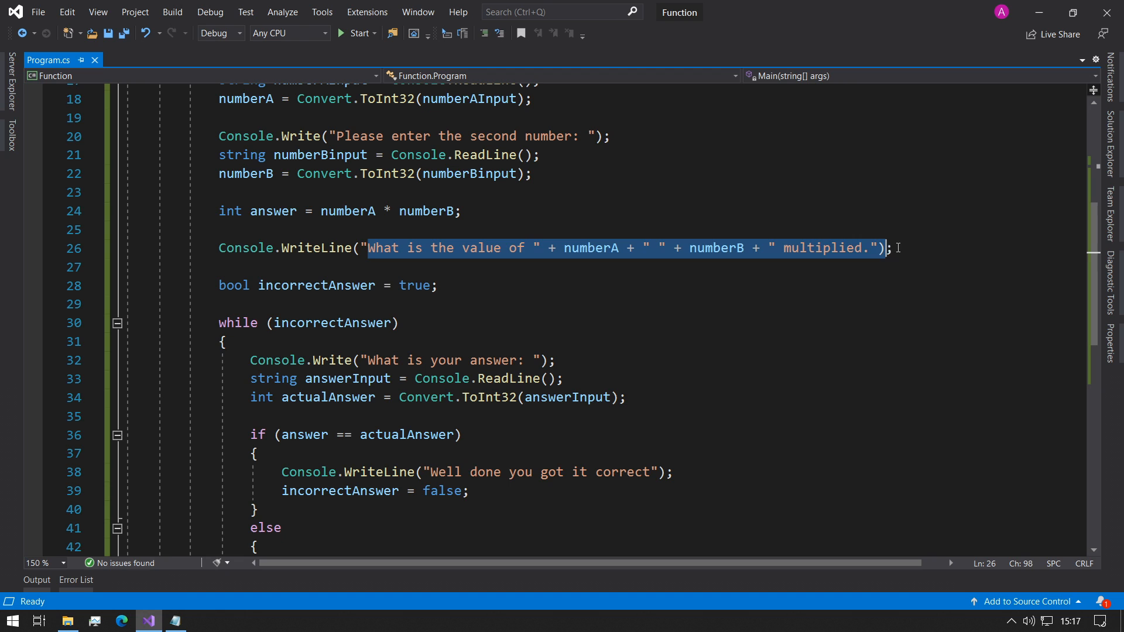
{"action": "scroll", "scroll_direction": "up", "scroll_amount": 3}
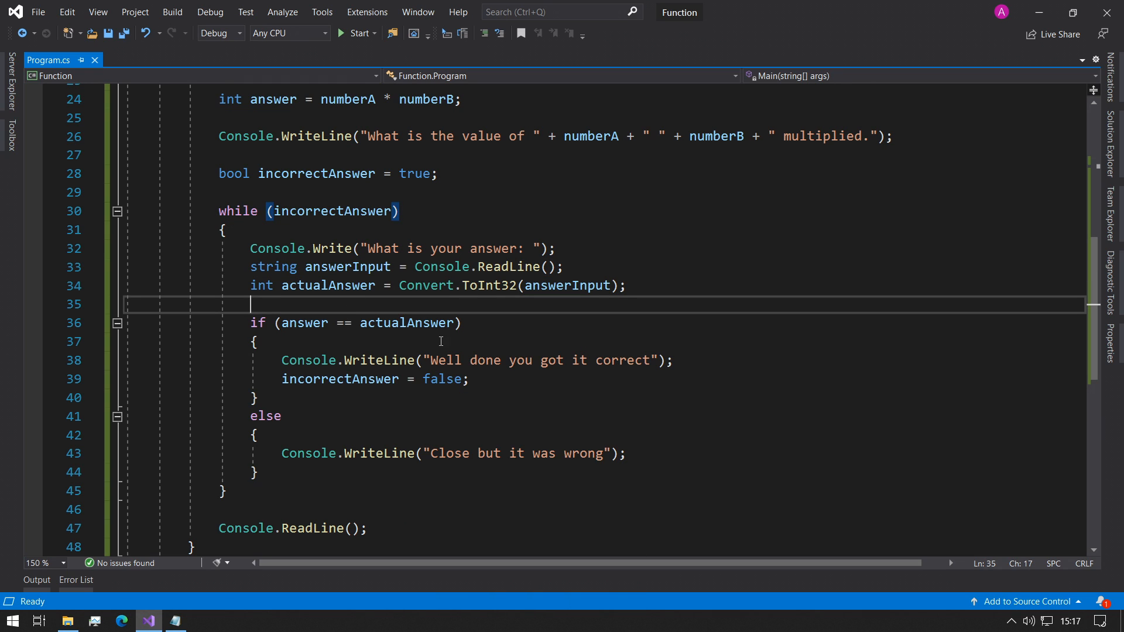
{"action": "mouse_move", "coordinate": [499, 316]}
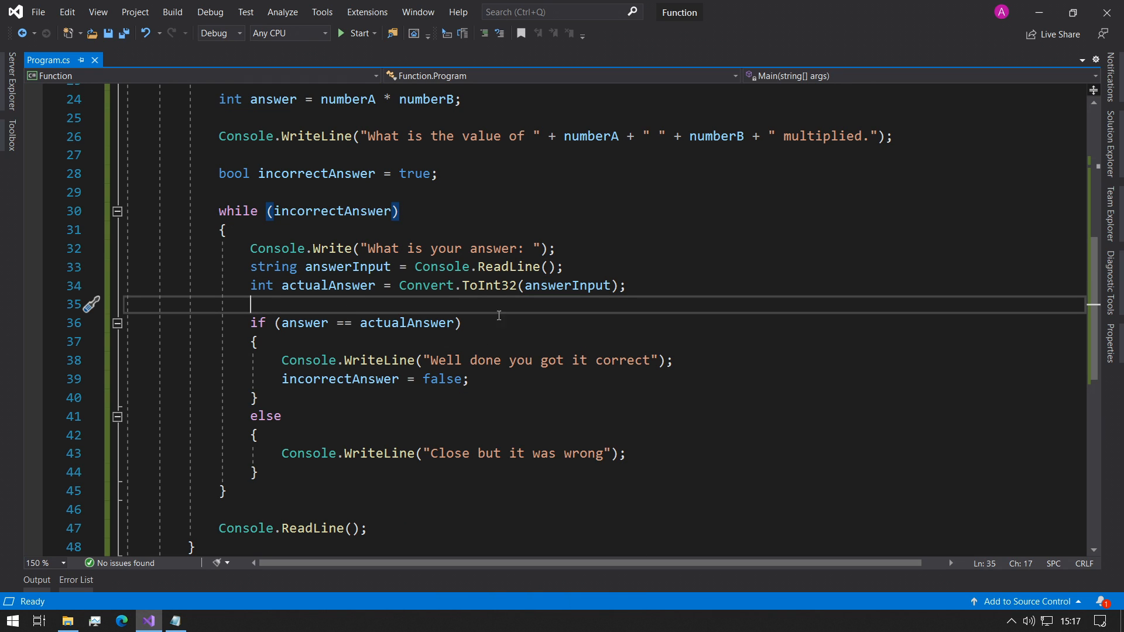
{"action": "double_click", "coordinate": [415, 173]}
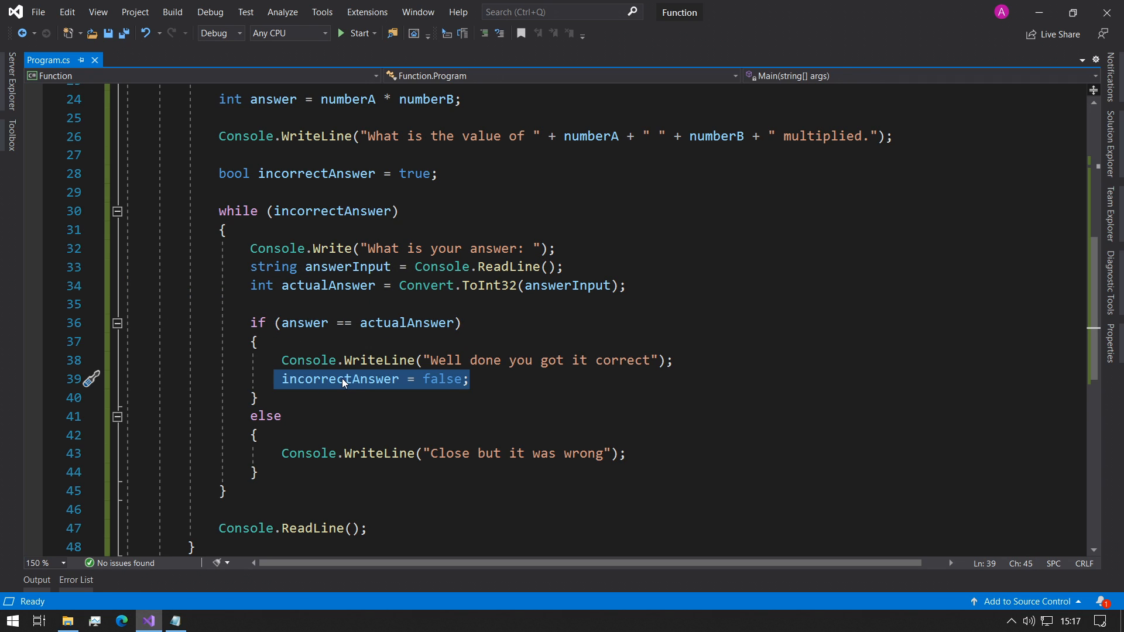
{"action": "left_click", "coordinate": [445, 379]}
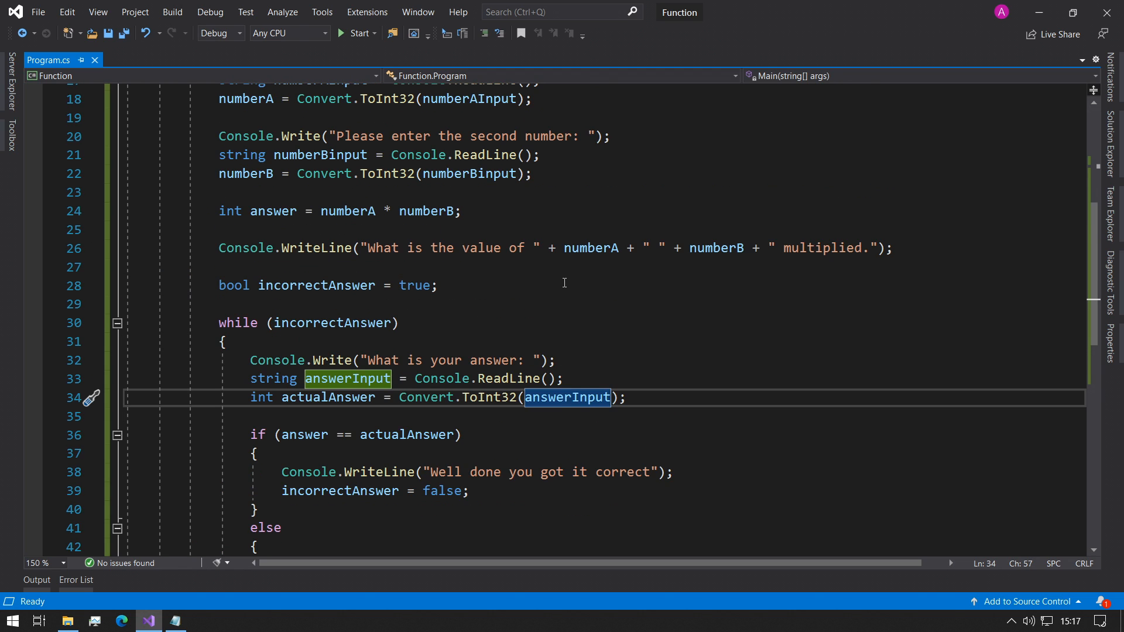
{"action": "scroll", "scroll_direction": "up", "scroll_amount": 3}
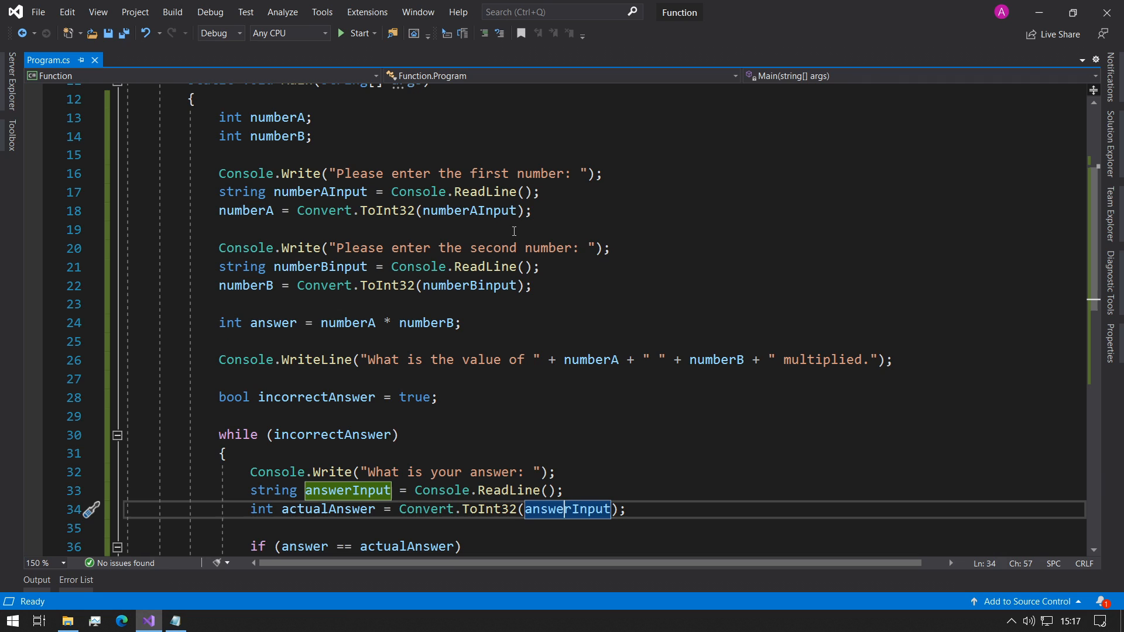
{"action": "mouse_move", "coordinate": [552, 223]}
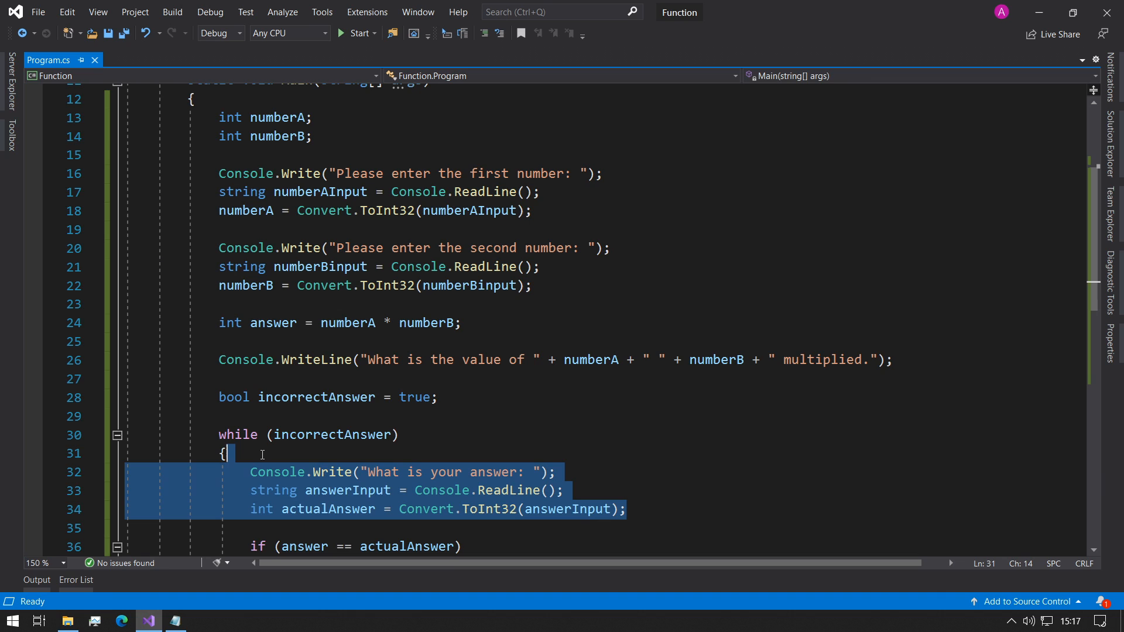
Review the ReadLine and Convert.ToInt32 input lines, then add a blank line after Main
{"action": "left_click", "coordinate": [226, 229]}
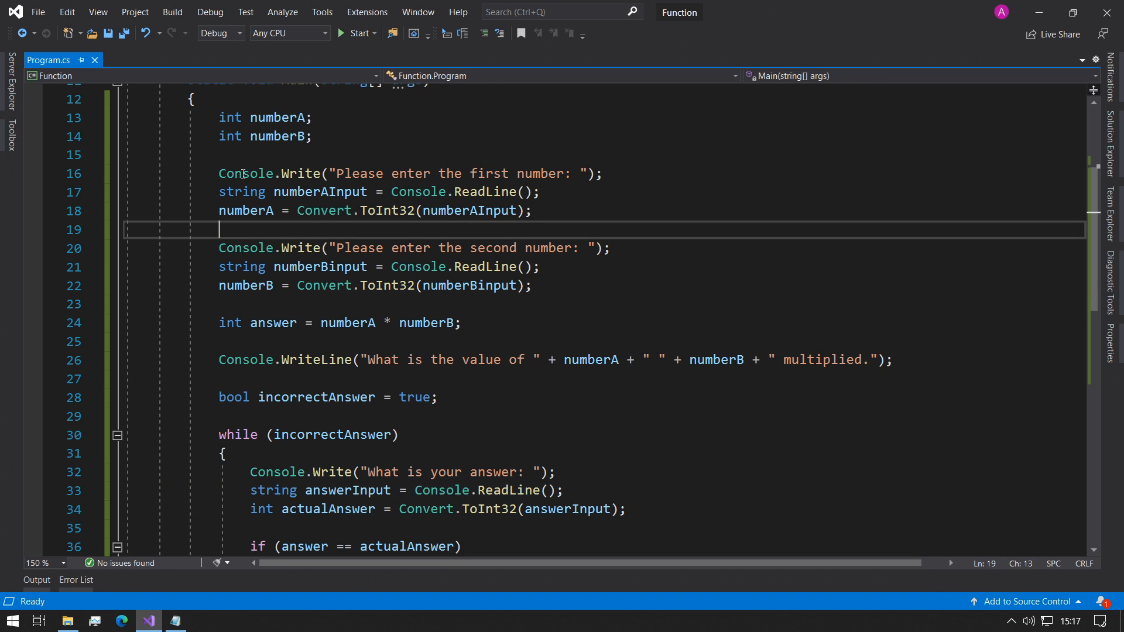
{"action": "left_click", "coordinate": [222, 191]}
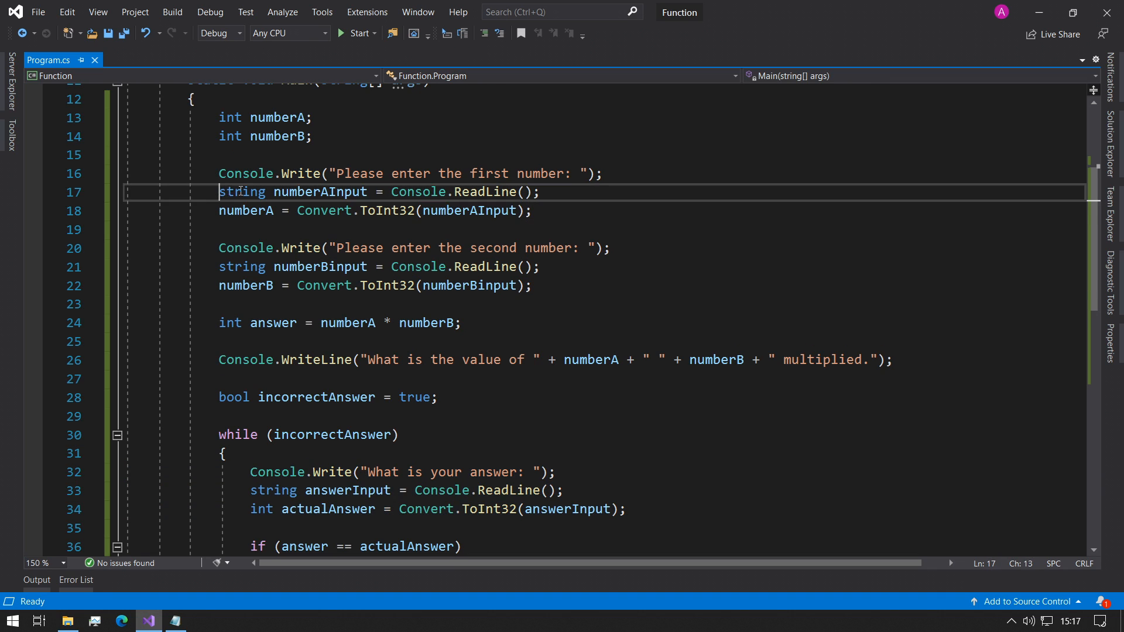
{"action": "left_click", "coordinate": [413, 248]}
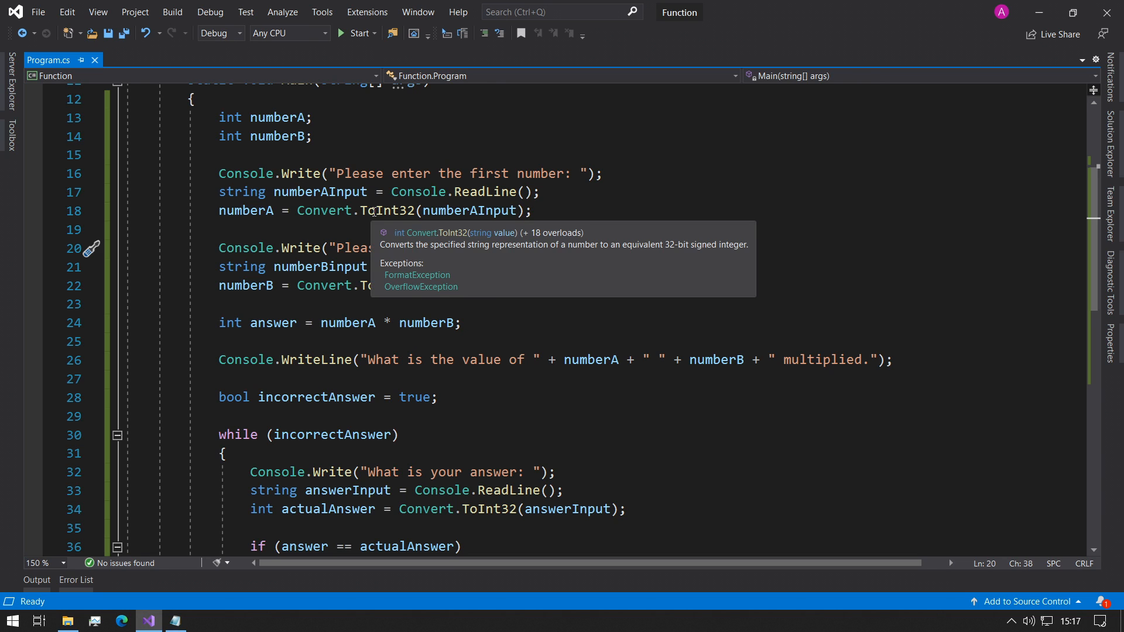
{"action": "left_click", "coordinate": [245, 210]}
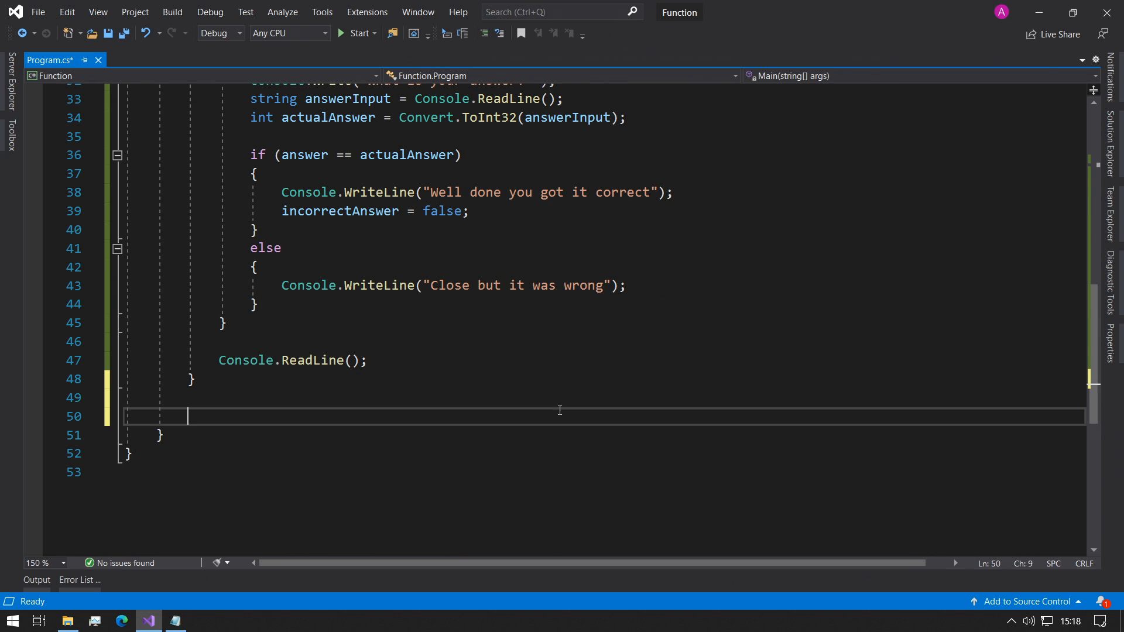
Type the public static int readInt() method signature below Main
{"action": "type", "text": "public st"}
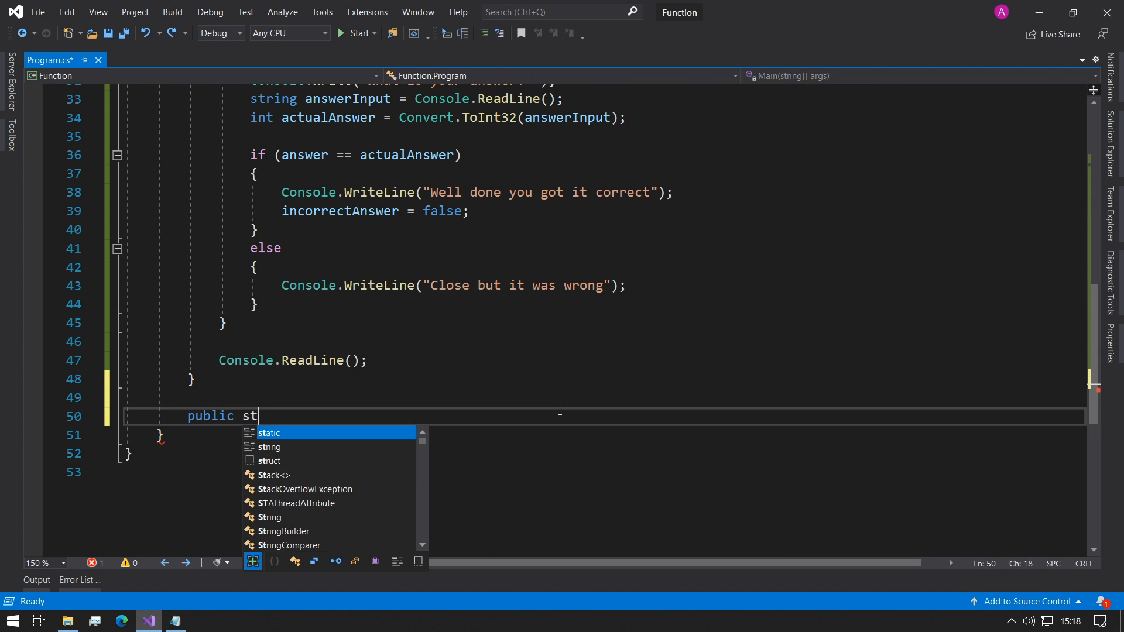
{"action": "type", "text": "atic int read"}
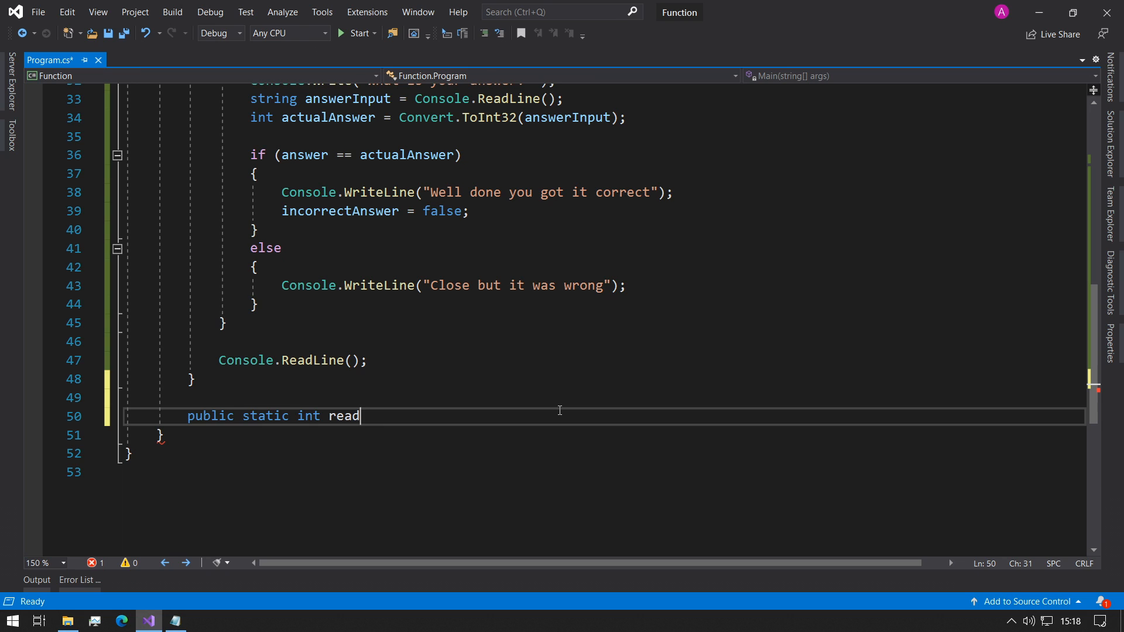
{"action": "type", "text": "Int()"}
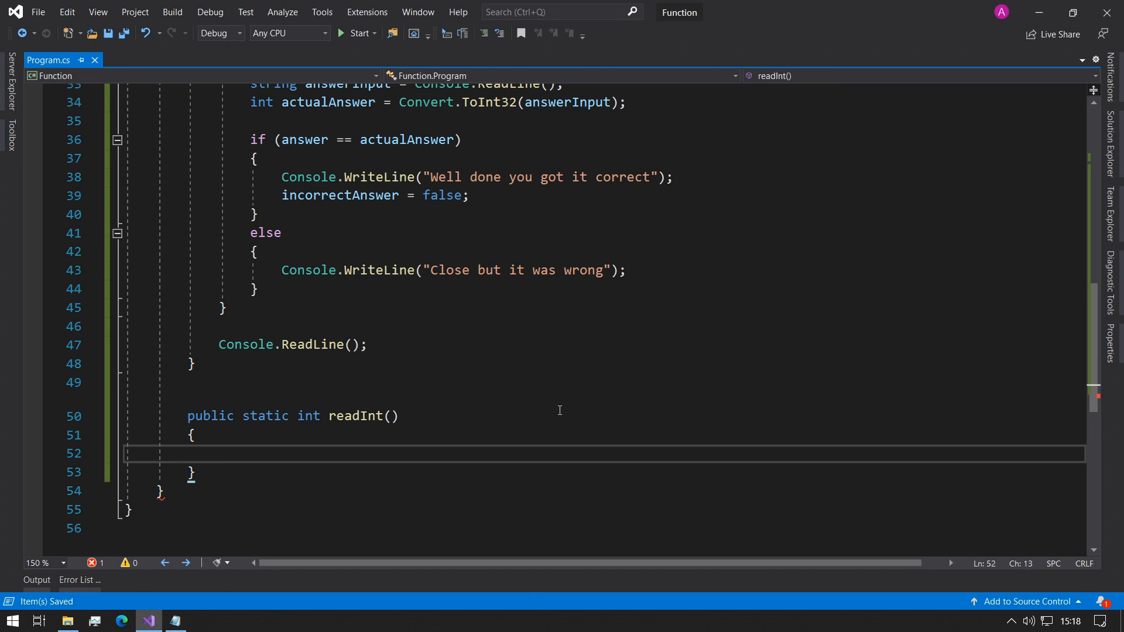
{"action": "left_click", "coordinate": [284, 416]}
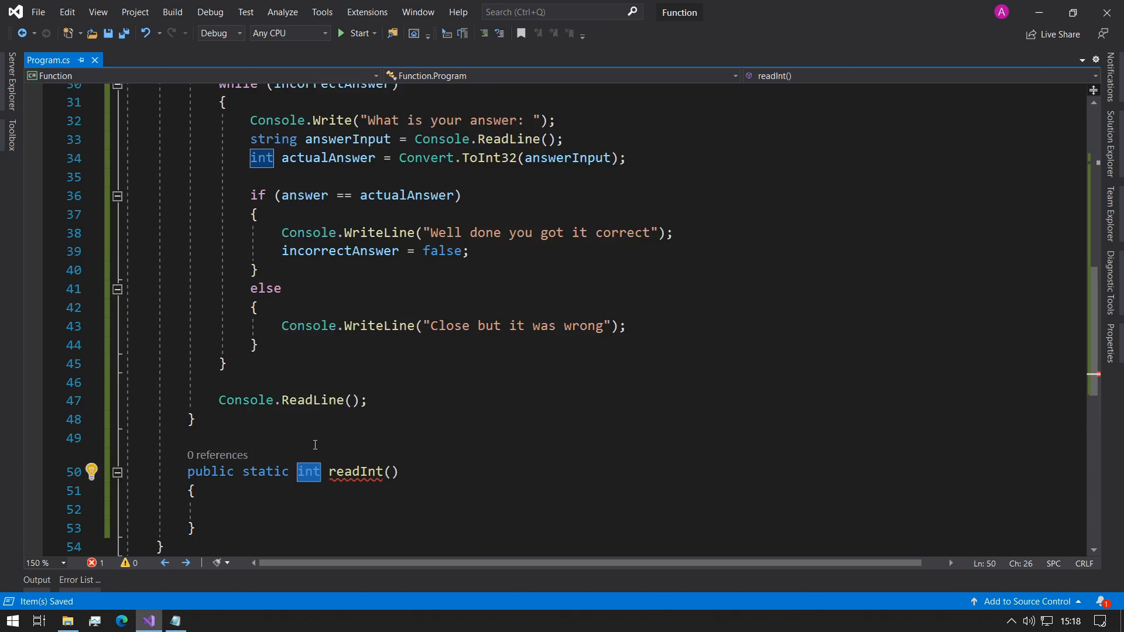
Review how numberA is converted, then briefly try void and restore int as return type
{"action": "scroll", "scroll_direction": "up", "scroll_amount": 3}
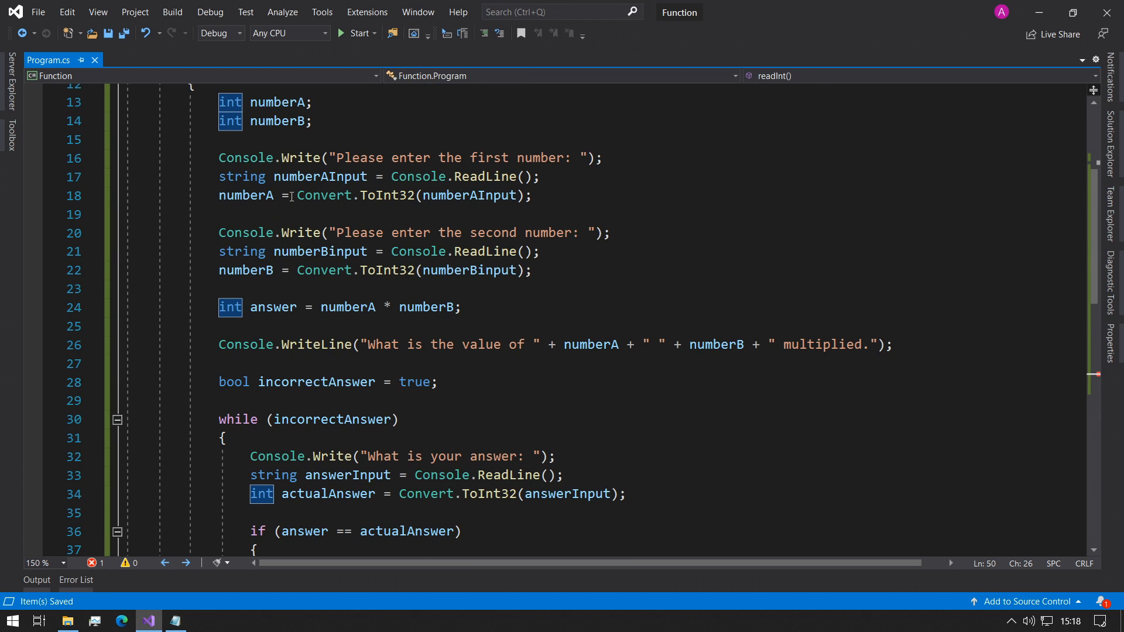
{"action": "left_click", "coordinate": [380, 158]}
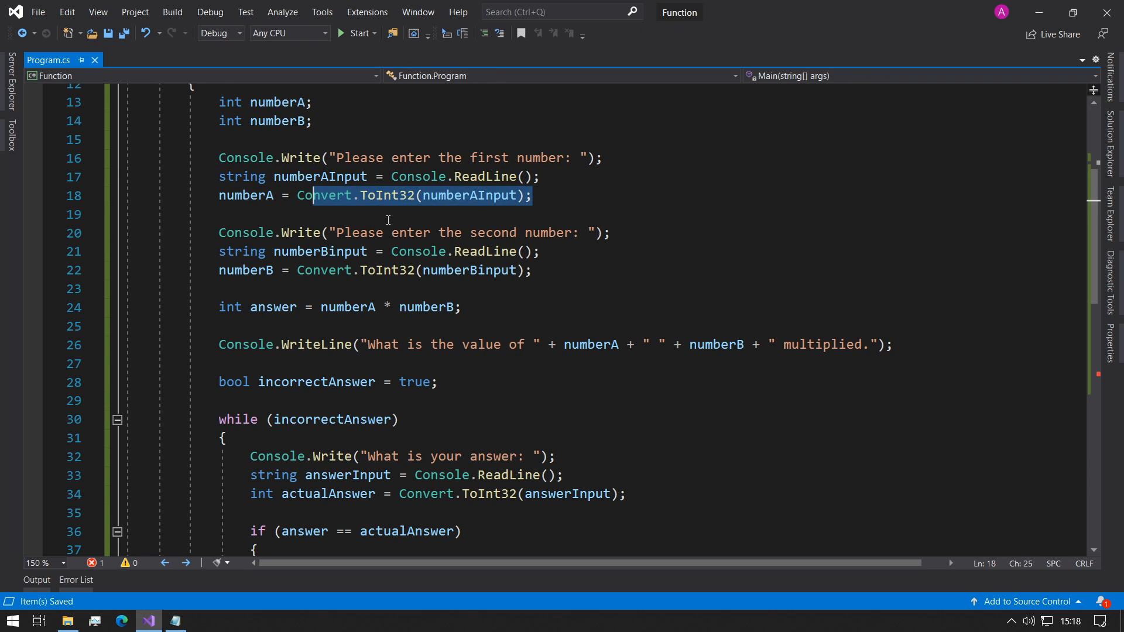
{"action": "double_click", "coordinate": [246, 195]}
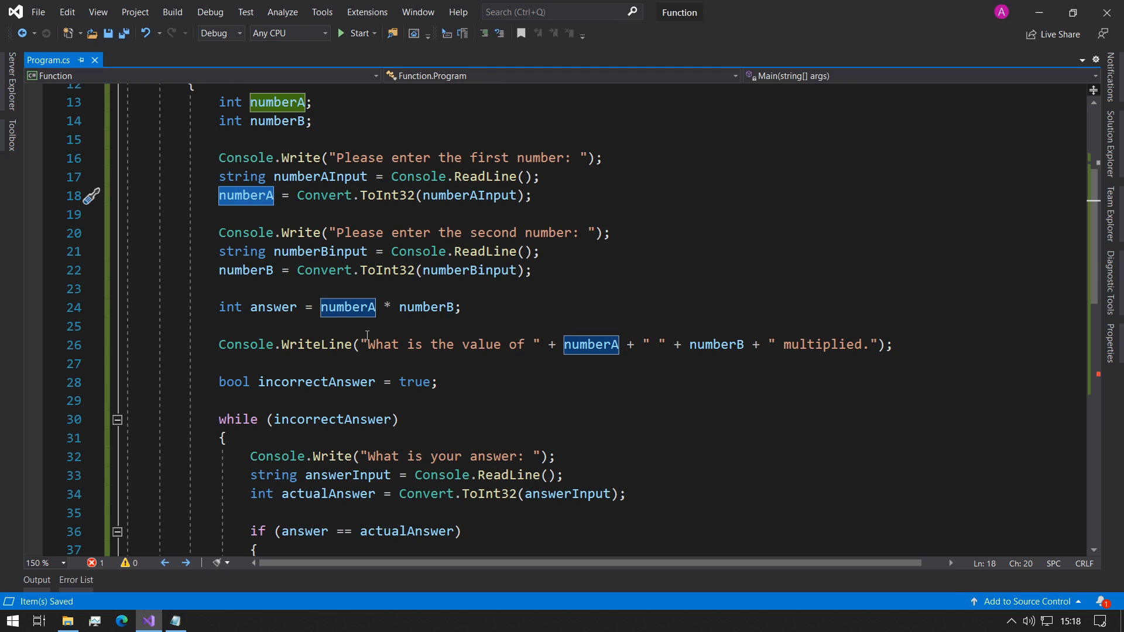
{"action": "mouse_move", "coordinate": [366, 300]}
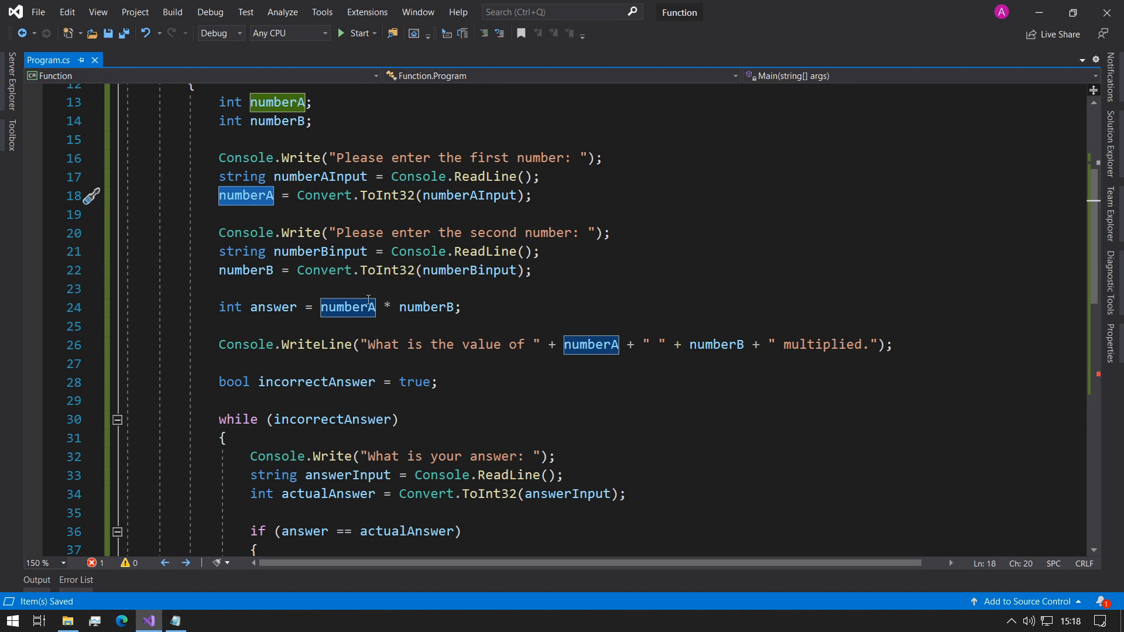
{"action": "mouse_move", "coordinate": [238, 256]}
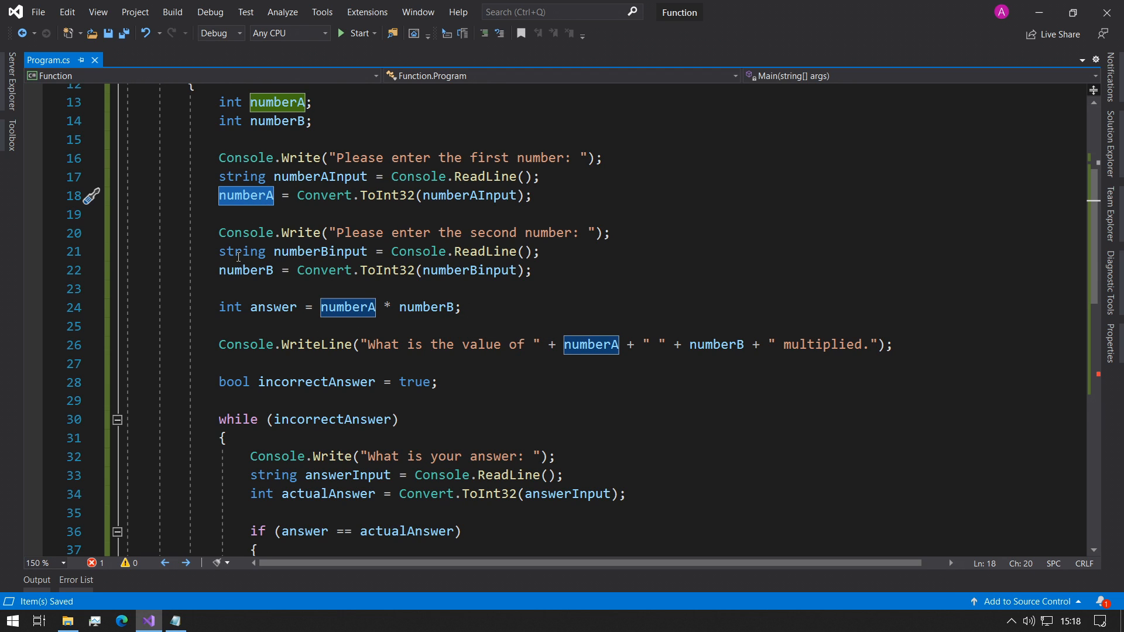
{"action": "scroll", "scroll_direction": "down", "scroll_amount": 3}
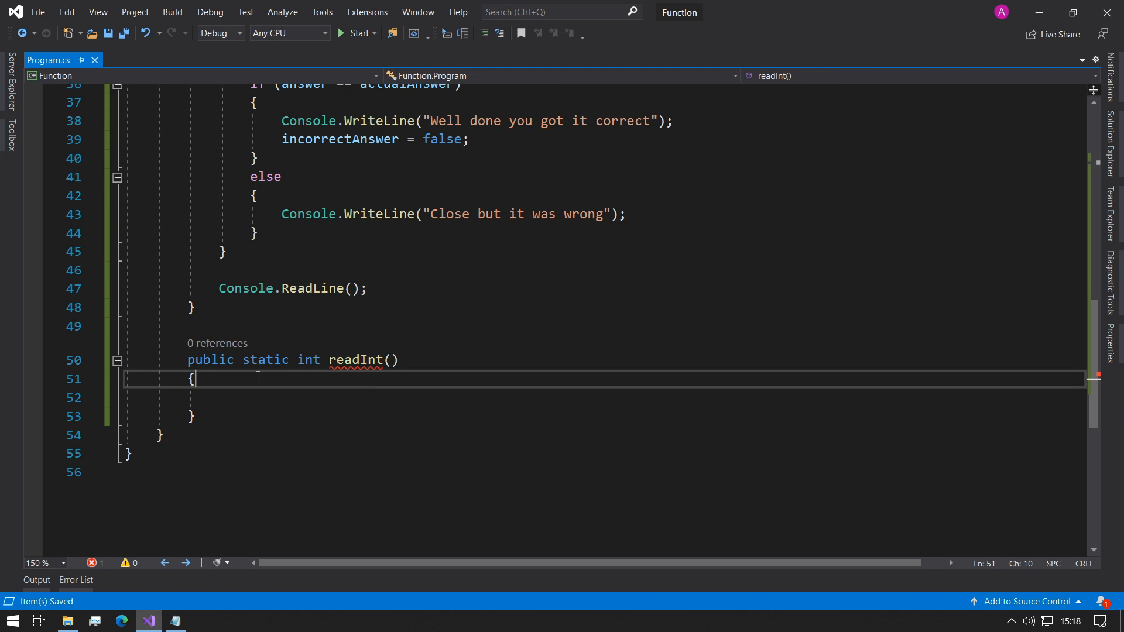
{"action": "type", "text": "void"}
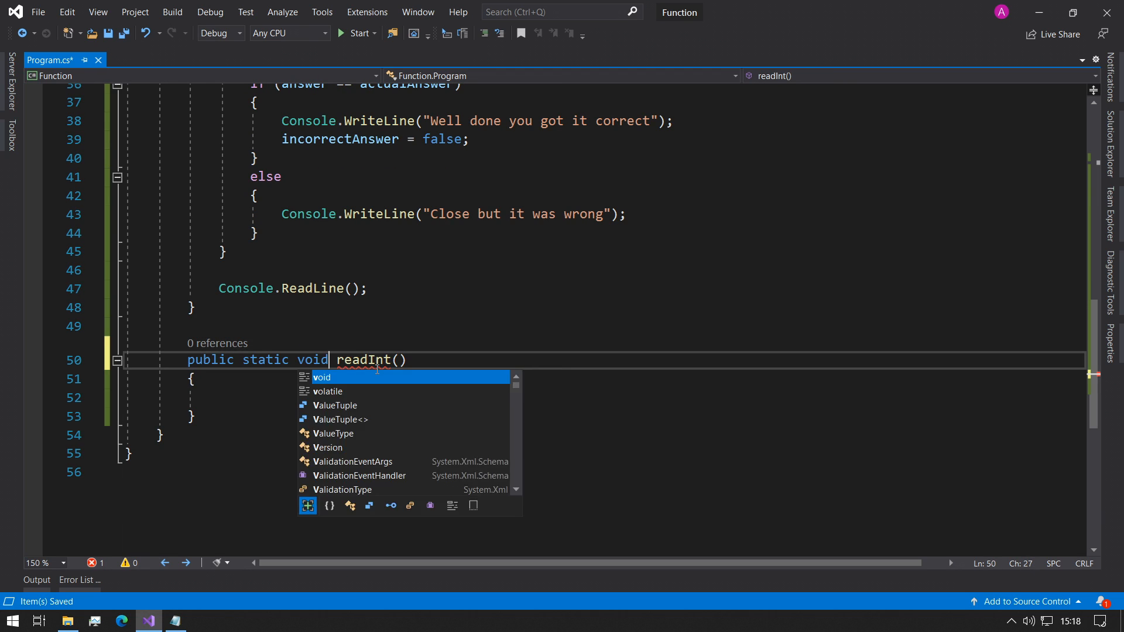
{"action": "type", "text": "int"}
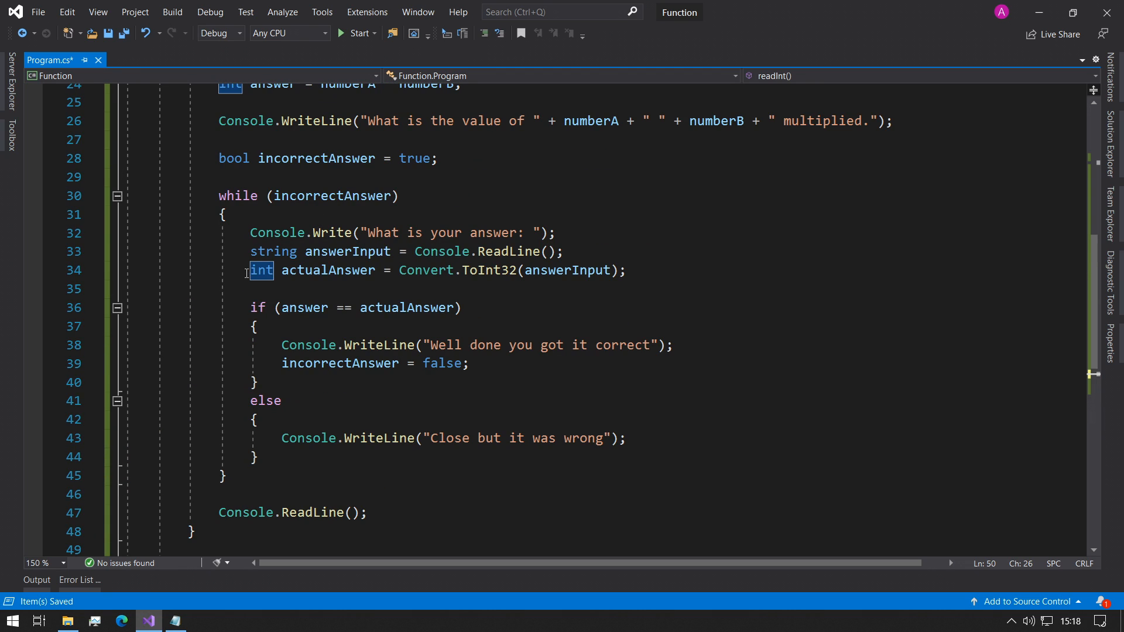
{"action": "double_click", "coordinate": [325, 270]}
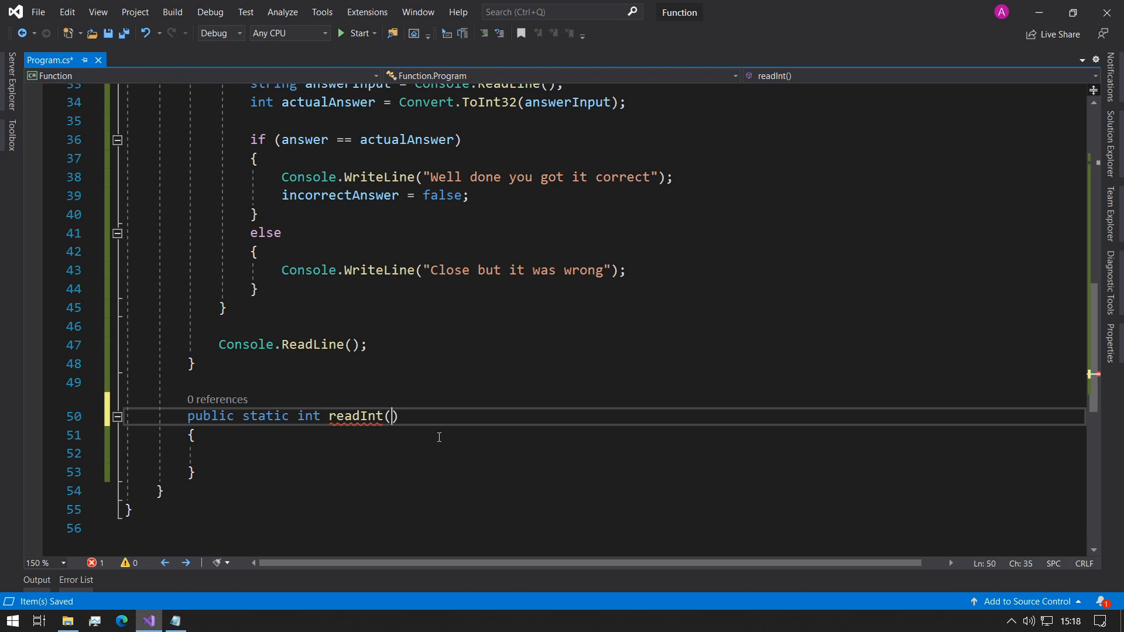
Add a string question parameter and read the reply into input with Console.ReadLine
{"action": "type", "text": "string q"}
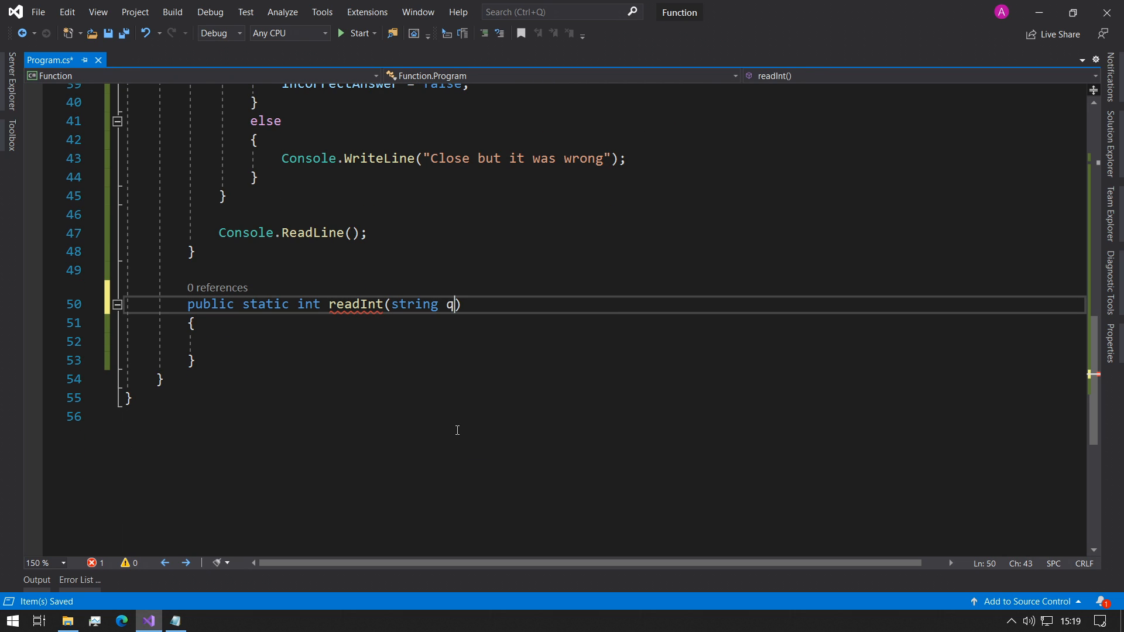
{"action": "type", "text": "uestion"}
{"action": "type", "text": "string in"}
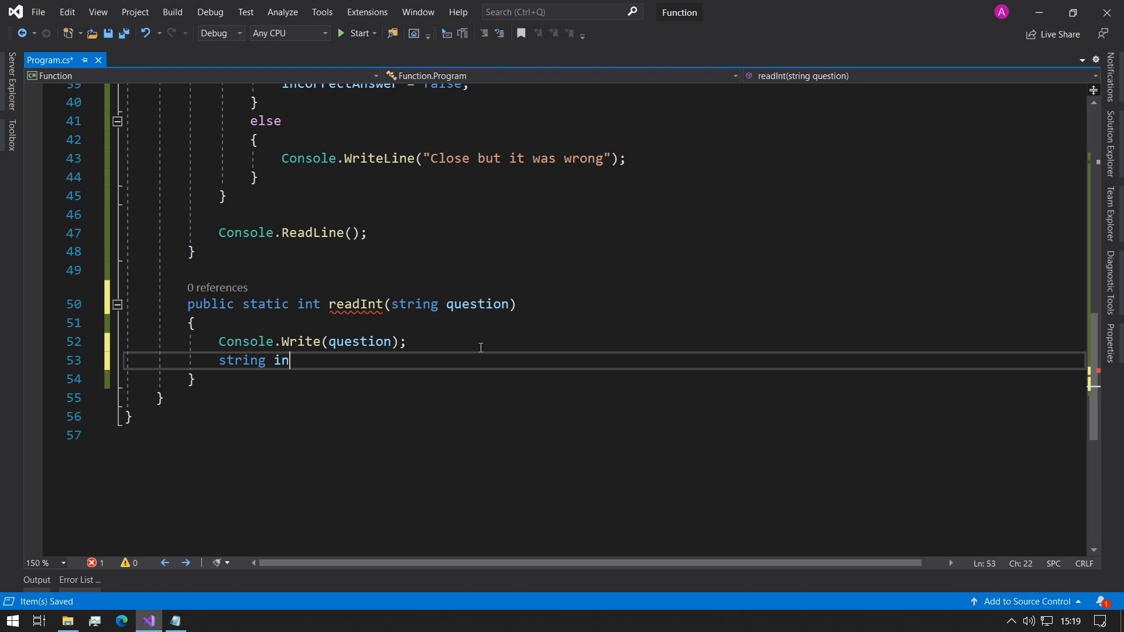
{"action": "type", "text": "put = Console"}
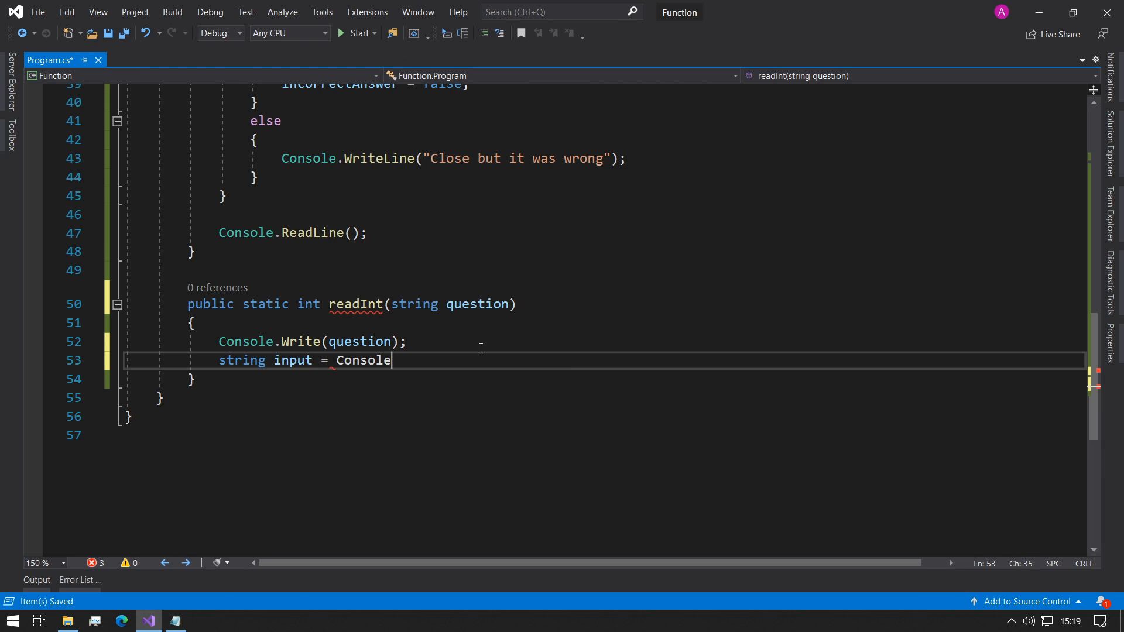
{"action": "type", "text": ".ReadLine();"}
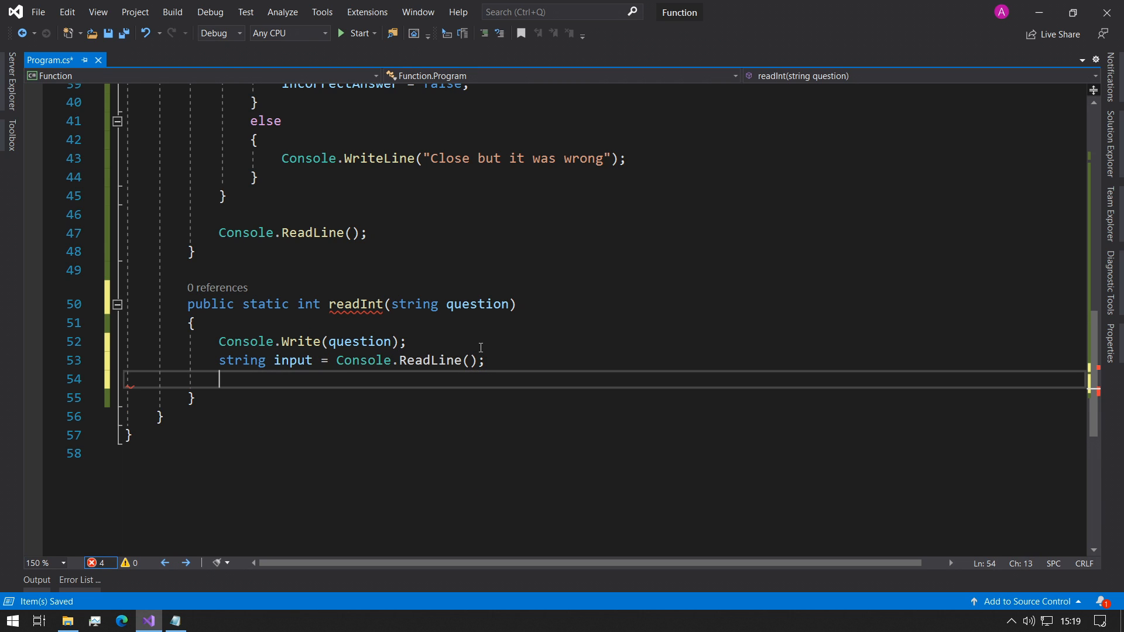
{"action": "mouse_move", "coordinate": [242, 360]}
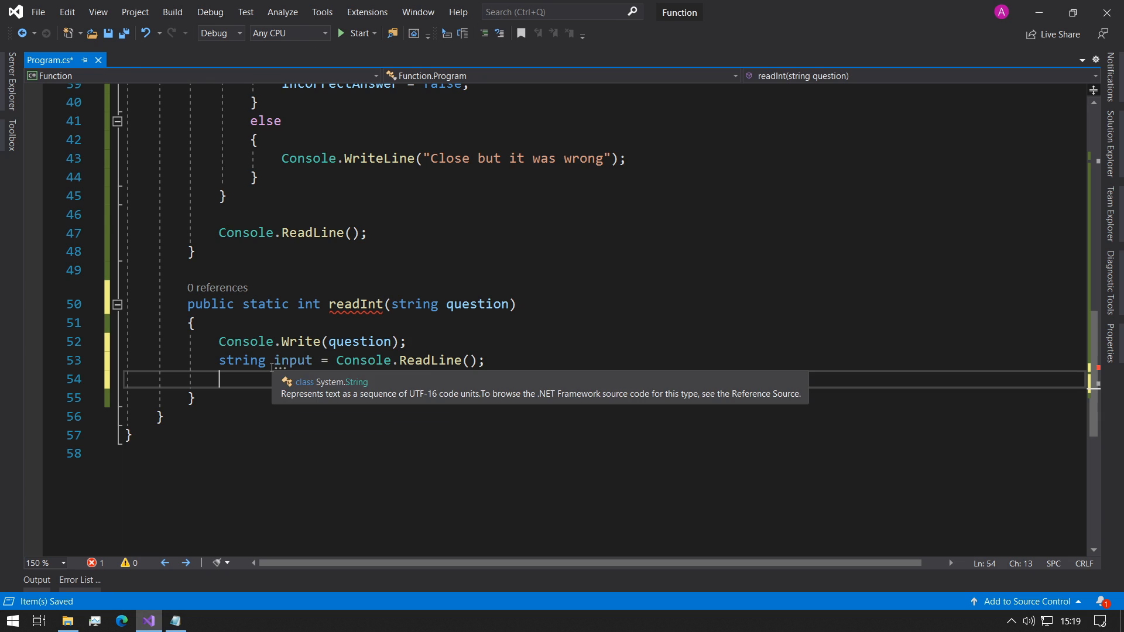
{"action": "mouse_move", "coordinate": [418, 361]}
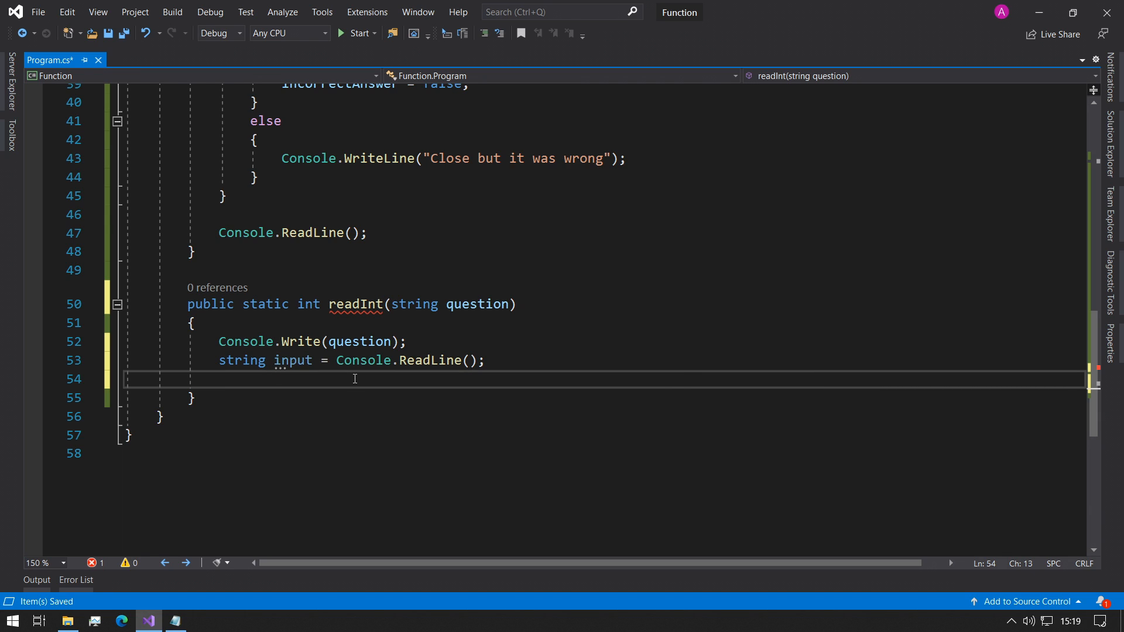
Convert input to int number with Convert.ToInt32 and start the return statement
{"action": "type", "text": "int number"}
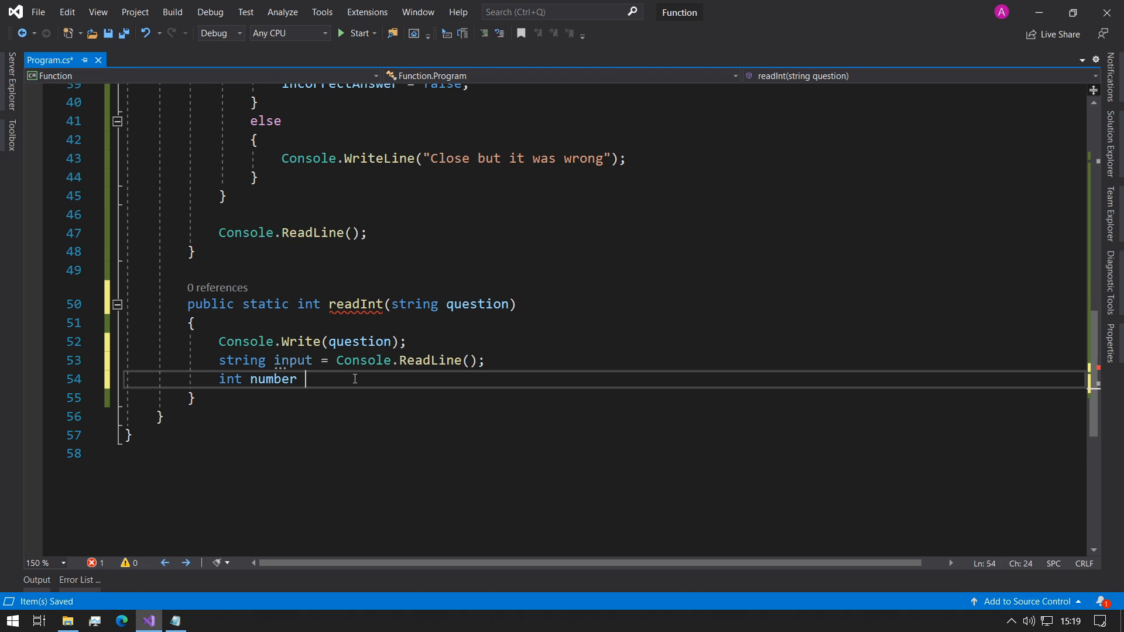
{"action": "type", "text": "= Convert.ToInt32"}
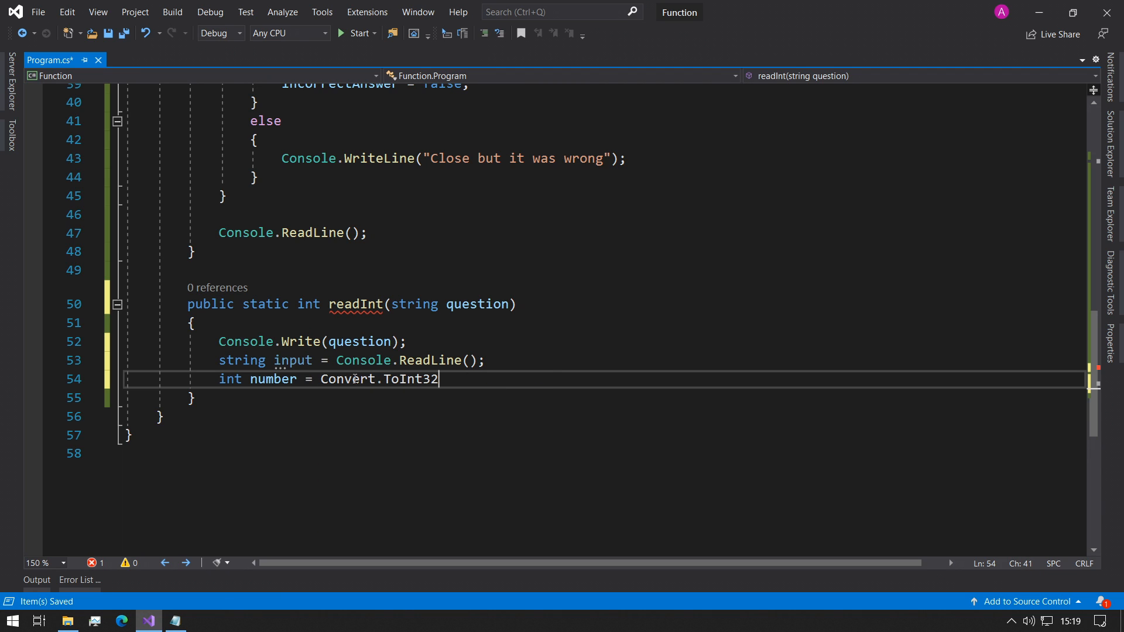
{"action": "type", "text": "(input);"}
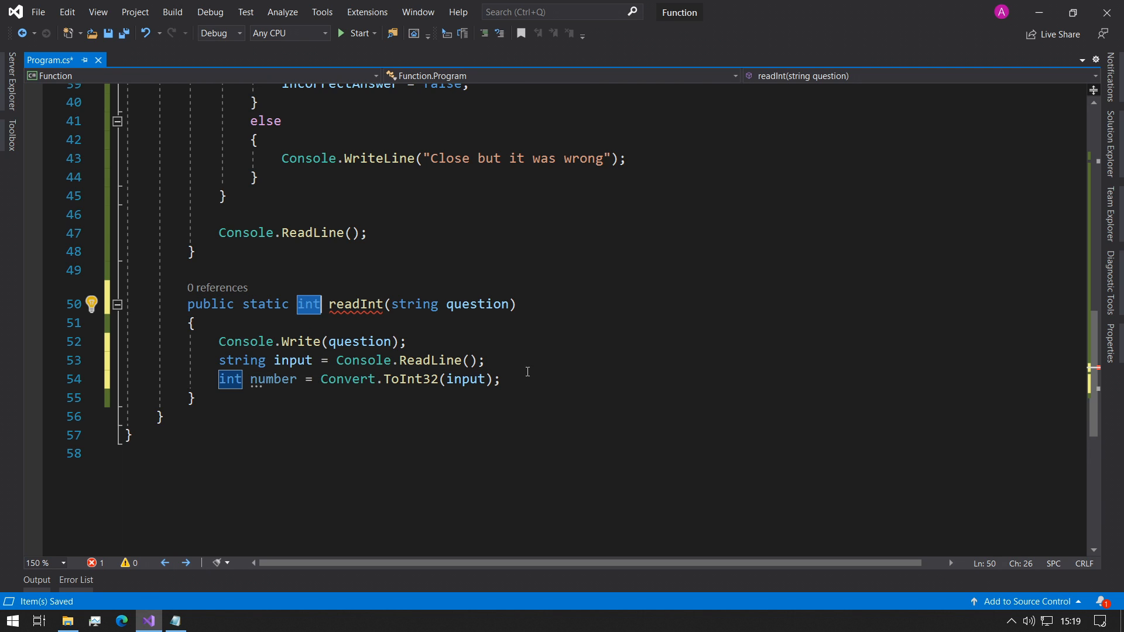
{"action": "key", "text": "enter"}
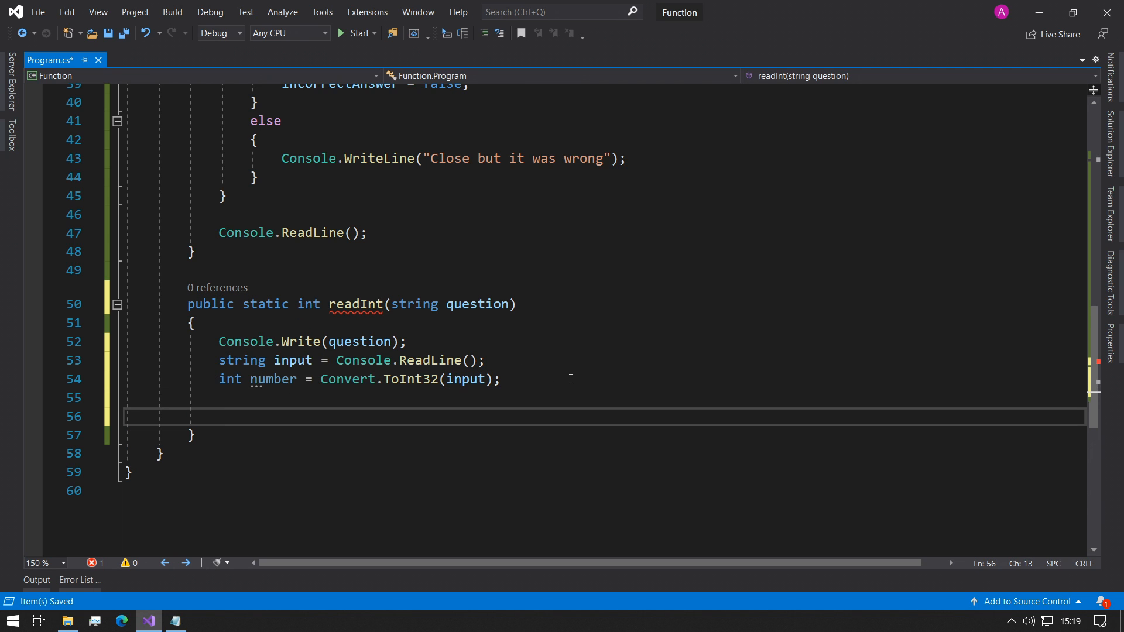
{"action": "type", "text": "return"}
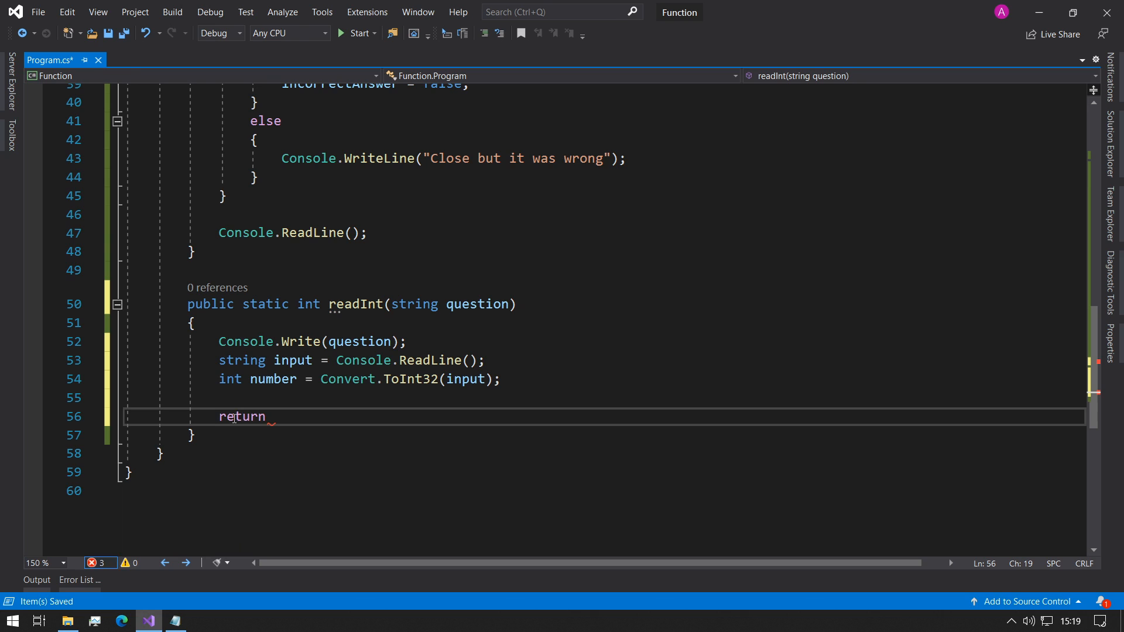
Finish readInt with 'return number;', clearing all reported issues
{"action": "double_click", "coordinate": [242, 417]}
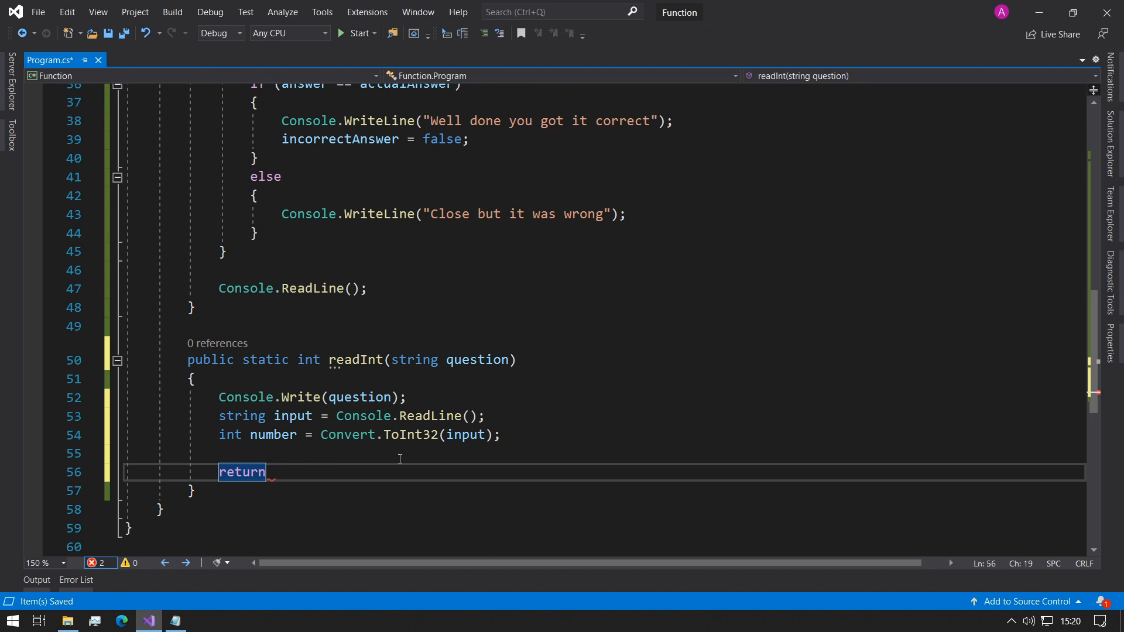
{"action": "type", "text": "number;"}
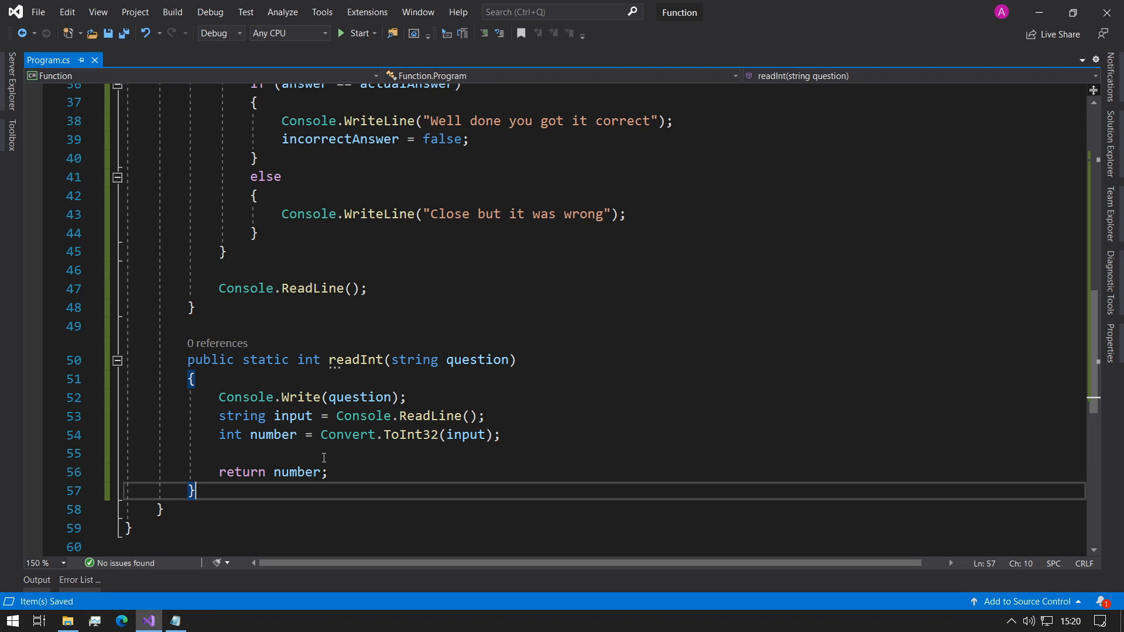
{"action": "mouse_move", "coordinate": [241, 475]}
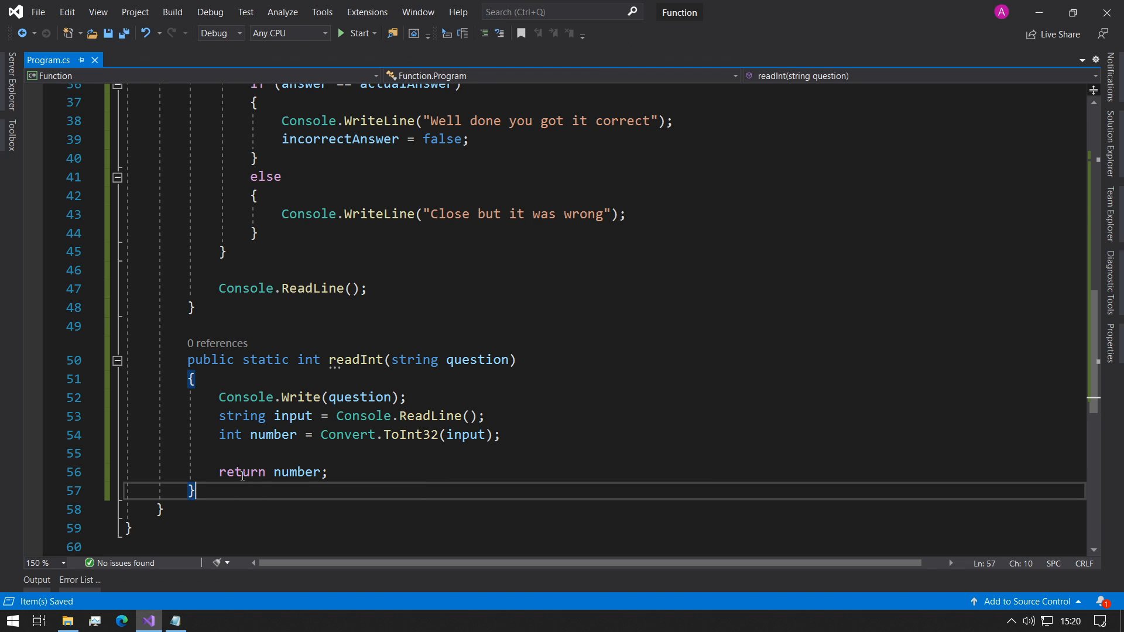
{"action": "scroll", "scroll_direction": "up", "scroll_amount": 3}
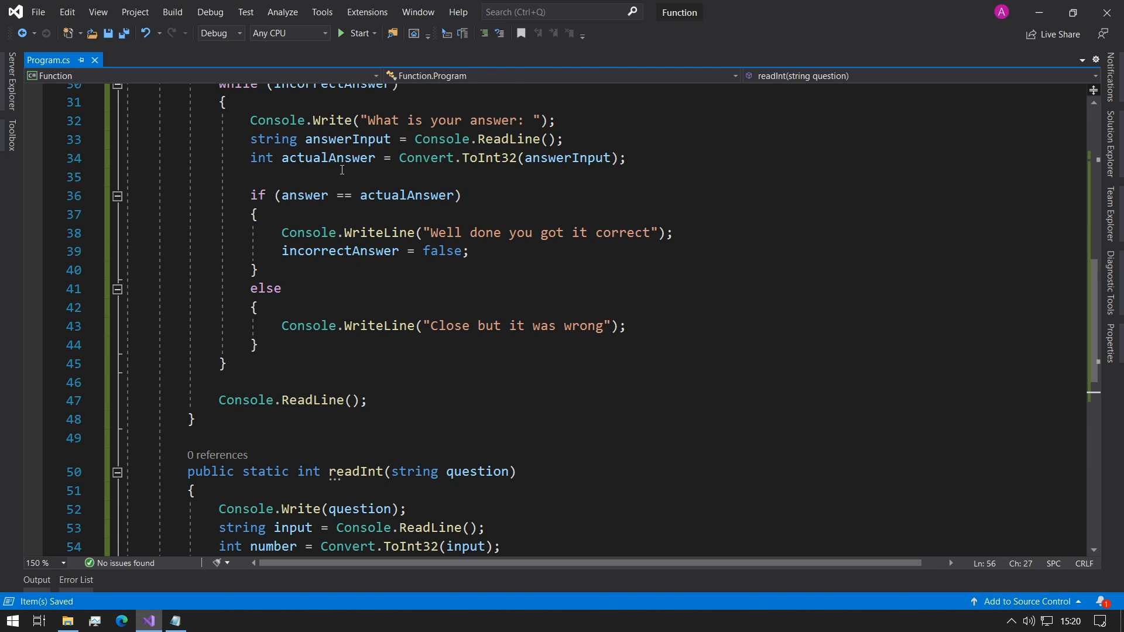
Replace the old first-number input with numberA = readInt("Please enter the first number: ")
{"action": "scroll", "scroll_direction": "up", "scroll_amount": 3}
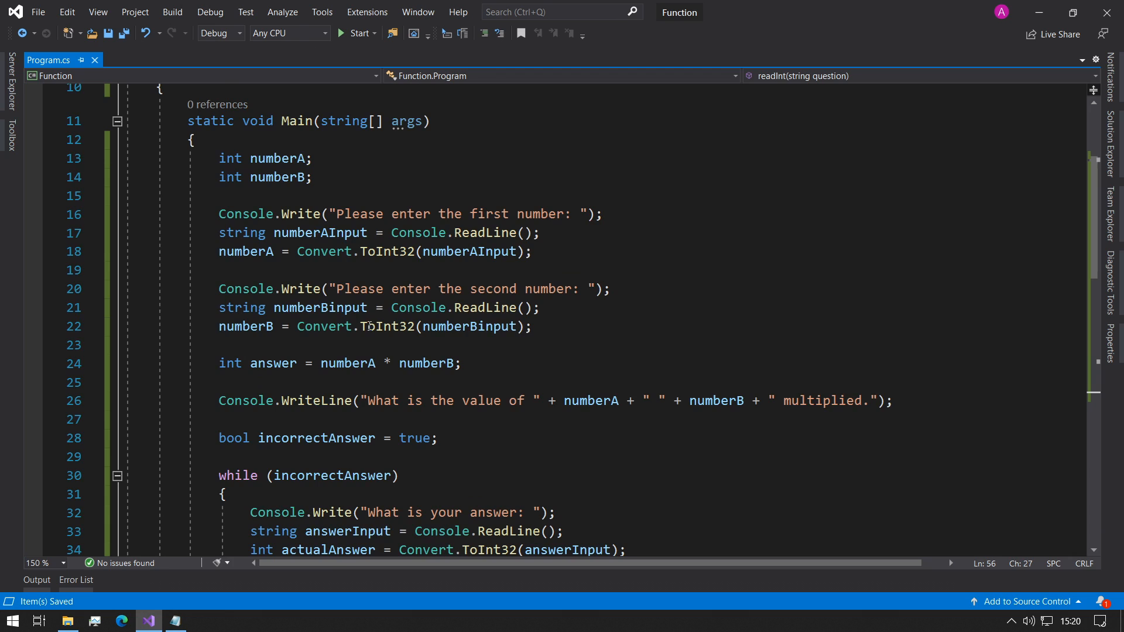
{"action": "scroll", "scroll_direction": "up", "scroll_amount": 3}
{"action": "type", "text": "/*"}
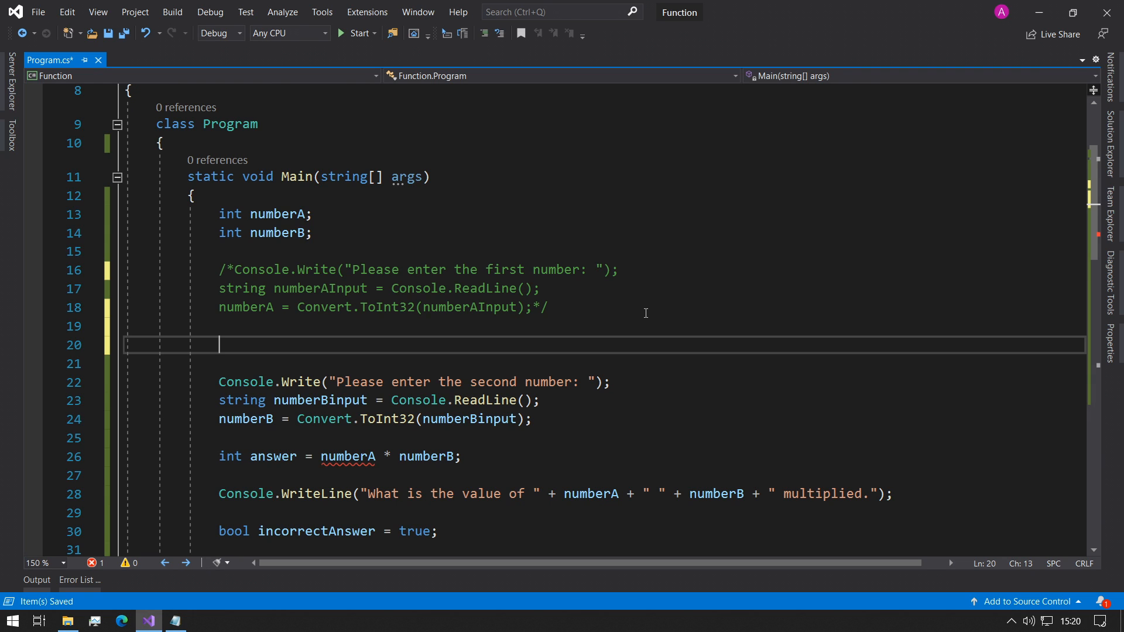
{"action": "type", "text": "numberA ="}
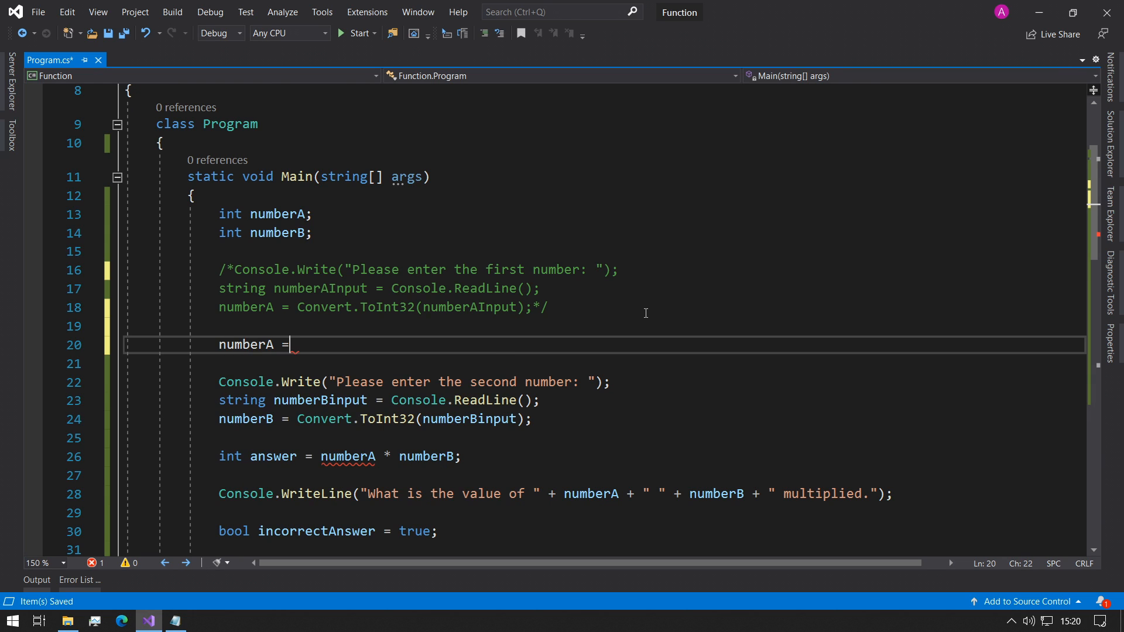
{"action": "type", "text": "readInt"}
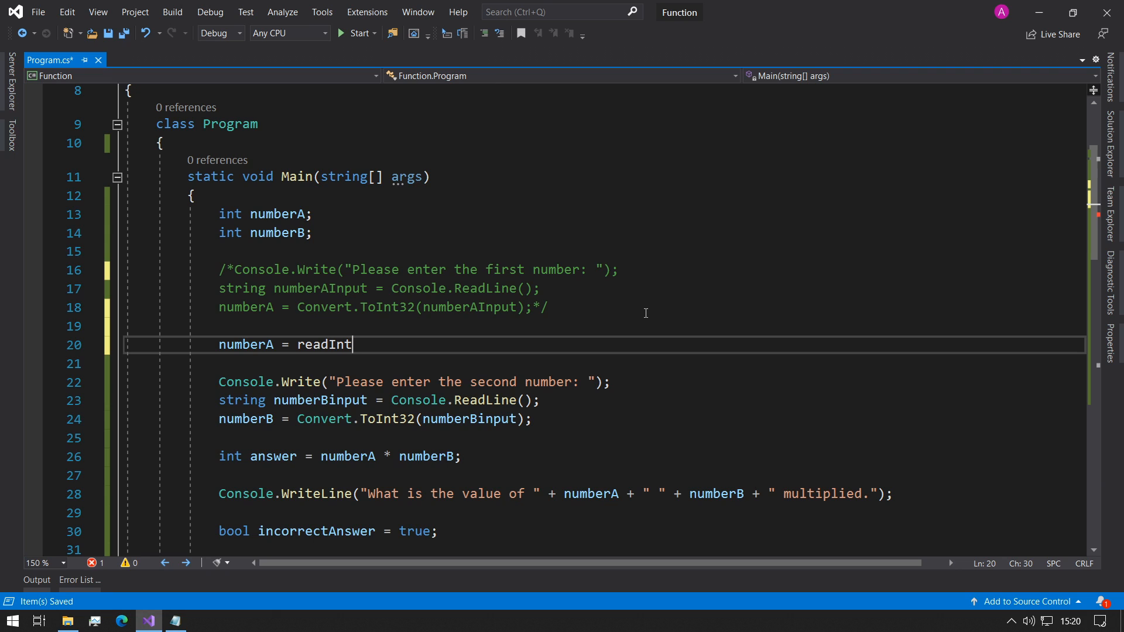
{"action": "type", "text": "(\"\")"}
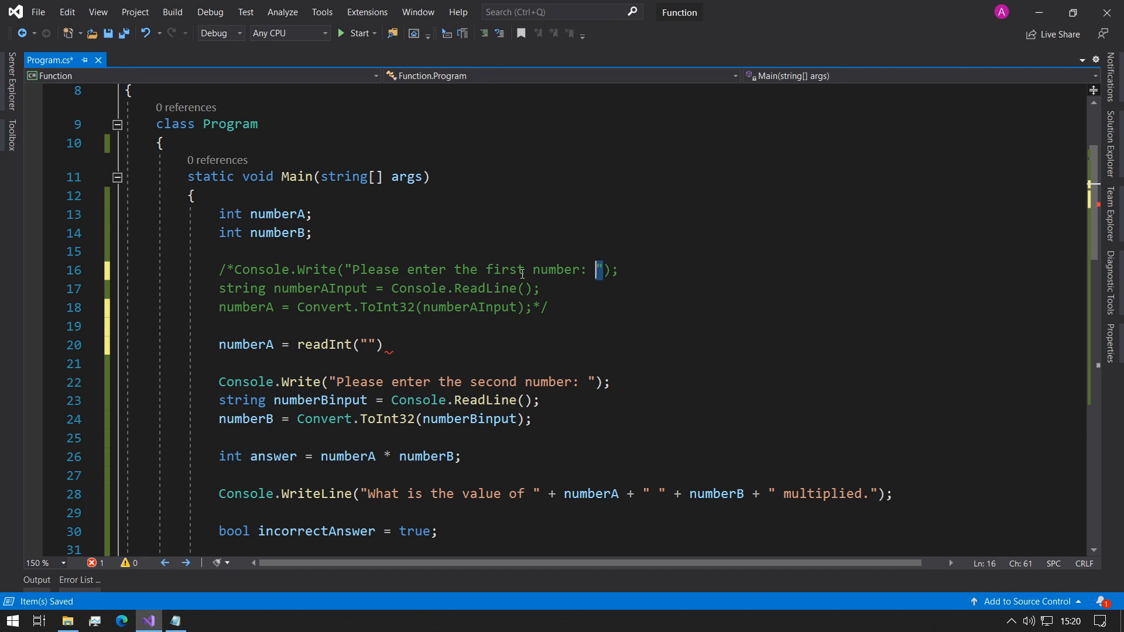
{"action": "type", "text": "Please enter the first number:"}
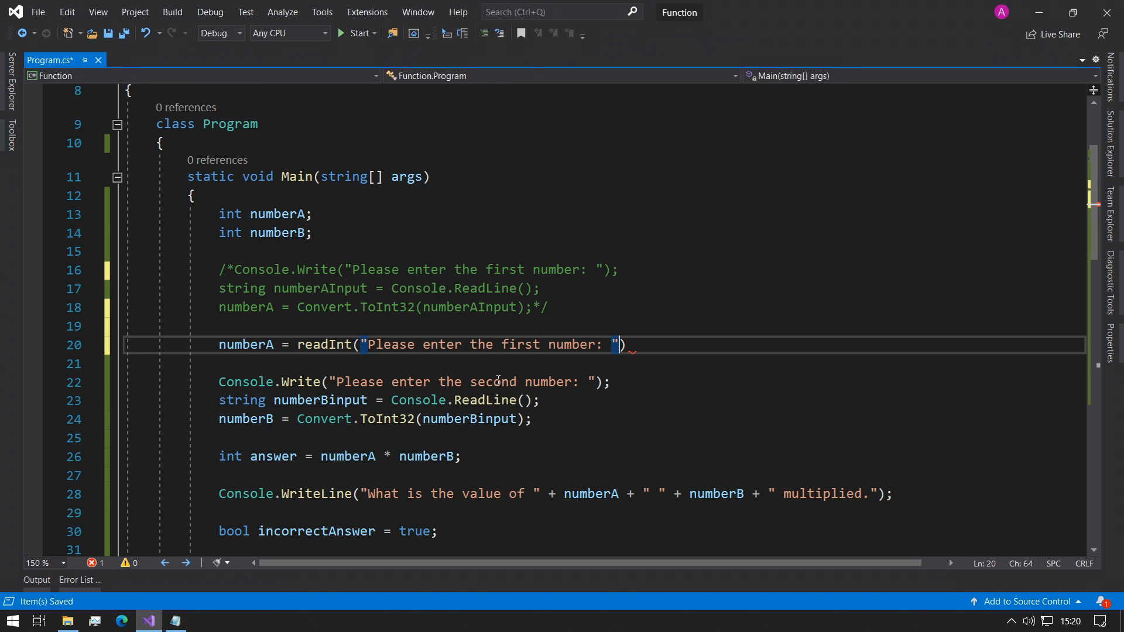
{"action": "type", "text": ";"}
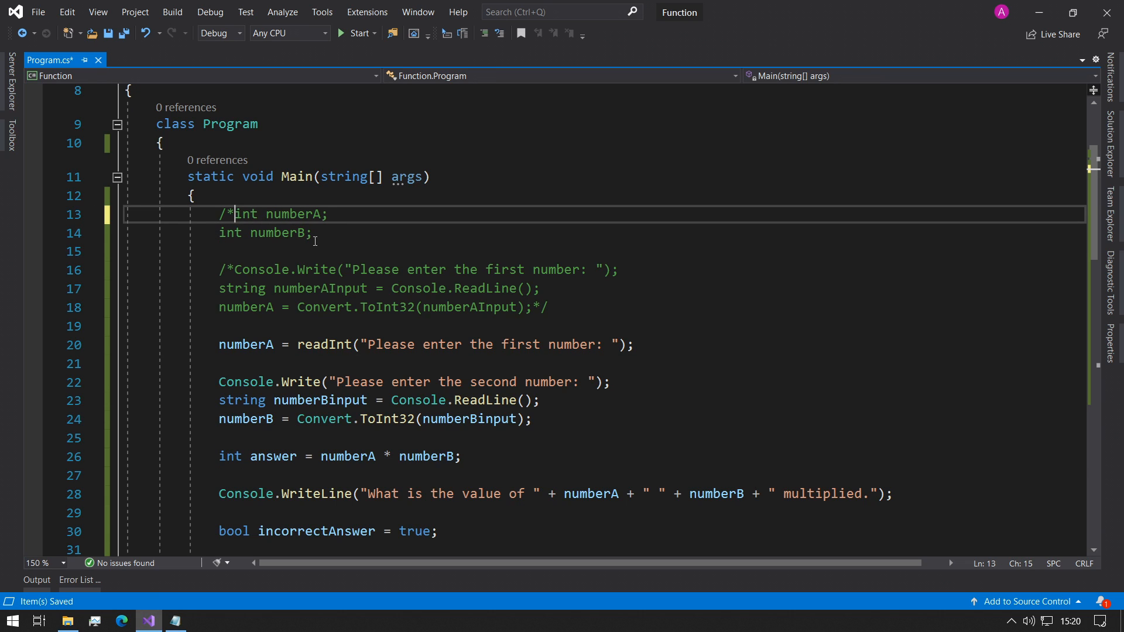
Close the comment block and declare int numberB from a readInt call for the second number
{"action": "type", "text": "*/"}
{"action": "type", "text": "i"}
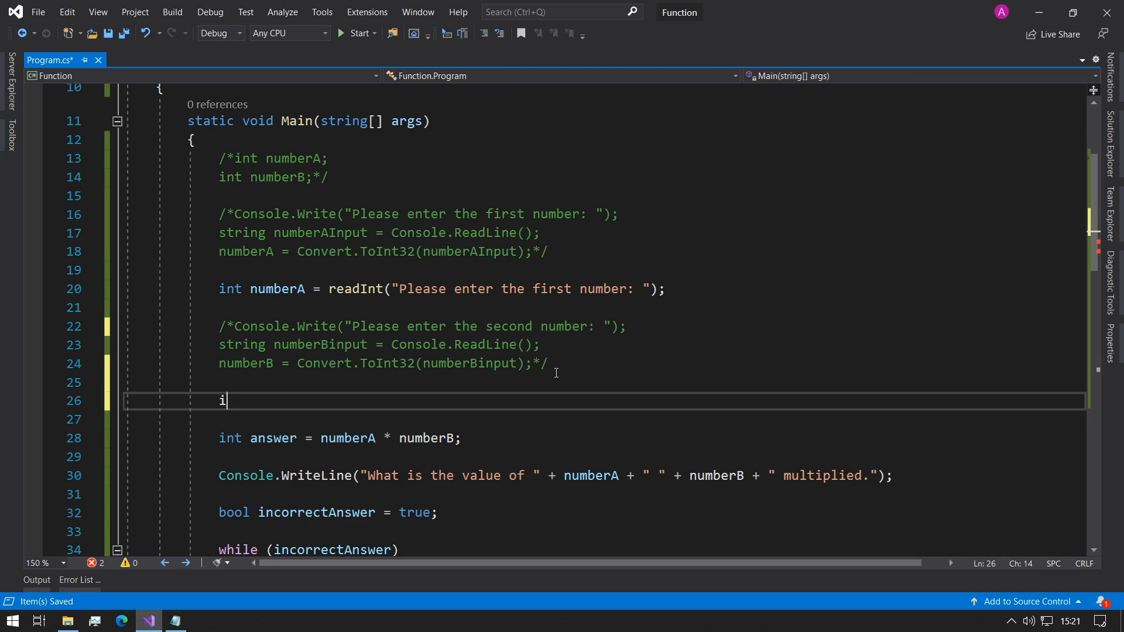
{"action": "type", "text": "nt numberB ="}
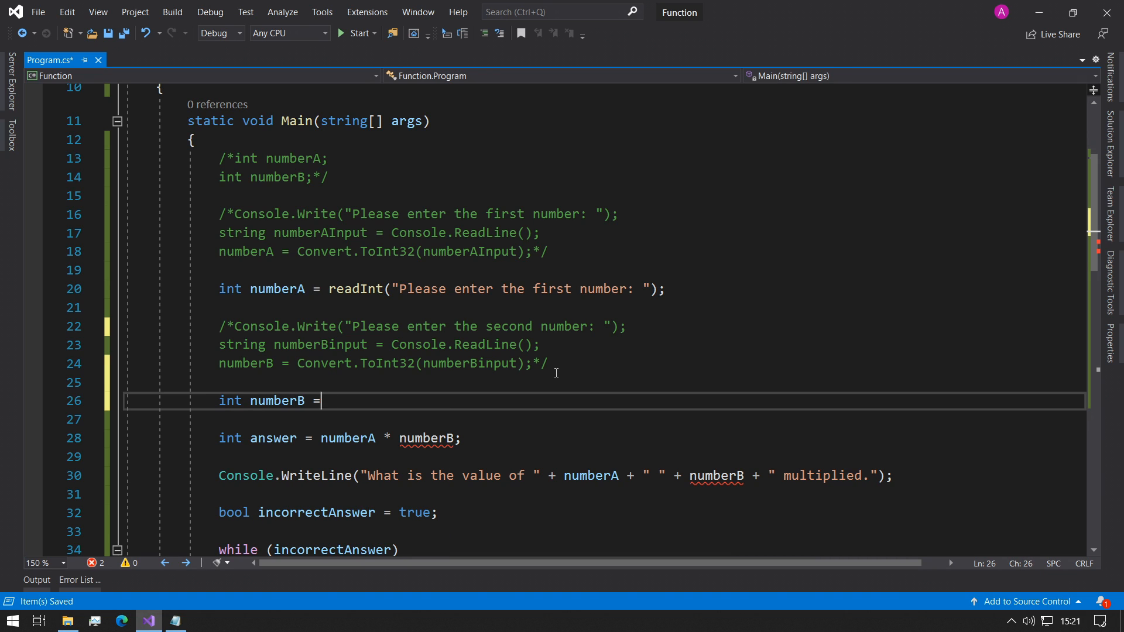
{"action": "type", "text": "readInt()"}
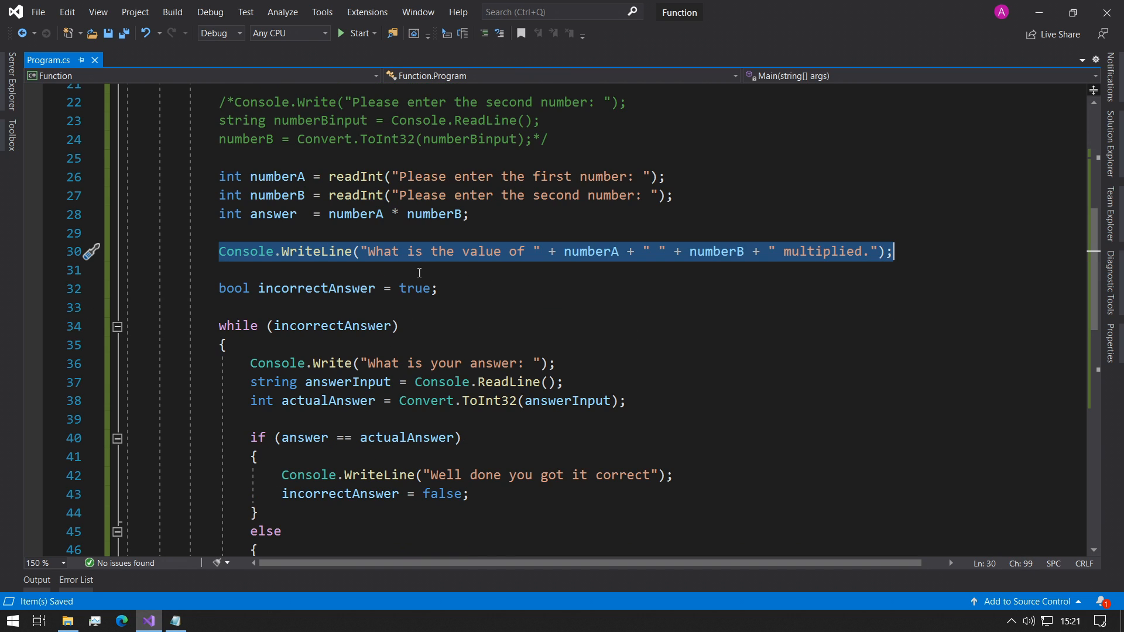
Declare int actualAnswer = readInt("What is your answer: ") and run the quiz
{"action": "scroll", "scroll_direction": "down", "scroll_amount": 3}
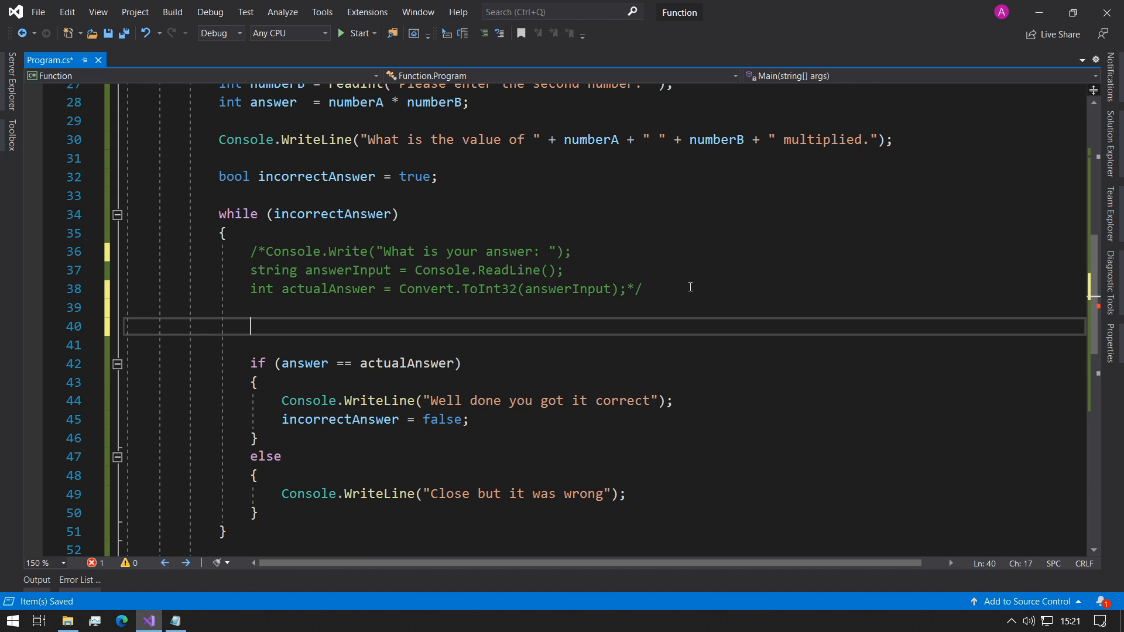
{"action": "type", "text": "int"}
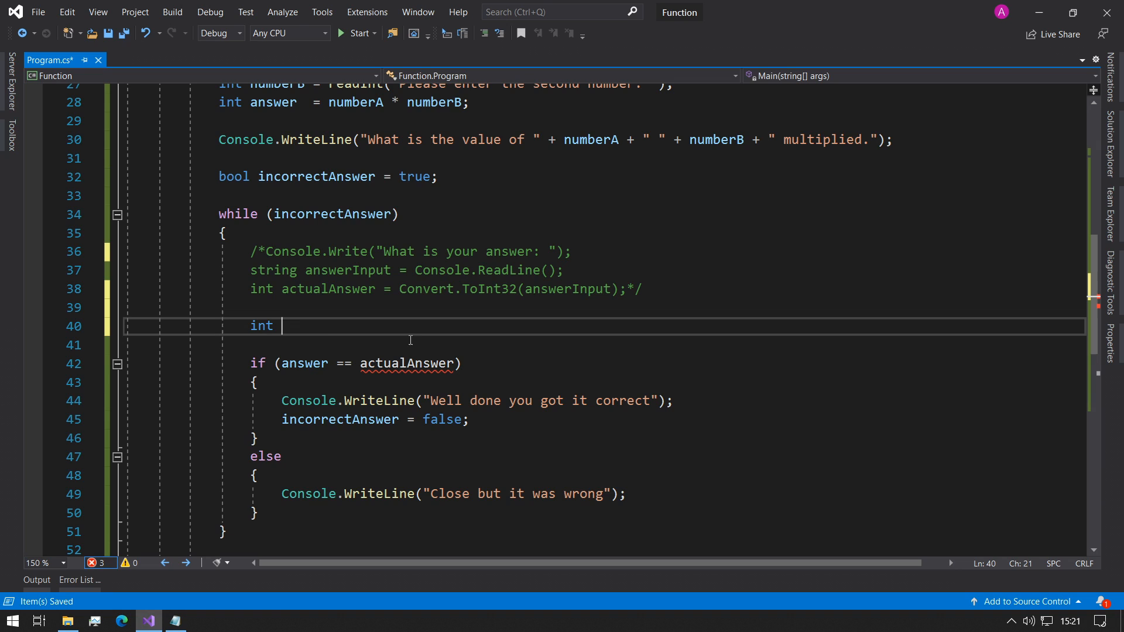
{"action": "type", "text": "actualAnswer = readInt(\"What is your answer: \");"}
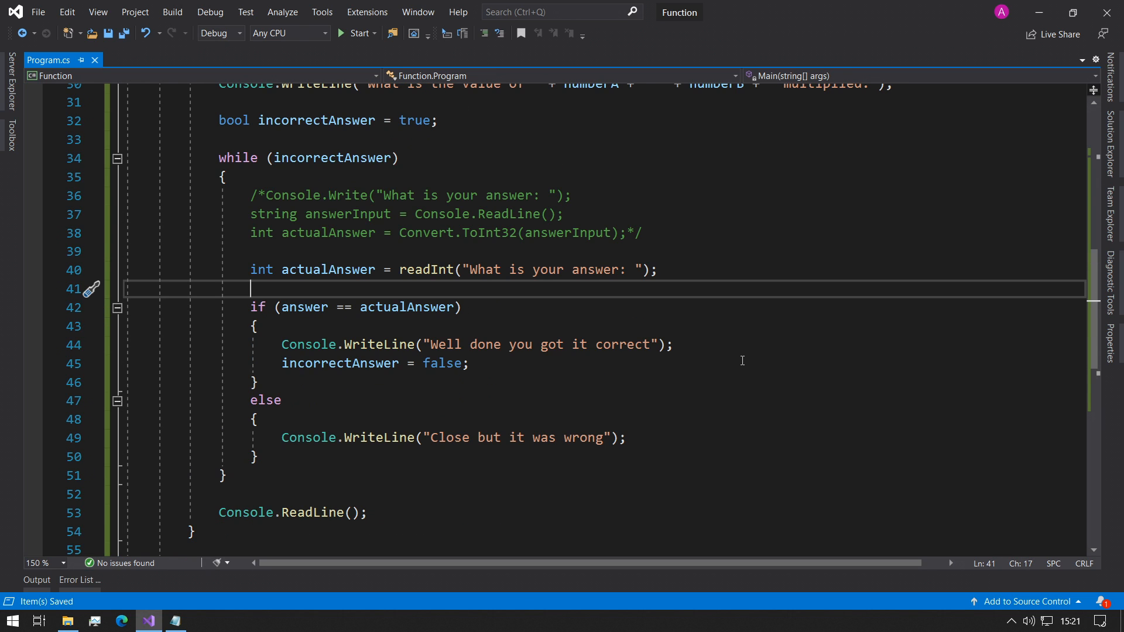
{"action": "left_click", "coordinate": [357, 33]}
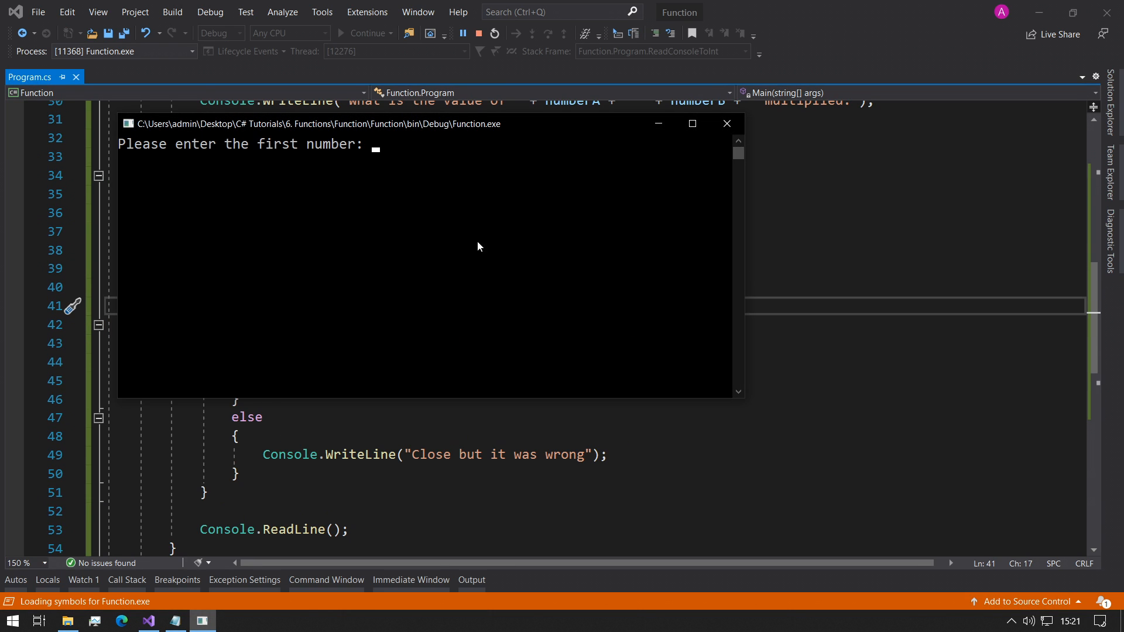
Enter the two numbers and try answers in the quiz console, then close it
{"action": "type", "text": "5"}
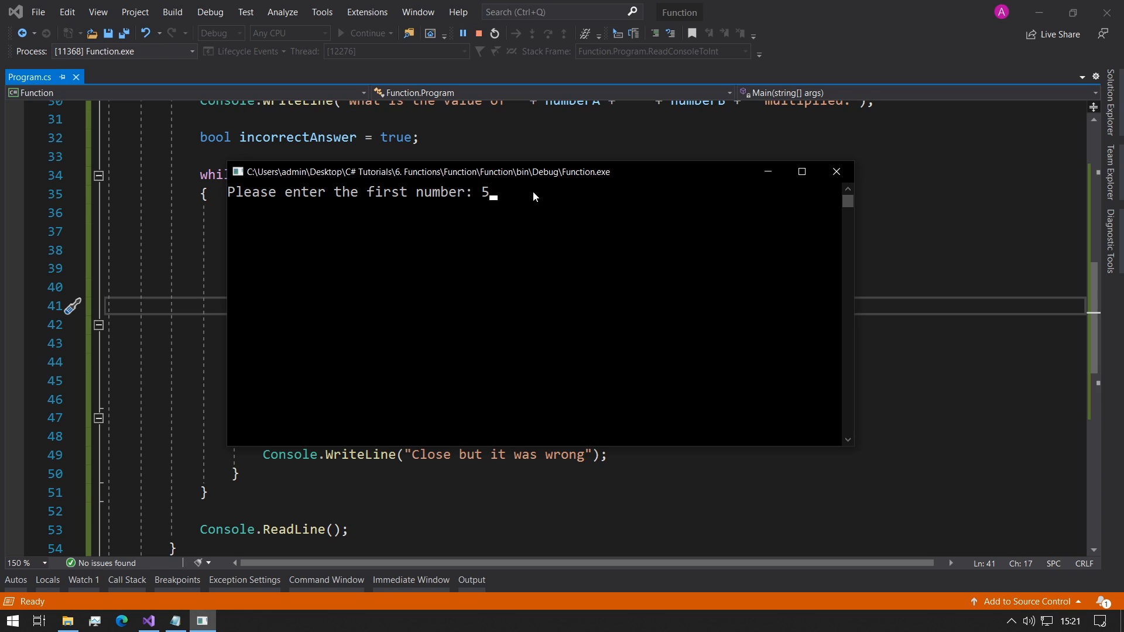
{"action": "type", "text": "0"}
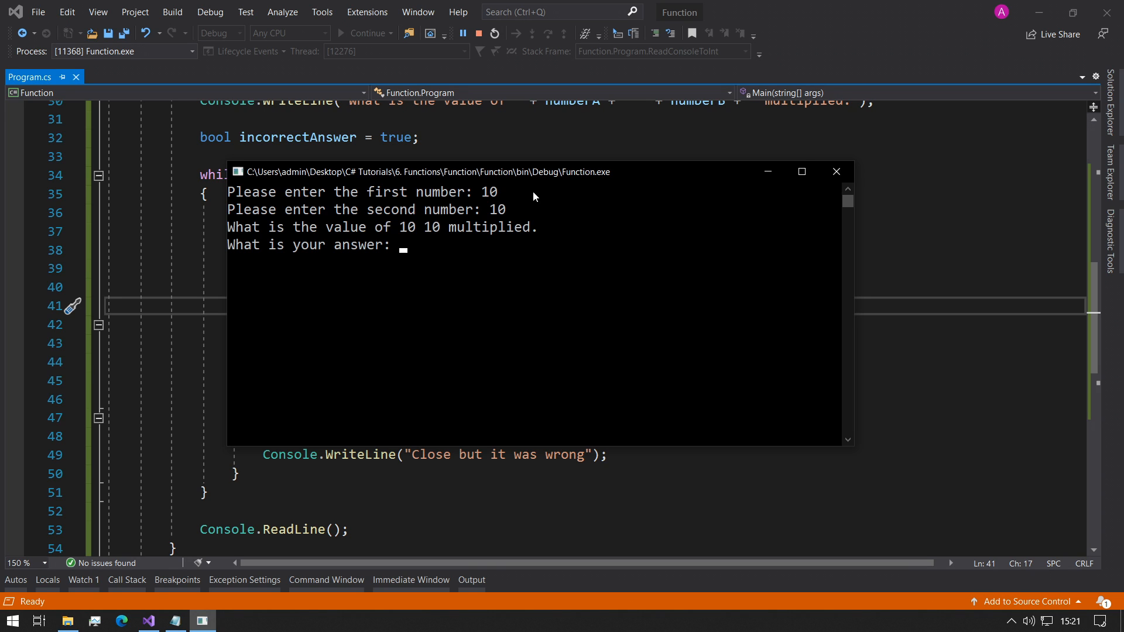
{"action": "type", "text": "10"}
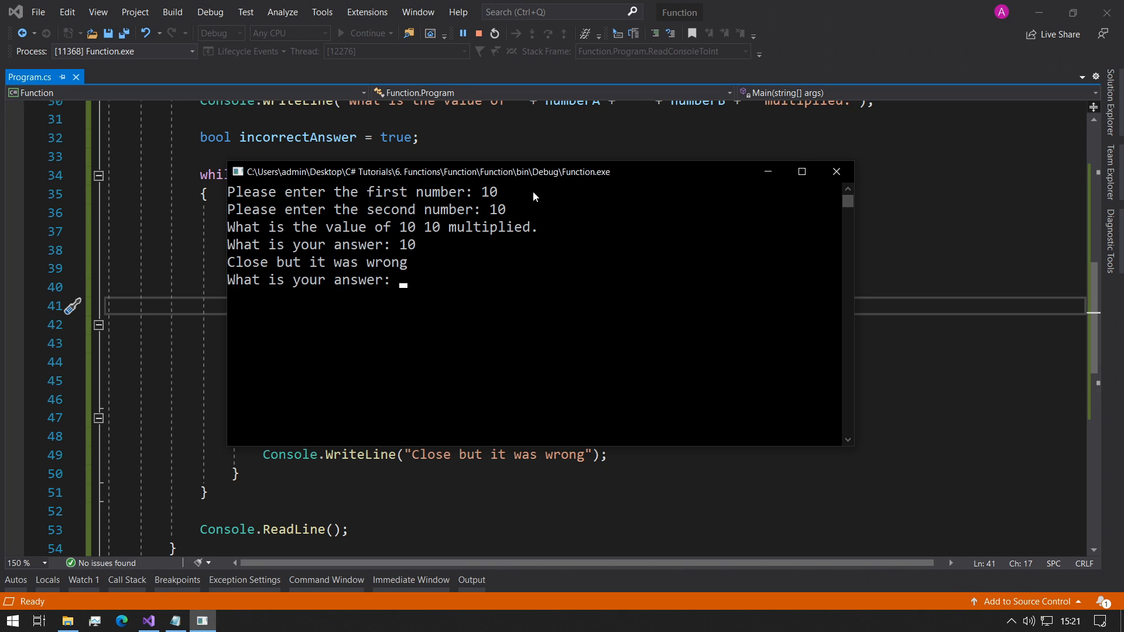
{"action": "type", "text": "30"}
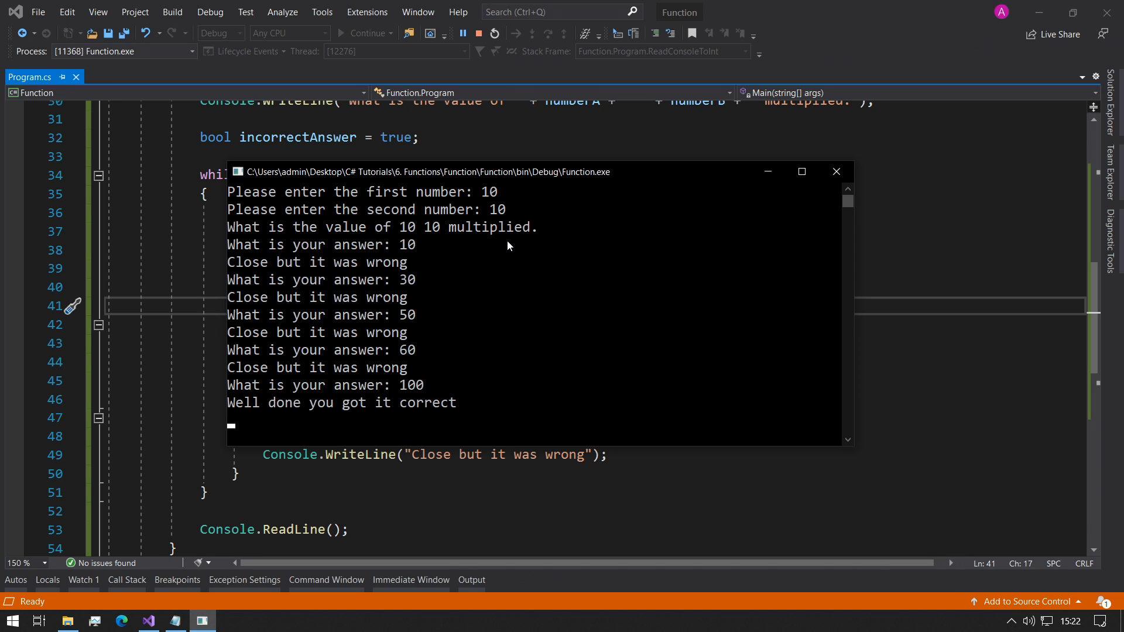
{"action": "left_click", "coordinate": [834, 172]}
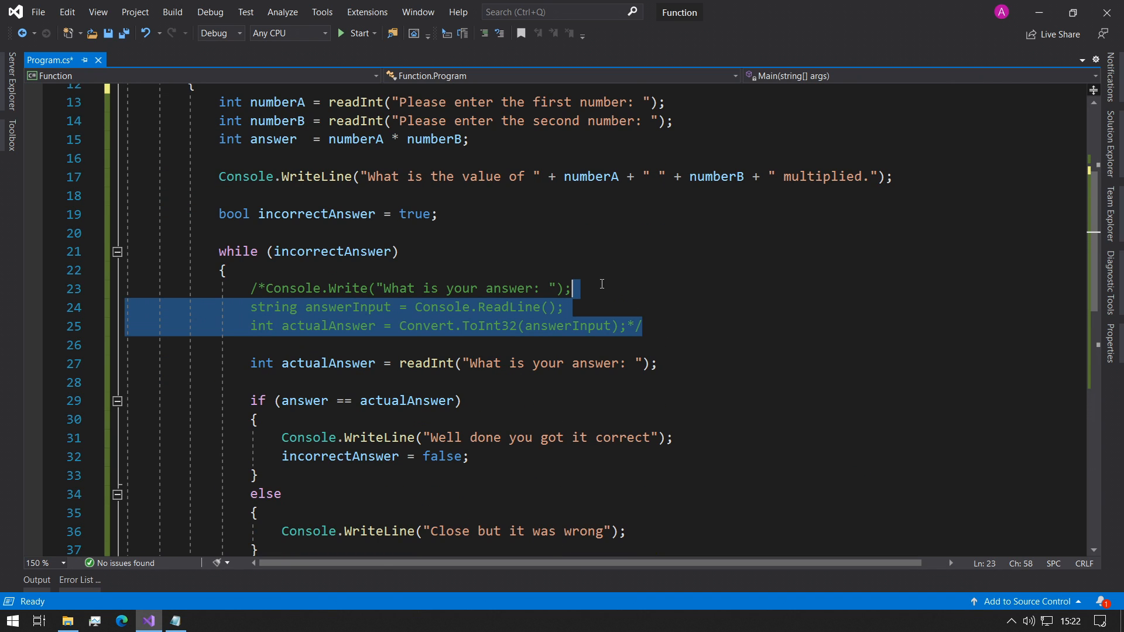
Remove the commented-out answer input lines from the while loop, then review readInt and Main
{"action": "key", "text": "Delete"}
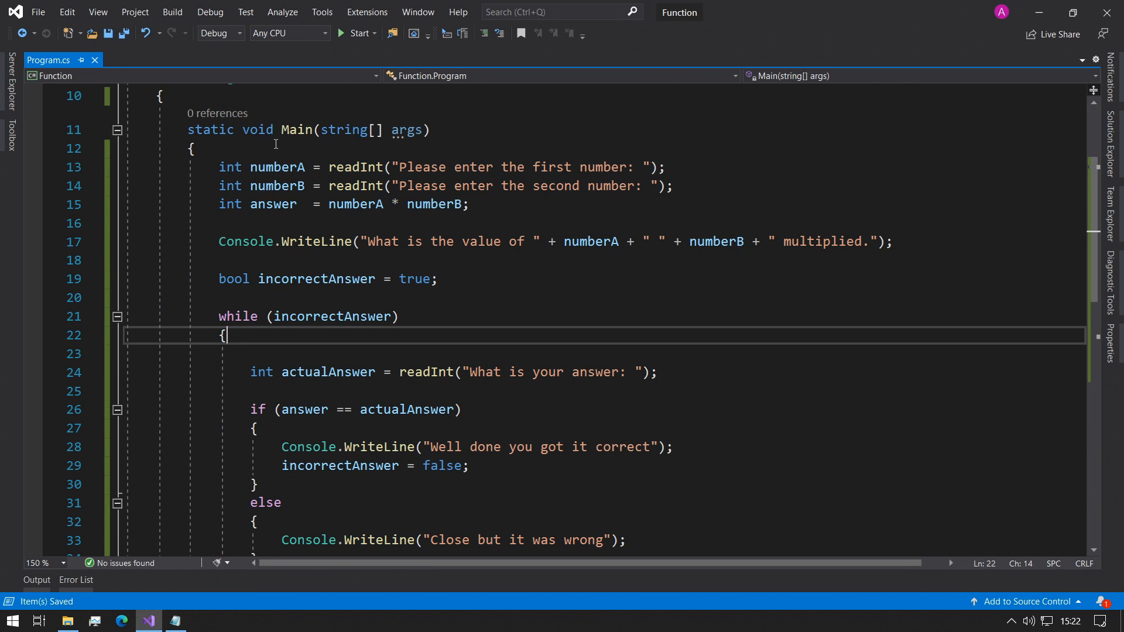
{"action": "mouse_move", "coordinate": [475, 260]}
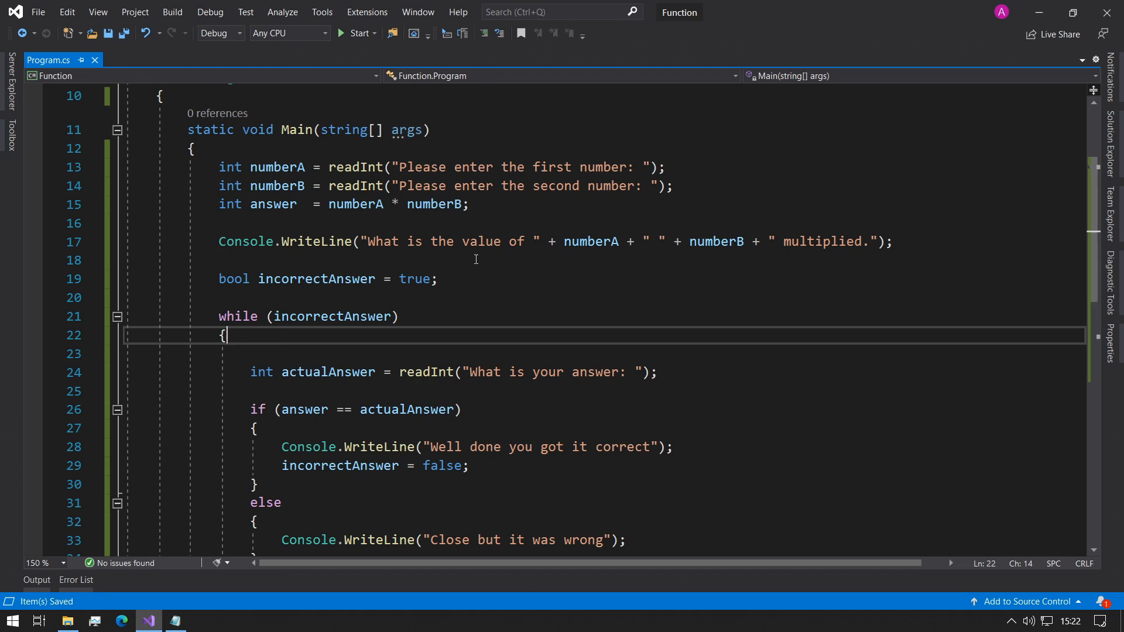
{"action": "scroll", "scroll_direction": "down", "scroll_amount": 3}
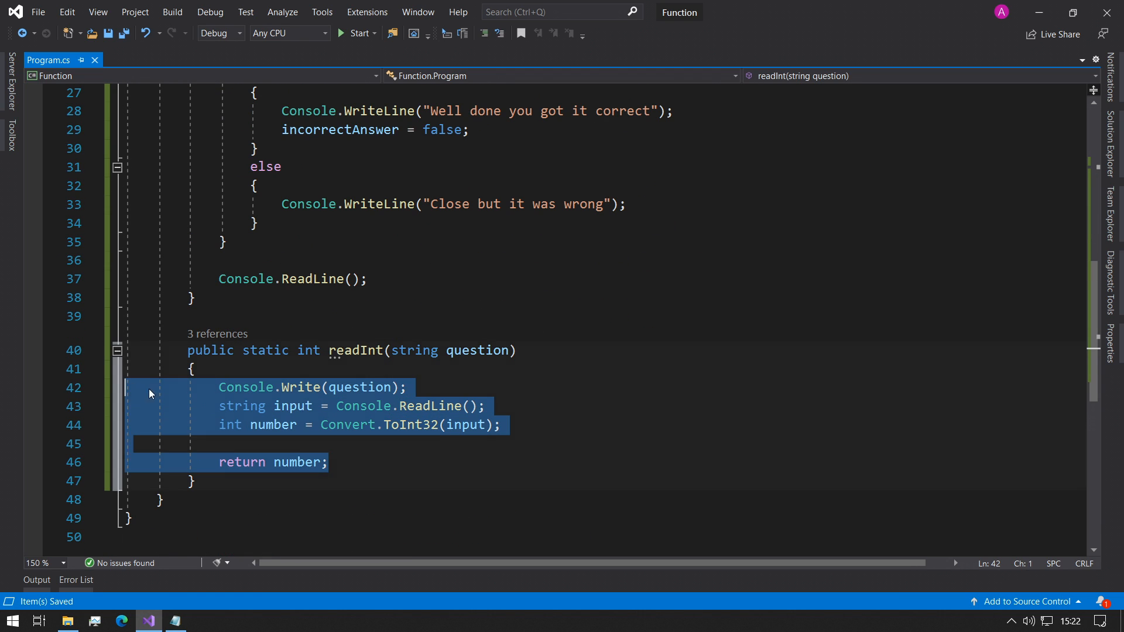
{"action": "scroll", "scroll_direction": "up", "scroll_amount": 3}
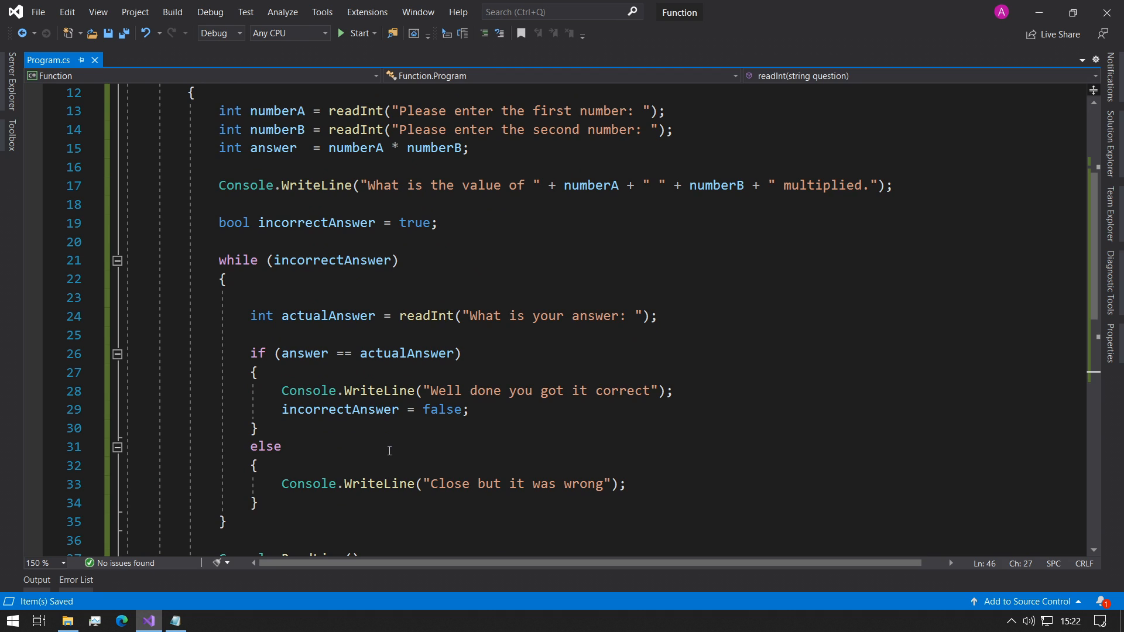
{"action": "mouse_move", "coordinate": [397, 425]}
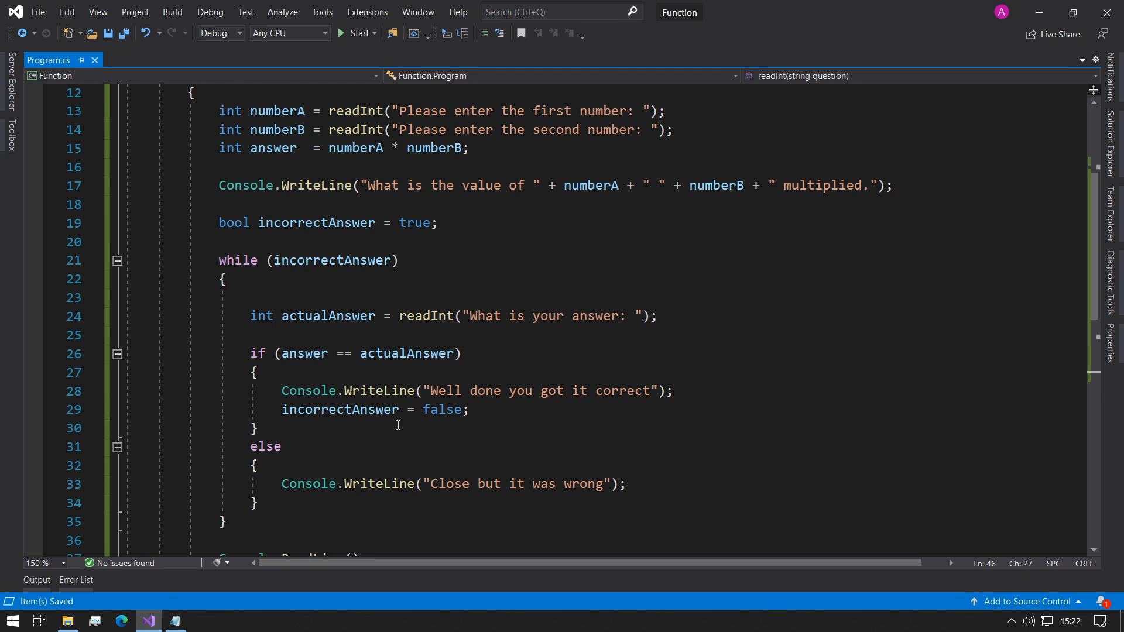